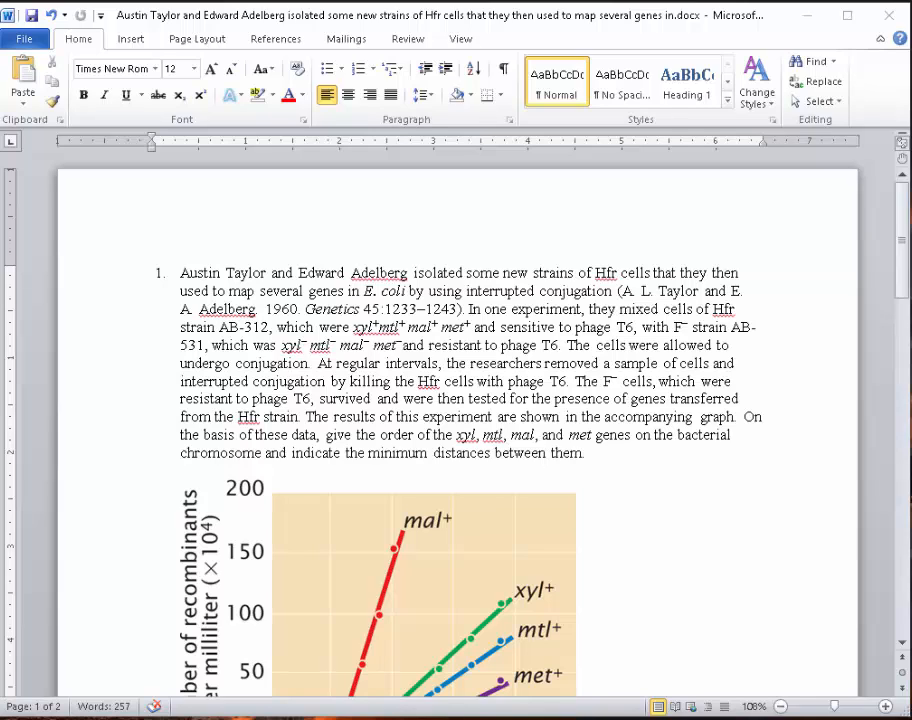
pyautogui.moveTo(681, 587)
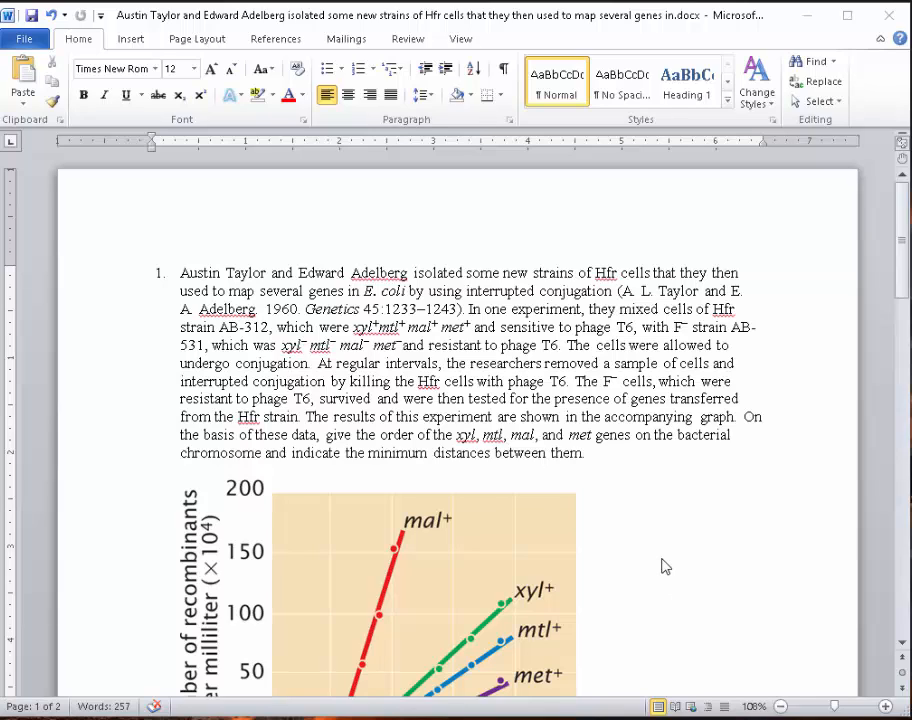
pyautogui.moveTo(660, 471)
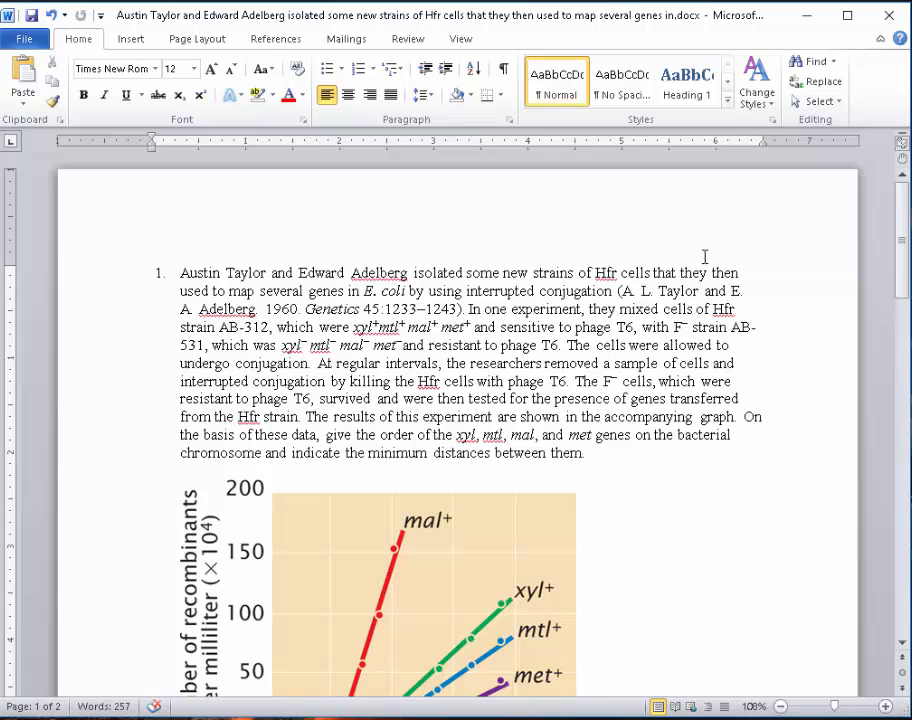
pyautogui.moveTo(345, 337)
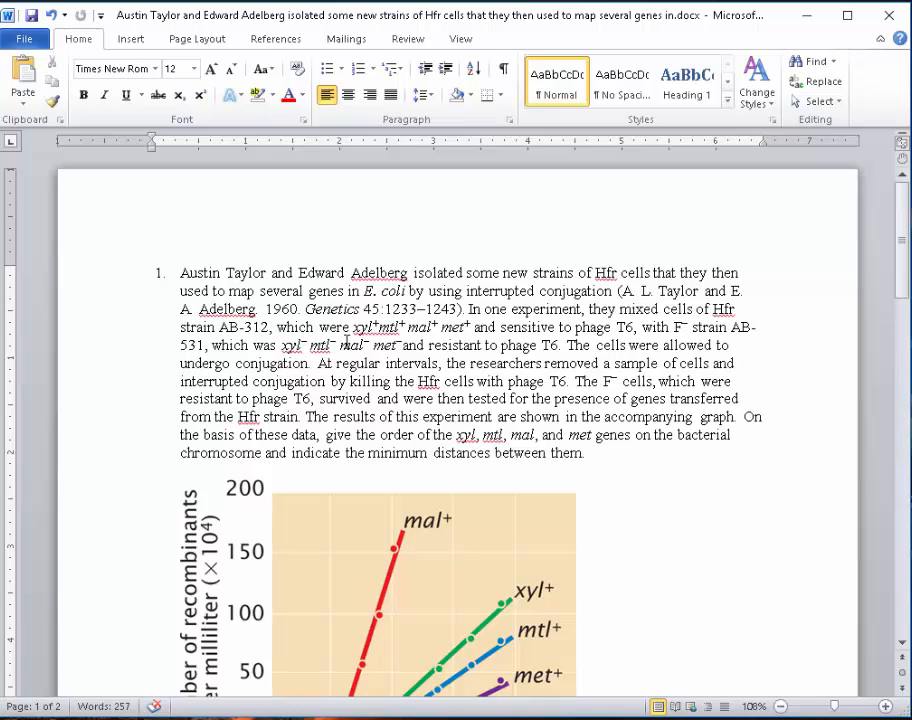
# - Highlight the Hfr genotype xyl+ mtl+ mal+ met+ twice, placing the cursor between
pyautogui.moveTo(353, 327); pyautogui.dragTo(468, 327)
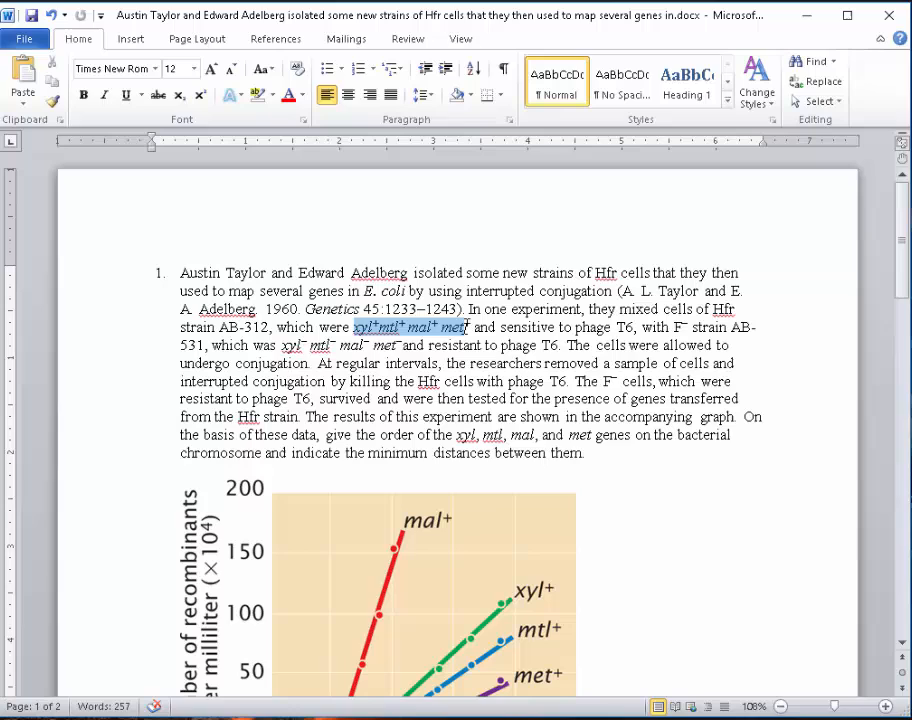
pyautogui.click(357, 68)
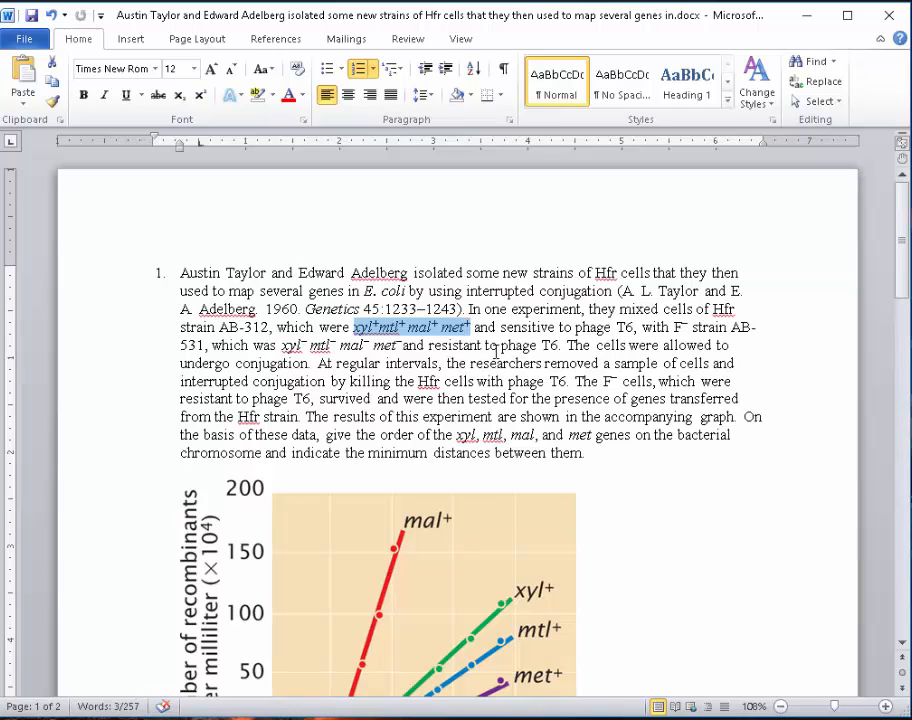
pyautogui.moveTo(505, 345)
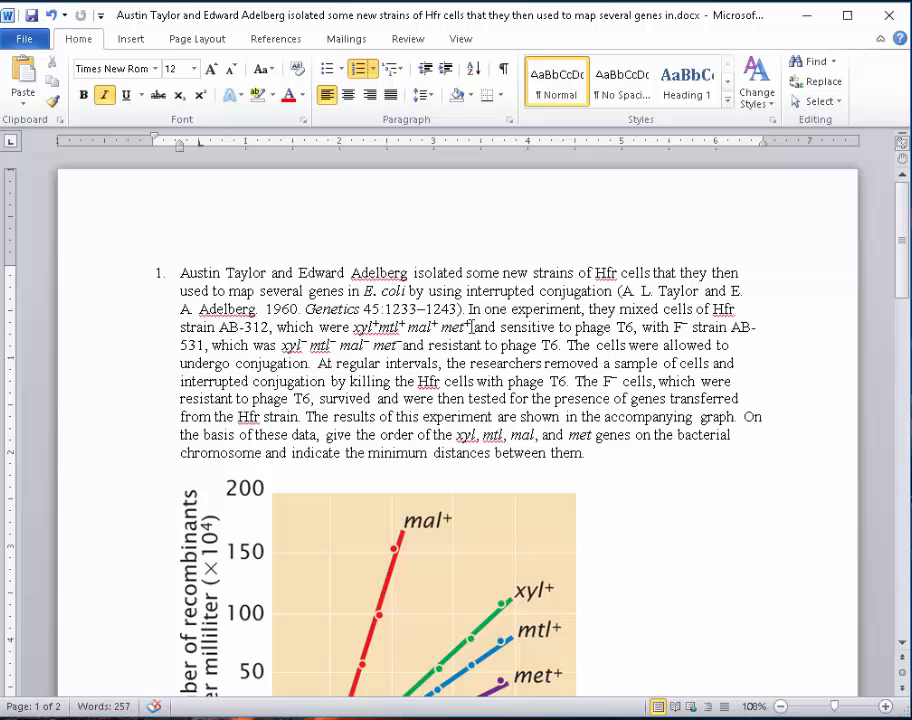
pyautogui.moveTo(352, 327); pyautogui.dragTo(468, 327)
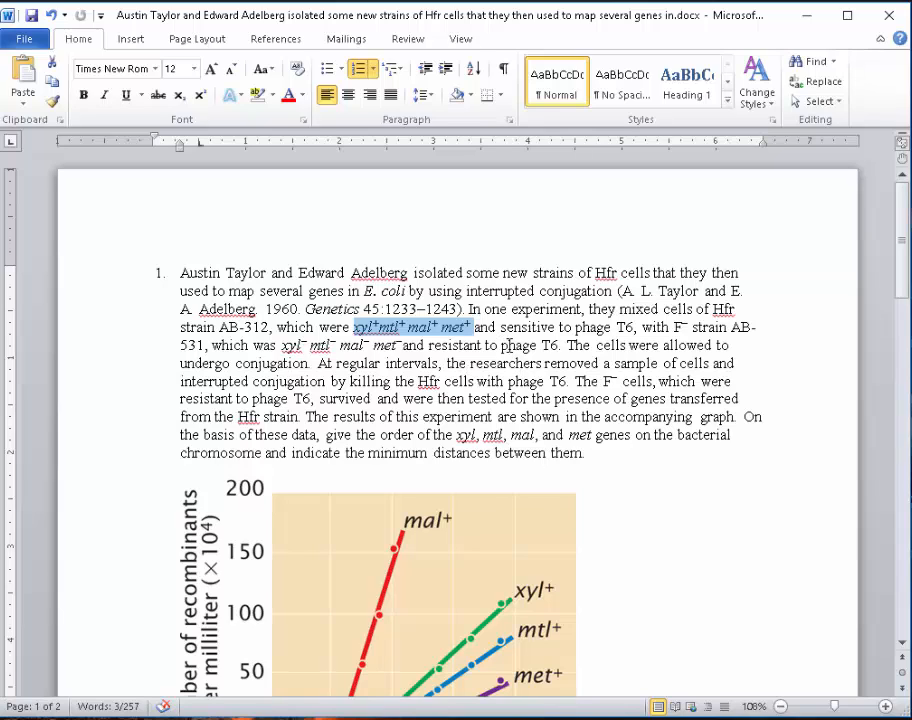
pyautogui.moveTo(497, 352)
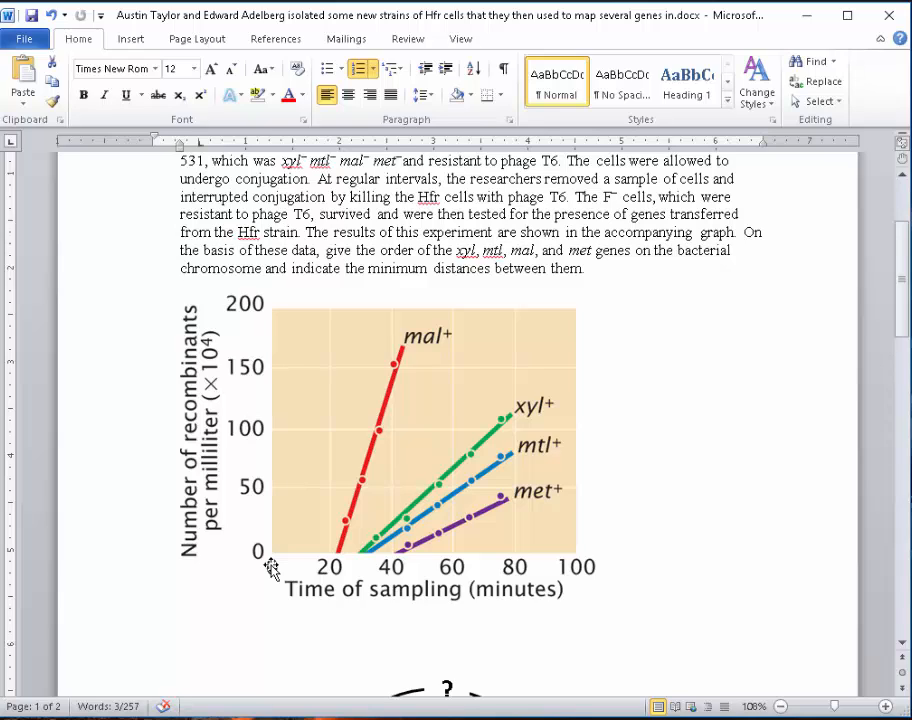
pyautogui.moveTo(280, 560)
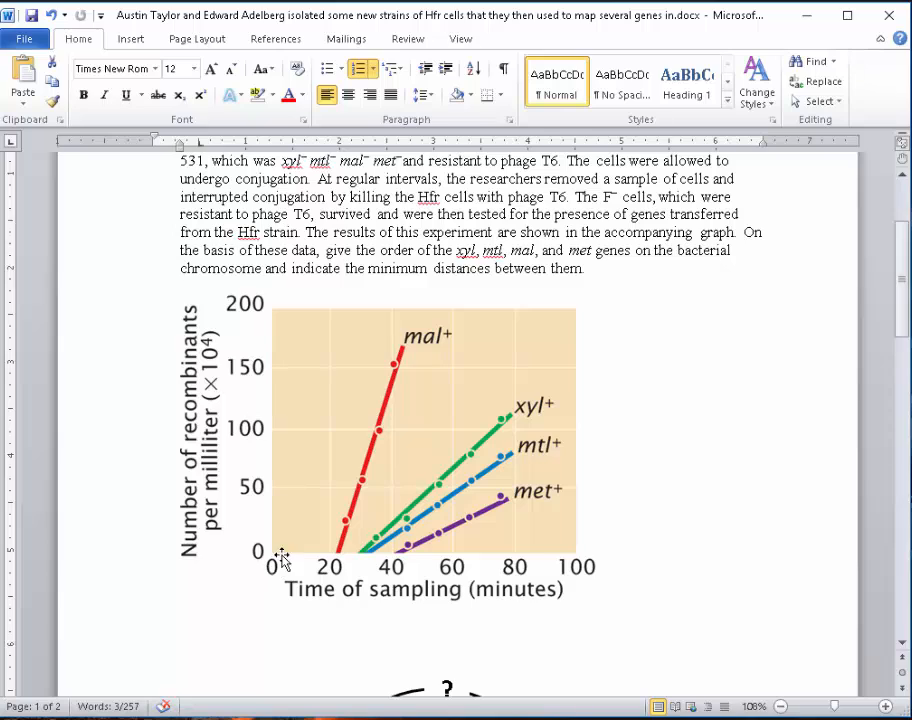
pyautogui.moveTo(277, 562)
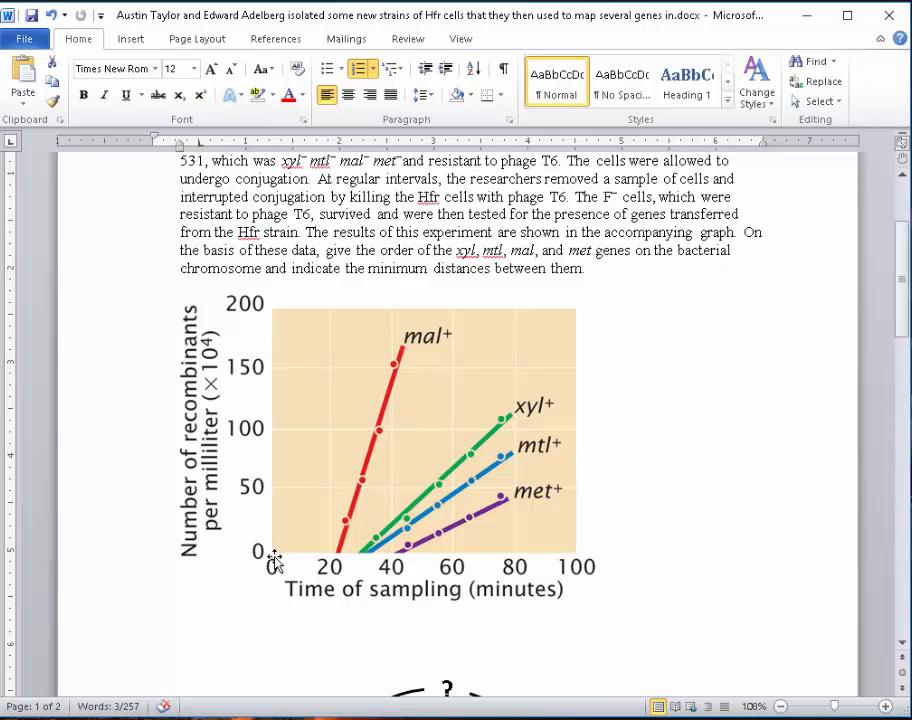
pyautogui.moveTo(340, 558)
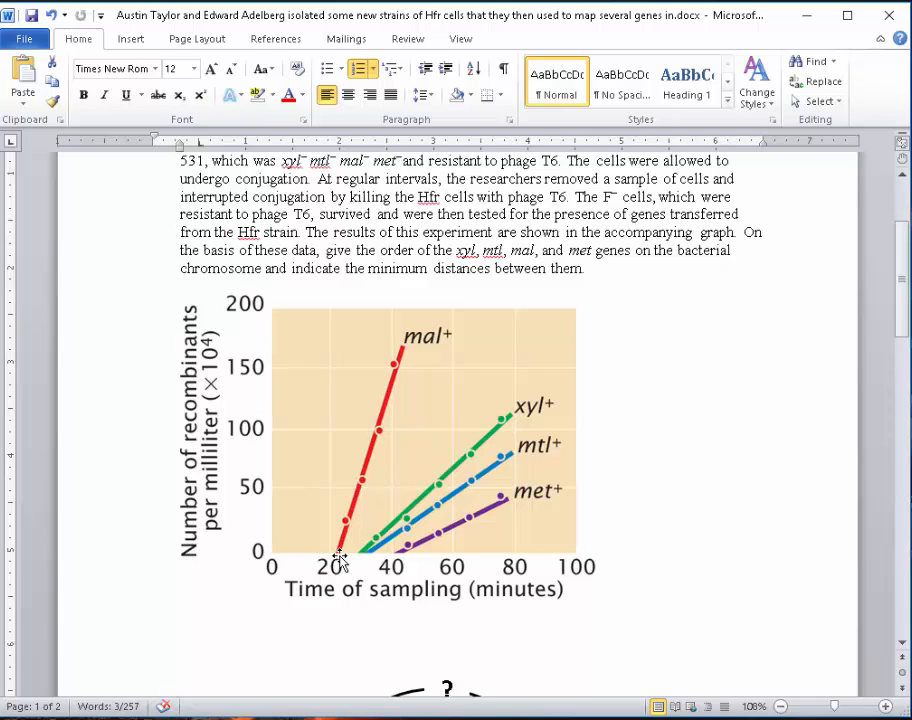
pyautogui.moveTo(460, 570)
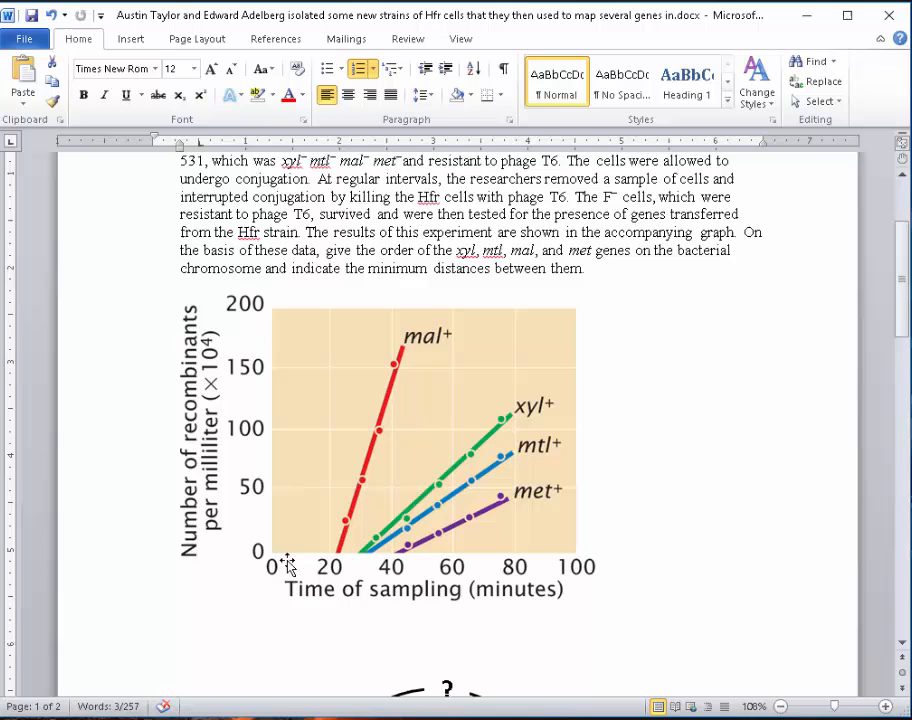
pyautogui.moveTo(302, 555)
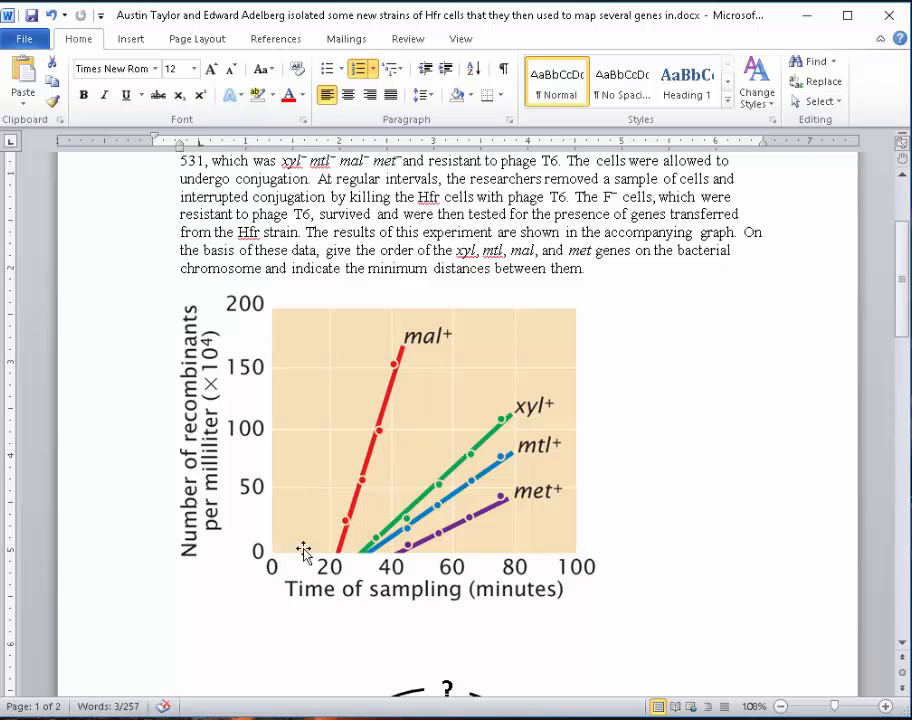
pyautogui.moveTo(318, 553)
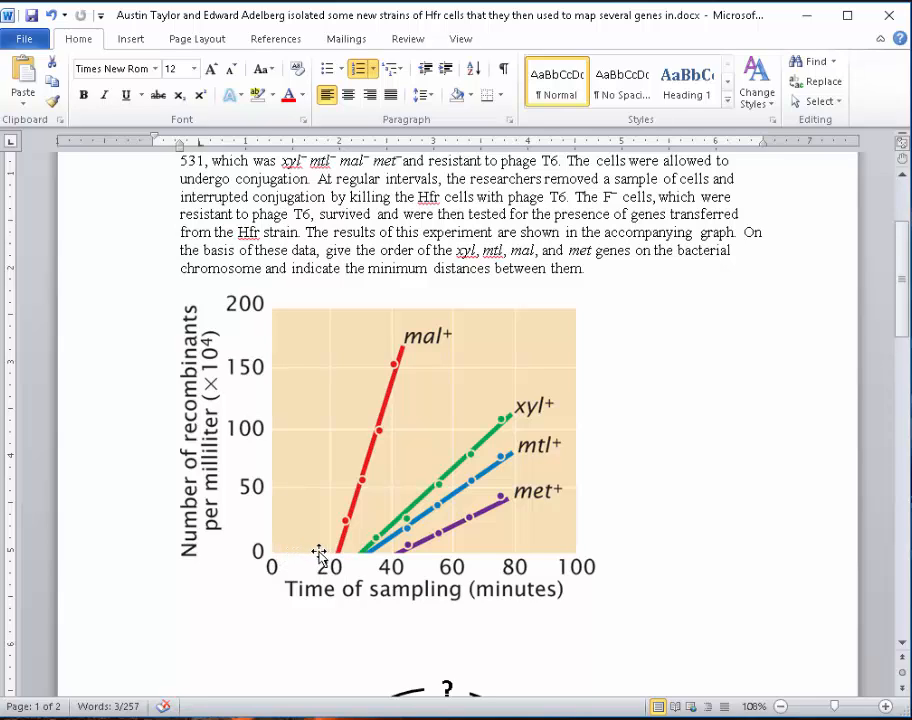
pyautogui.moveTo(318, 555)
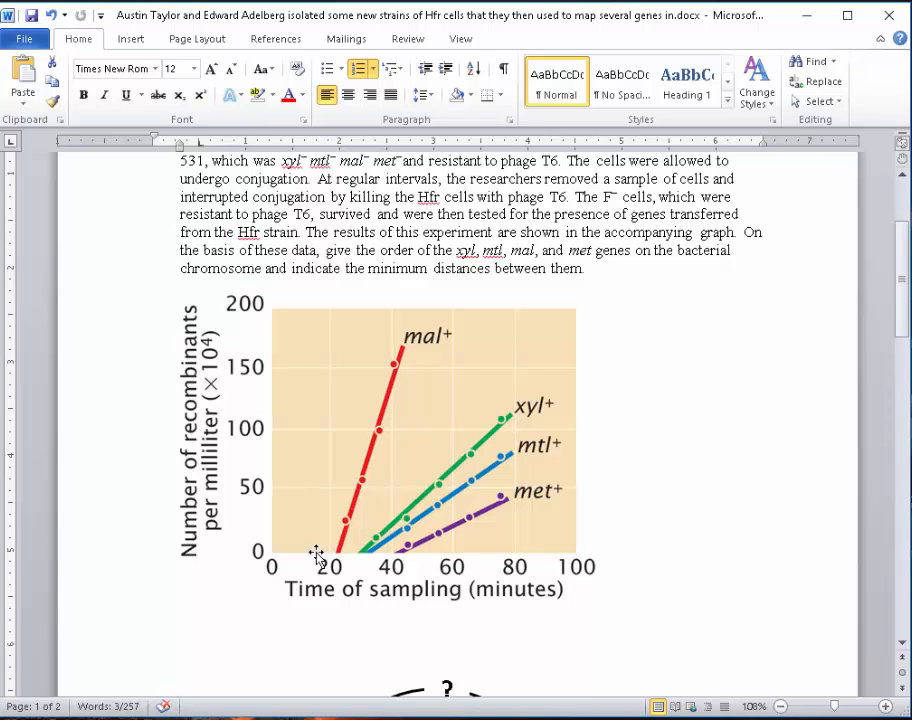
pyautogui.moveTo(338, 556)
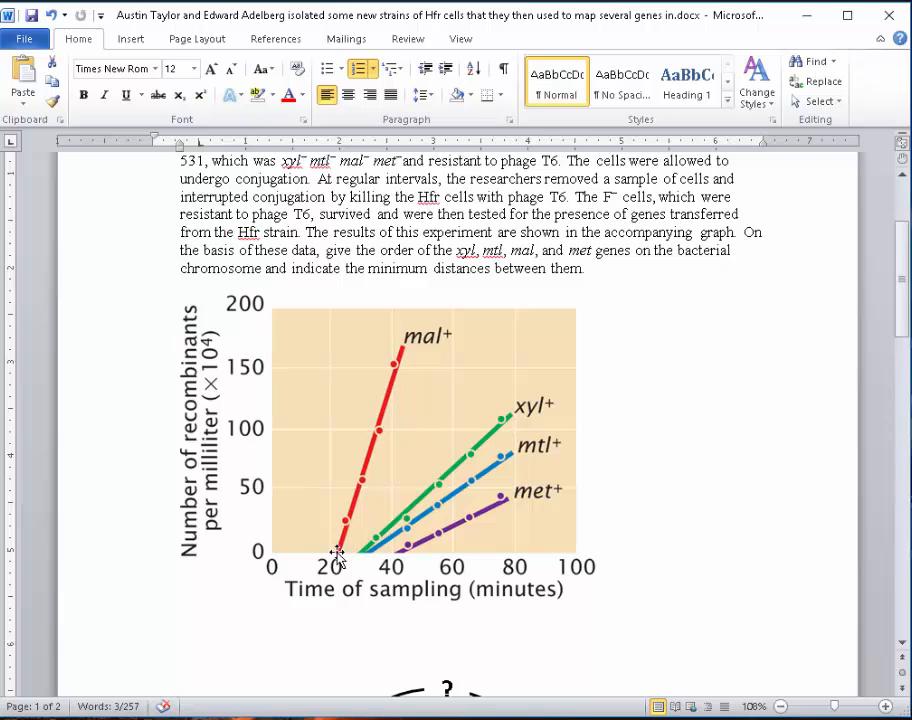
pyautogui.moveTo(343, 527)
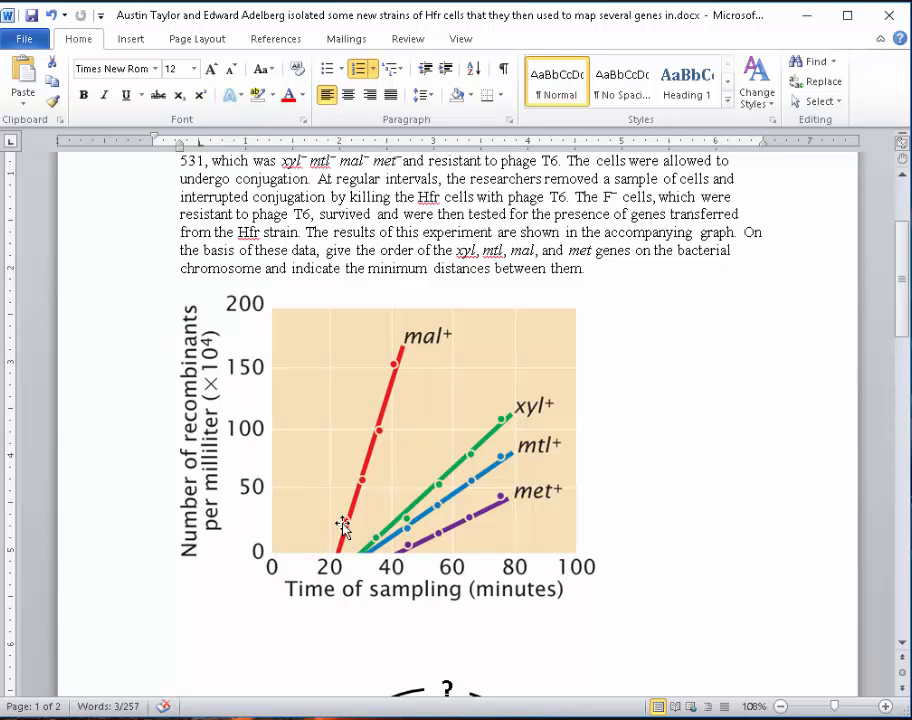
pyautogui.moveTo(415, 340)
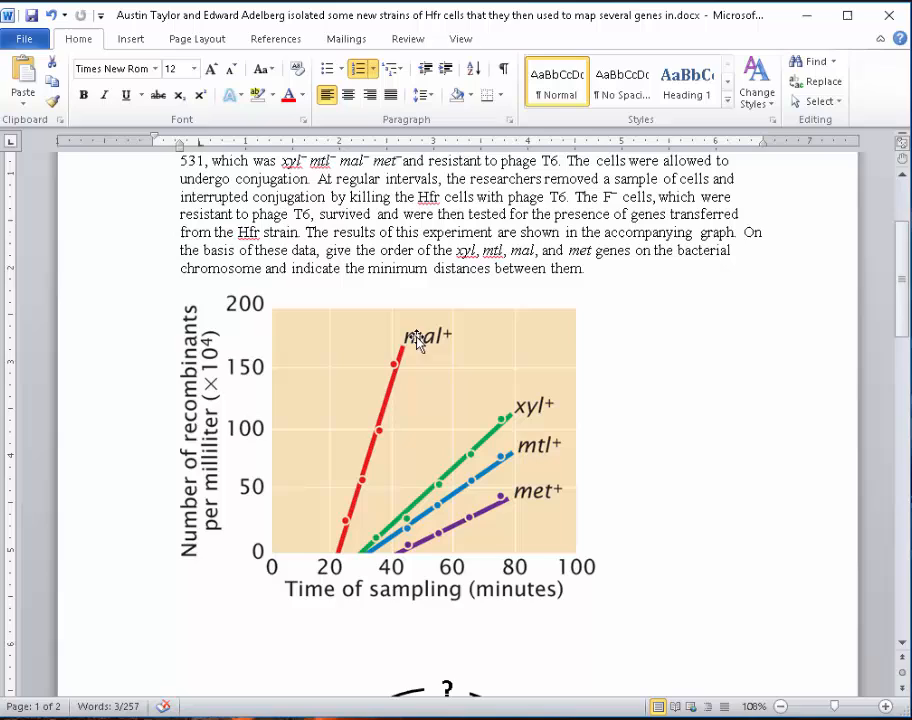
pyautogui.moveTo(405, 360)
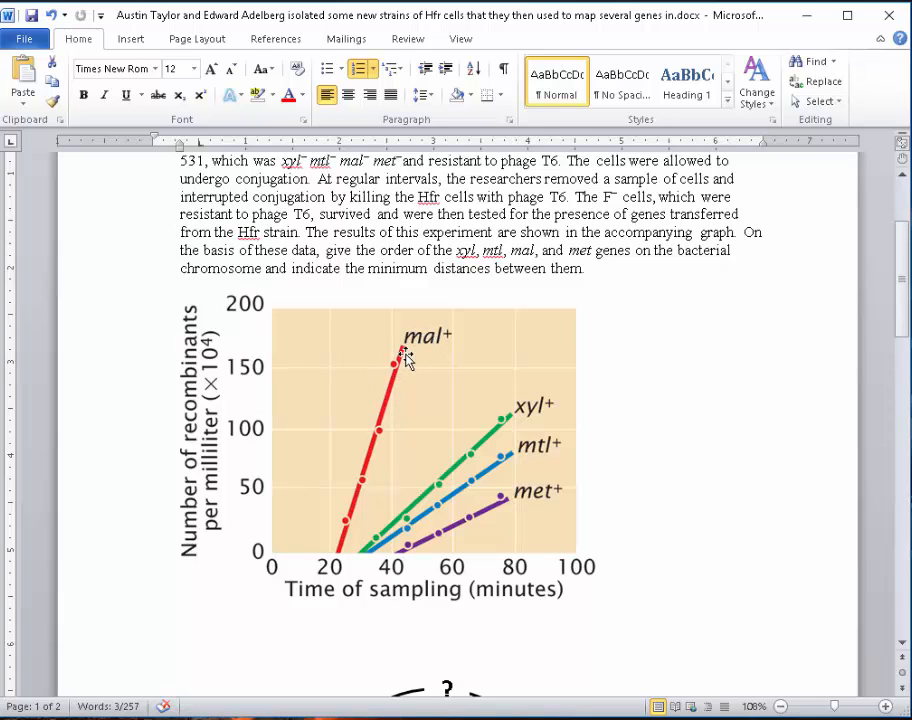
pyautogui.moveTo(392, 385)
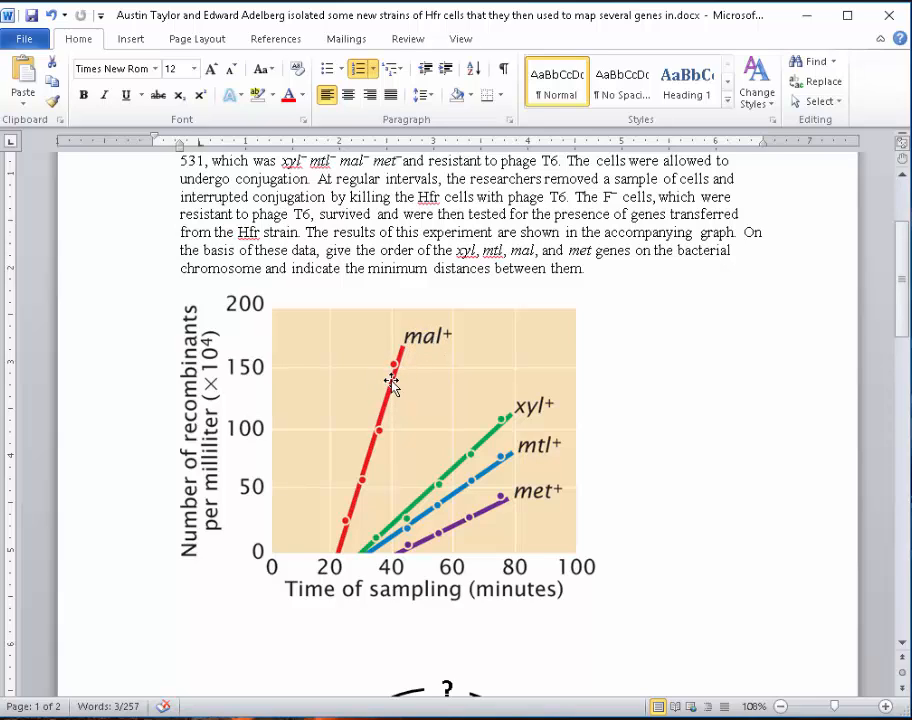
pyautogui.moveTo(468, 358)
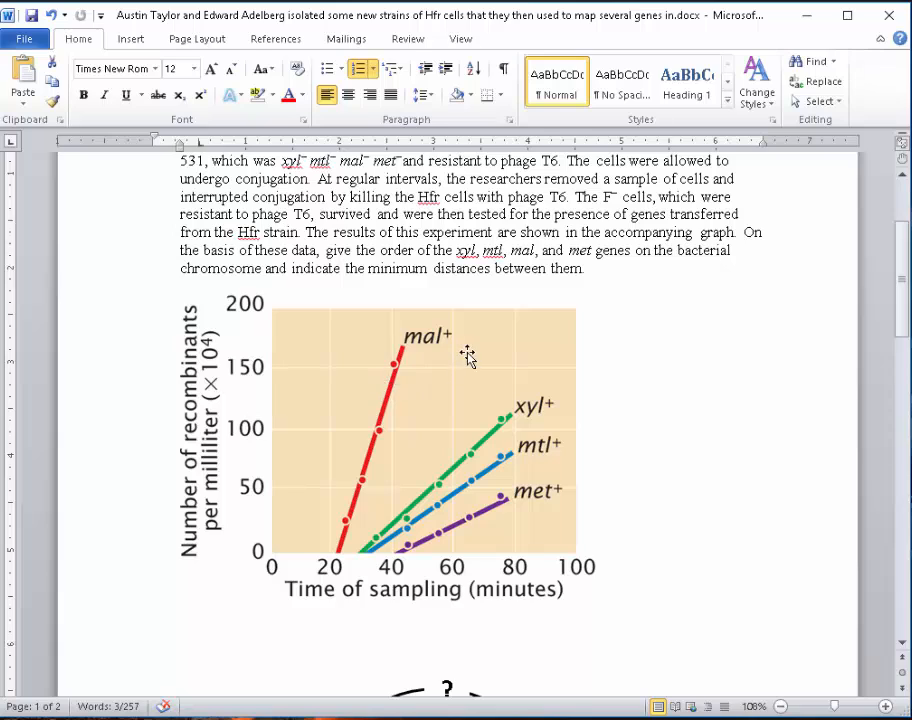
pyautogui.moveTo(599, 372)
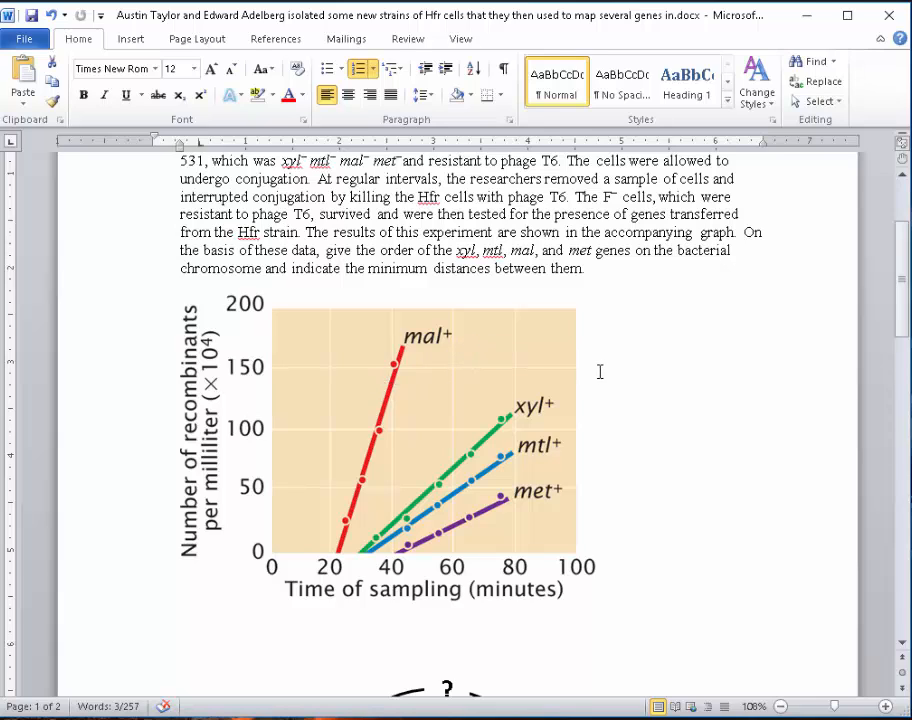
pyautogui.moveTo(330, 540)
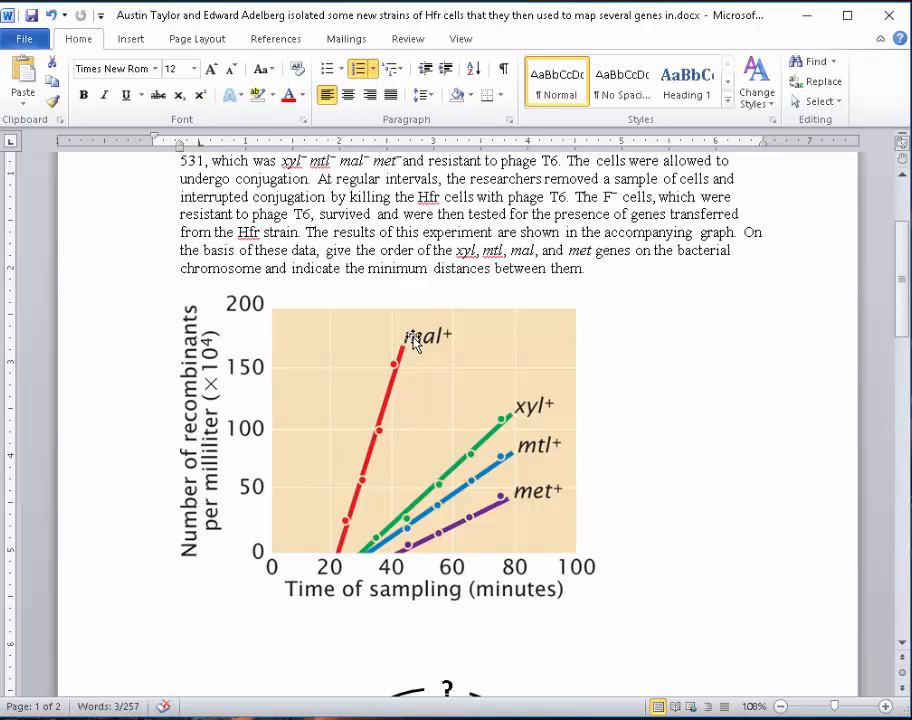
pyautogui.moveTo(469, 360)
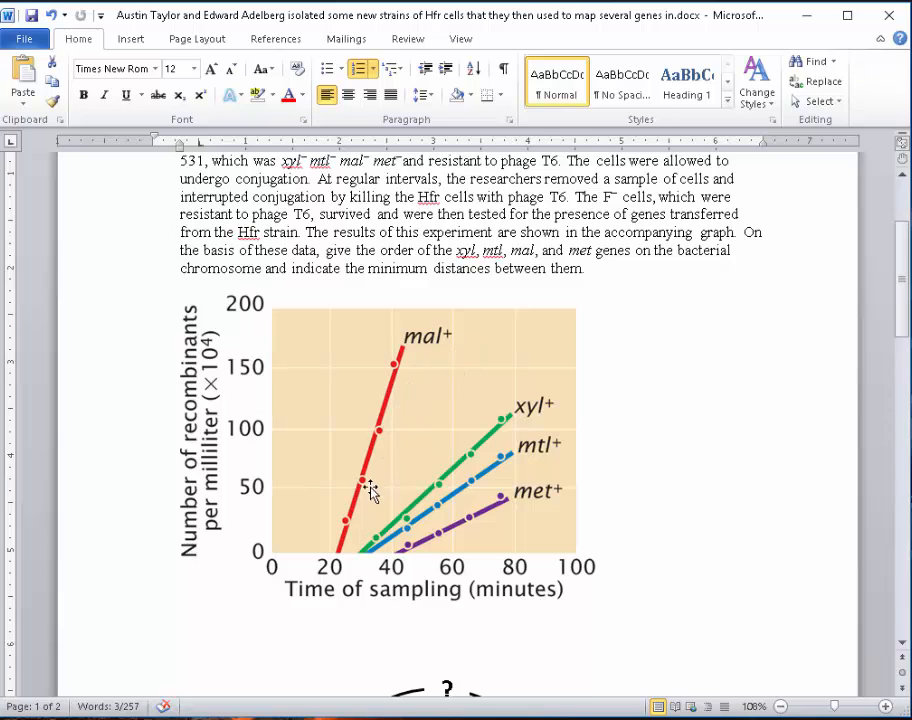
pyautogui.moveTo(360, 560)
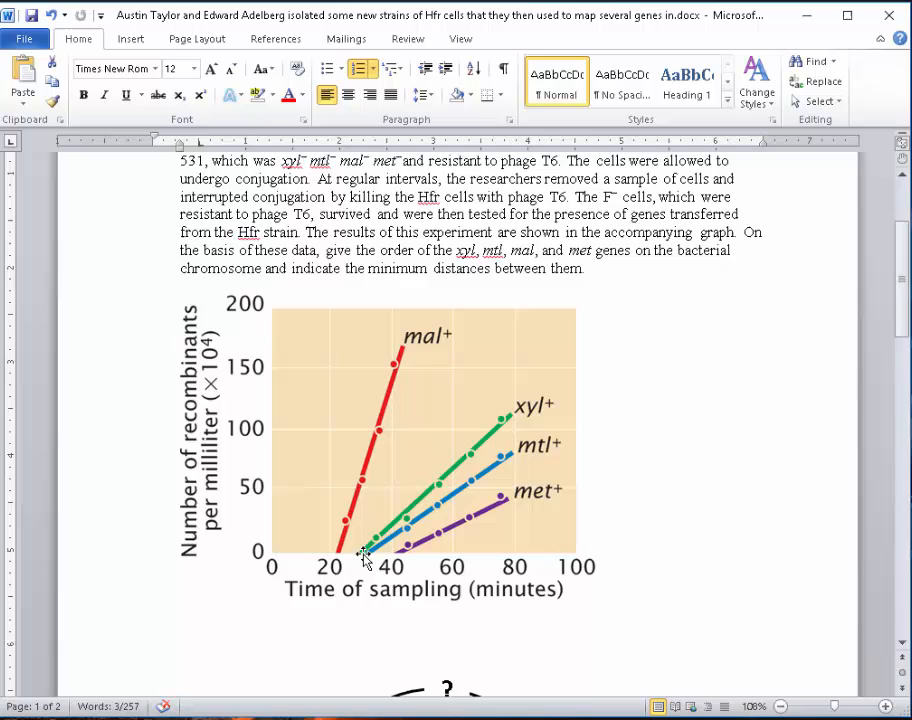
pyautogui.moveTo(372, 558)
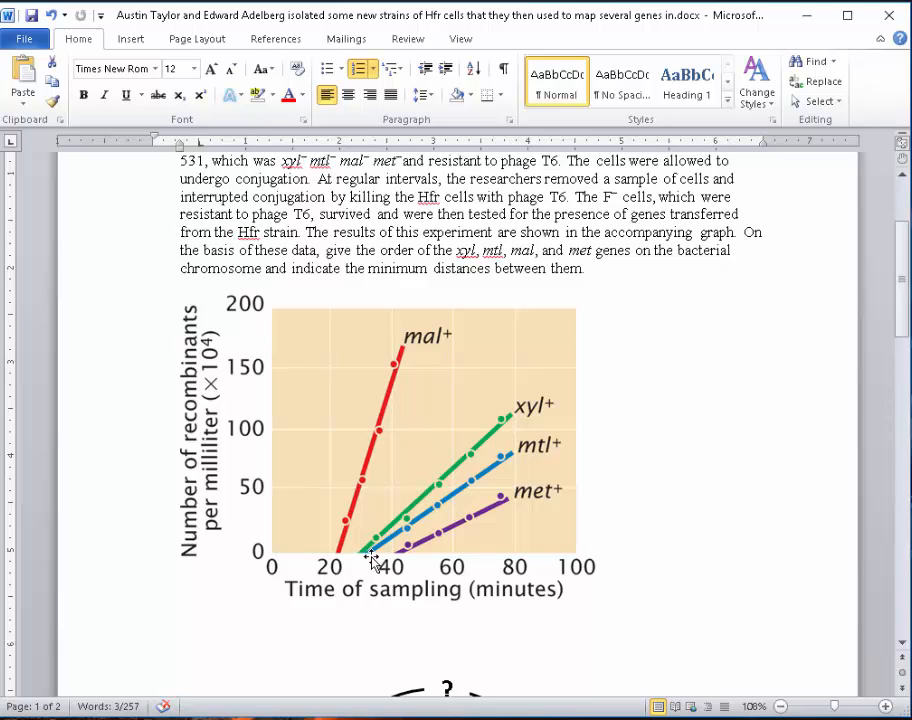
pyautogui.moveTo(550, 451)
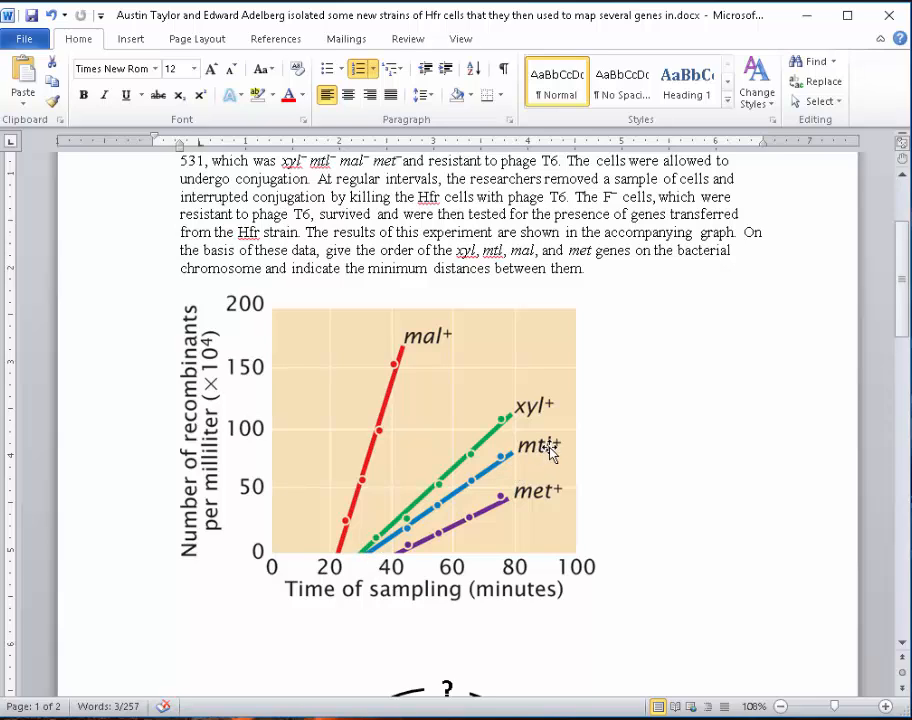
pyautogui.moveTo(530, 503)
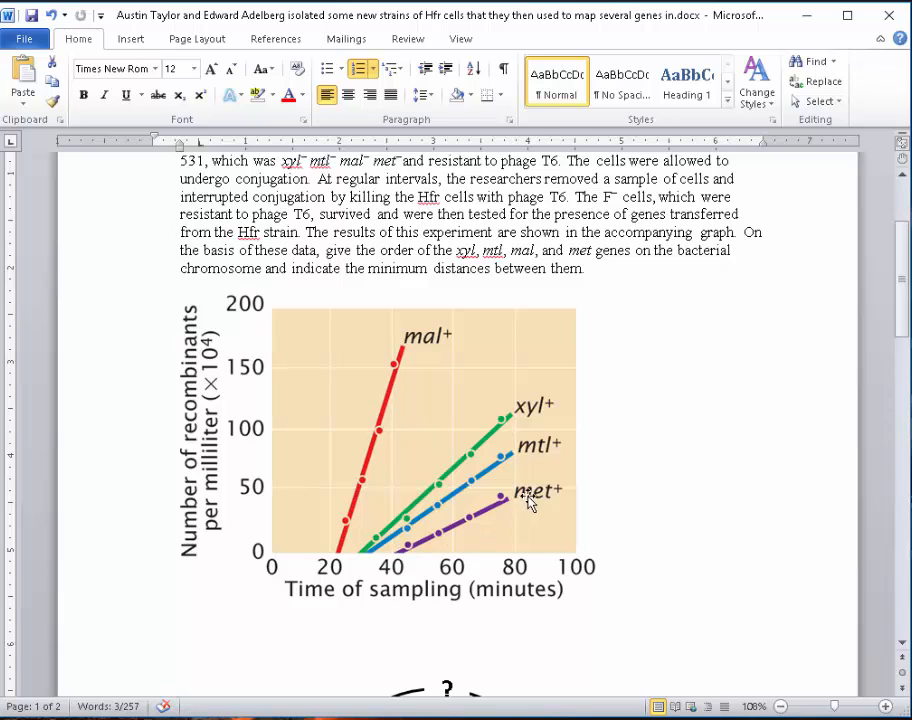
pyautogui.moveTo(601, 482)
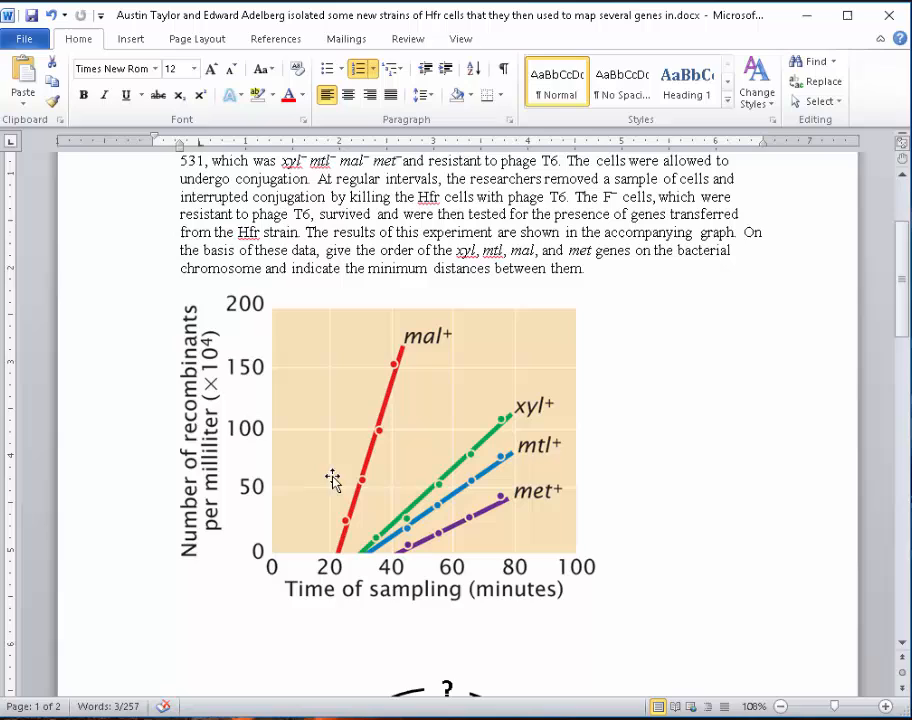
pyautogui.moveTo(395, 520)
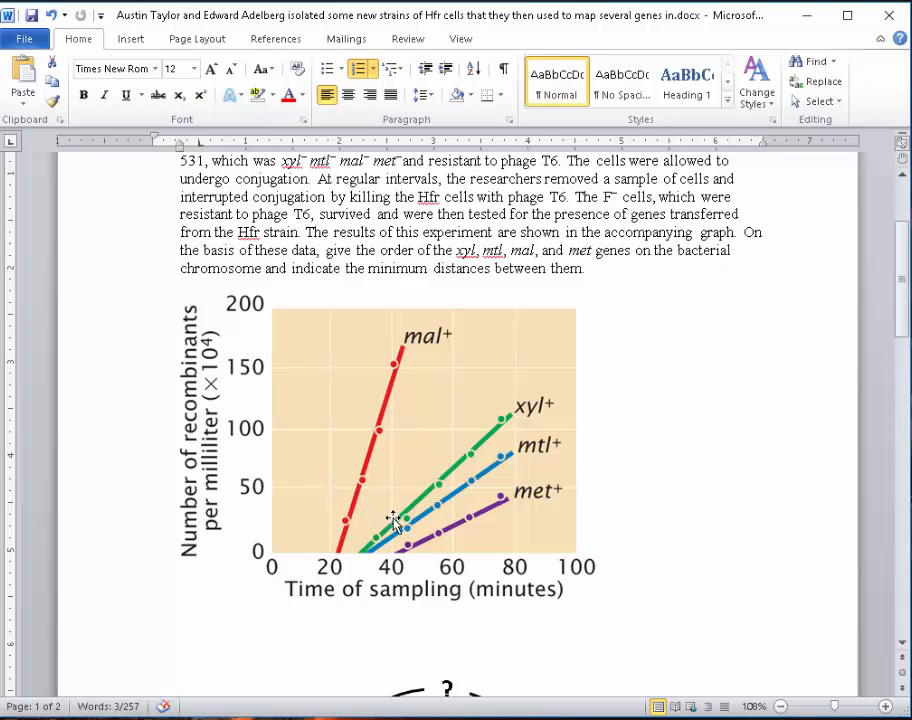
pyautogui.moveTo(343, 538)
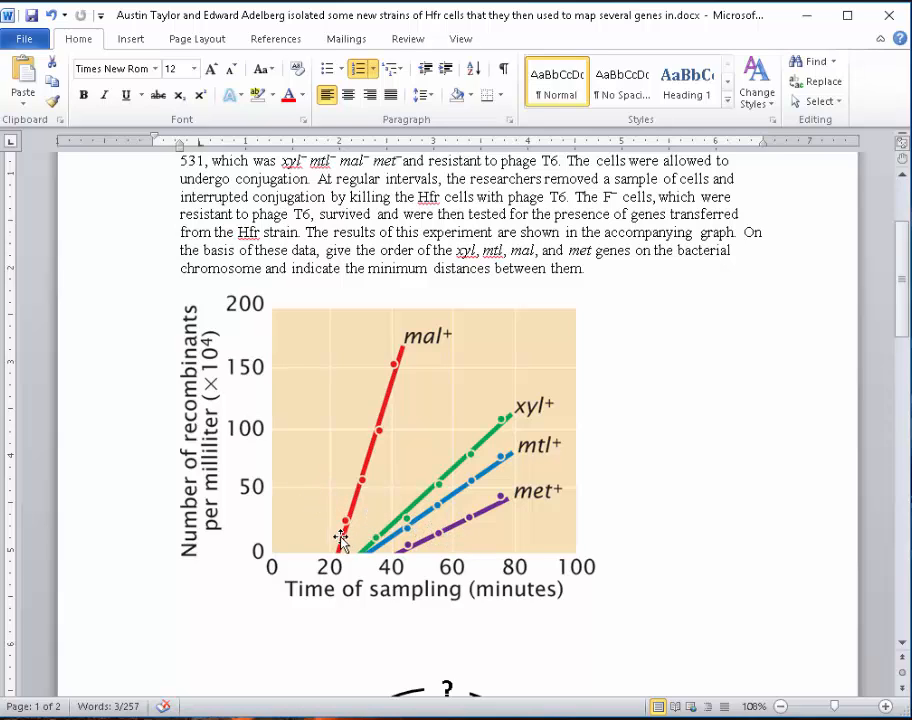
pyautogui.moveTo(332, 552)
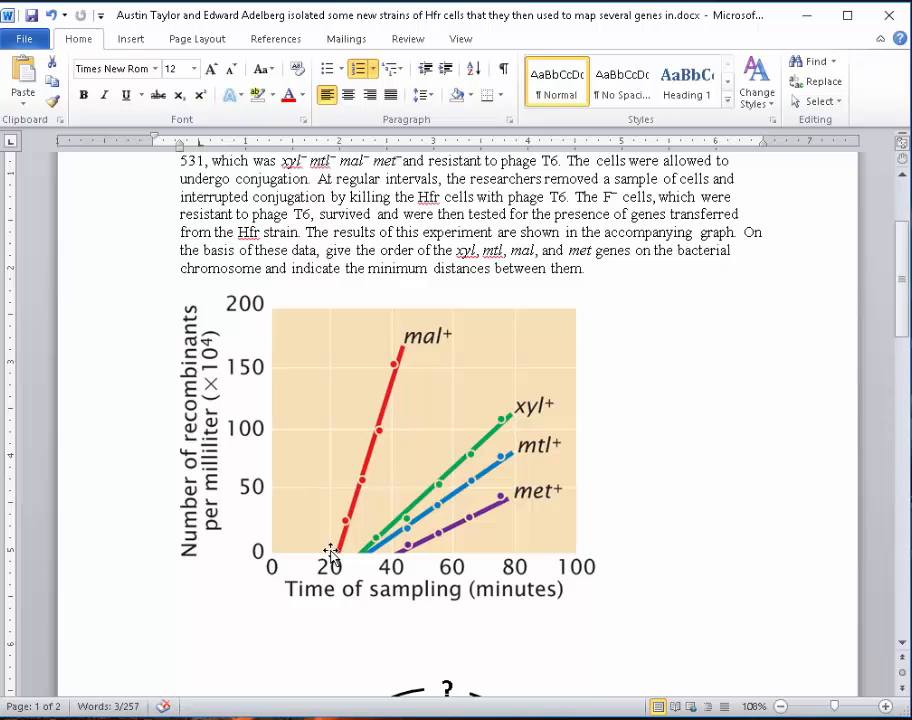
pyautogui.moveTo(338, 557)
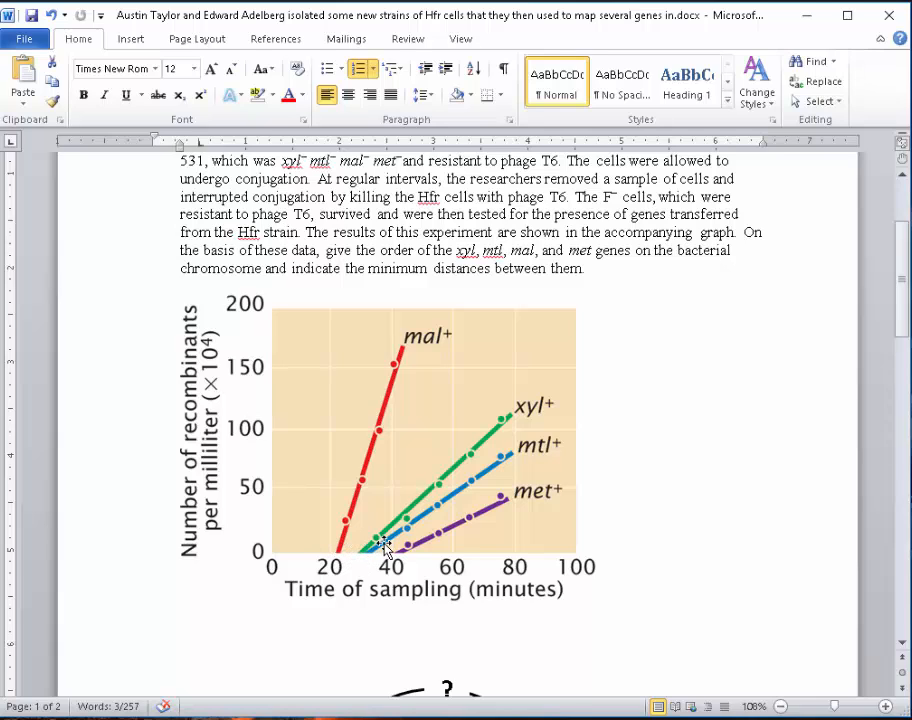
pyautogui.moveTo(332, 553)
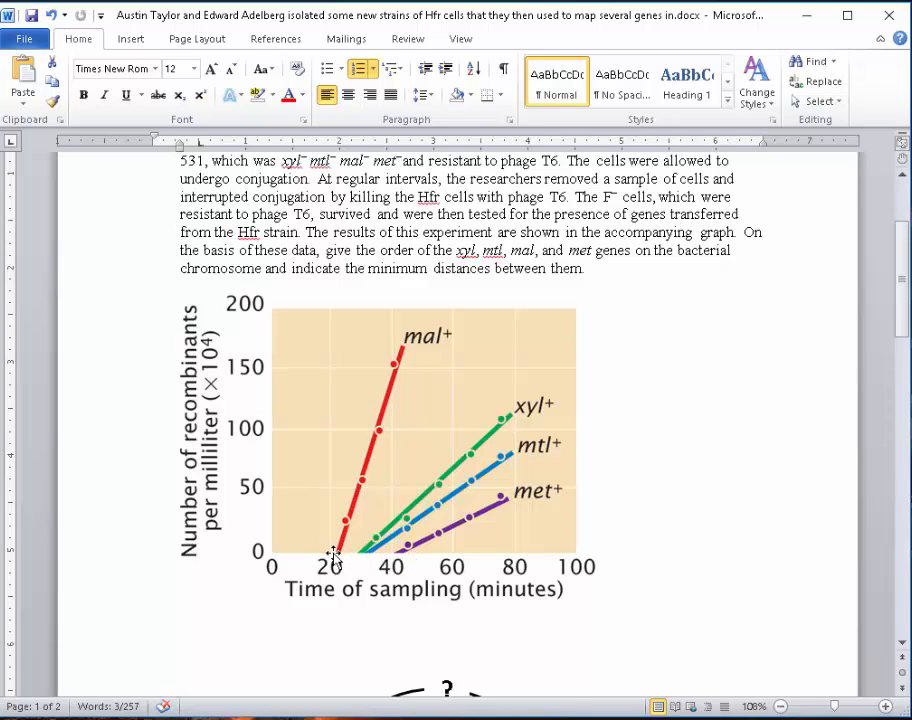
pyautogui.moveTo(348, 557)
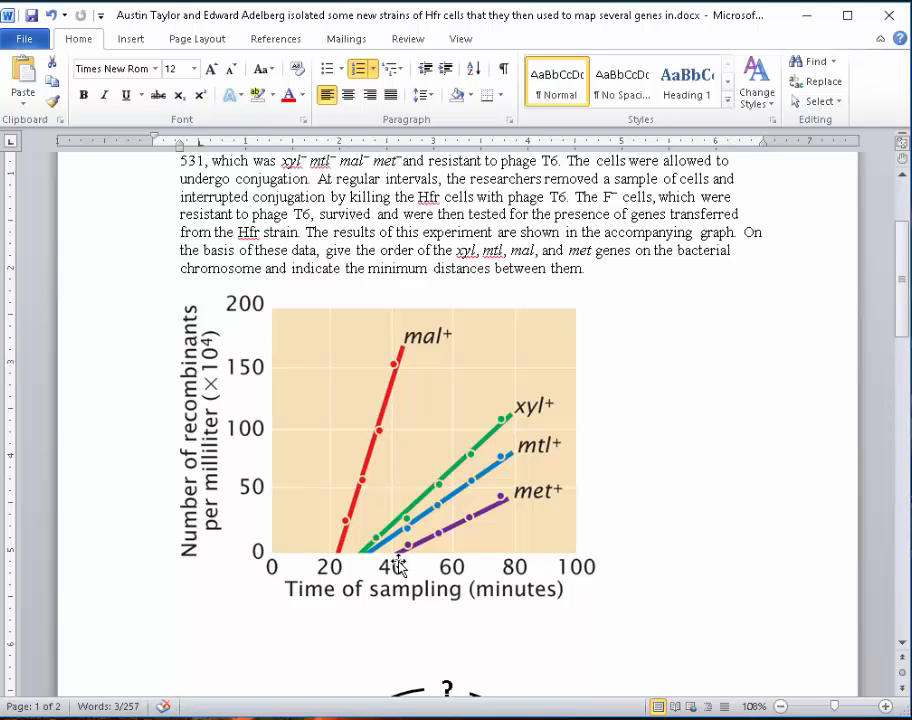
pyautogui.moveTo(340, 555)
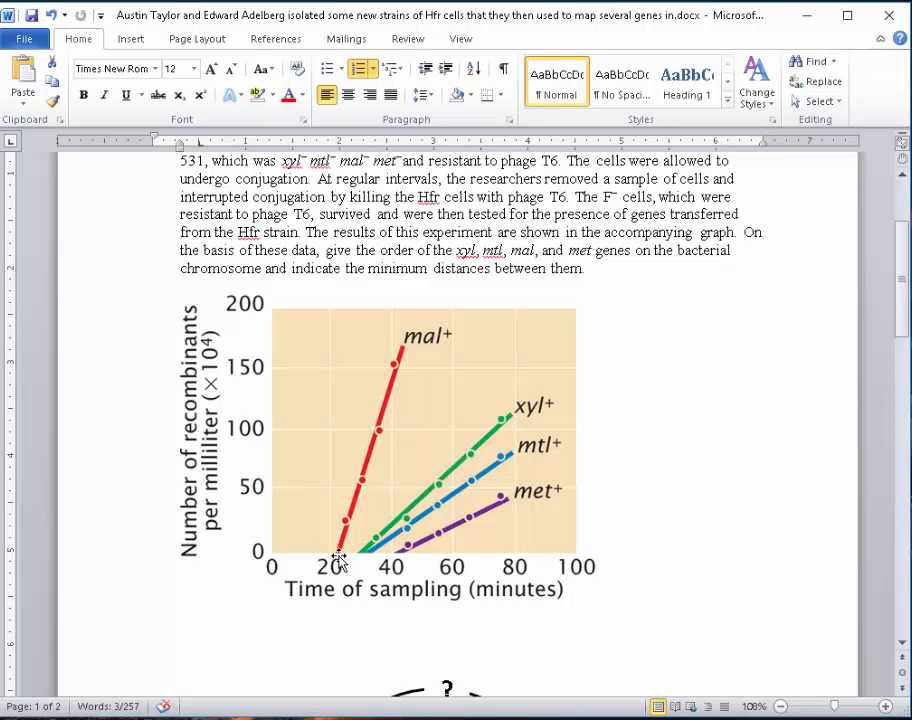
pyautogui.moveTo(400, 562)
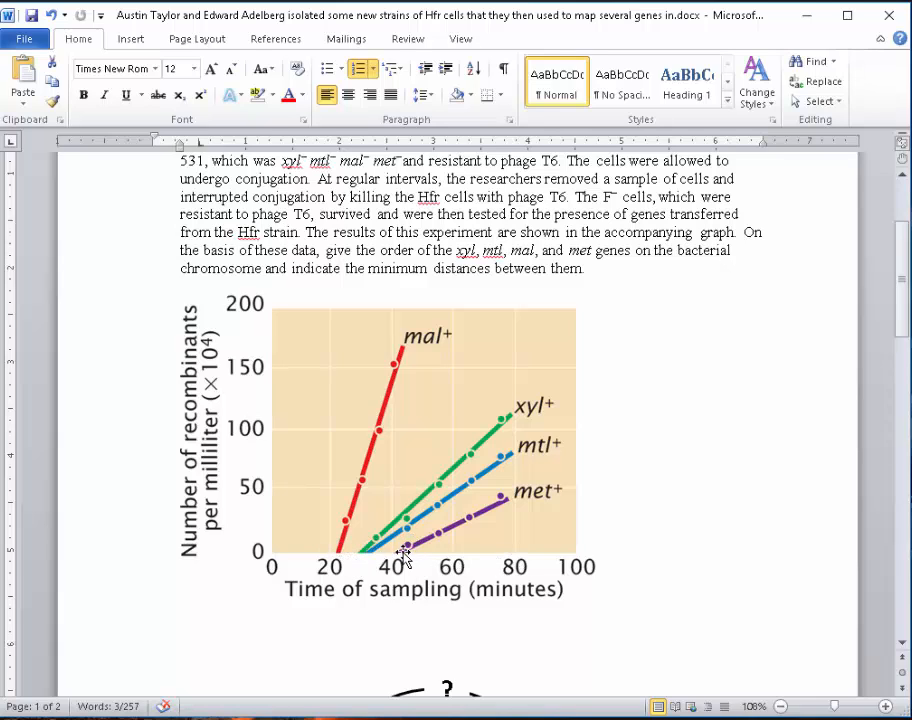
pyautogui.moveTo(413, 595)
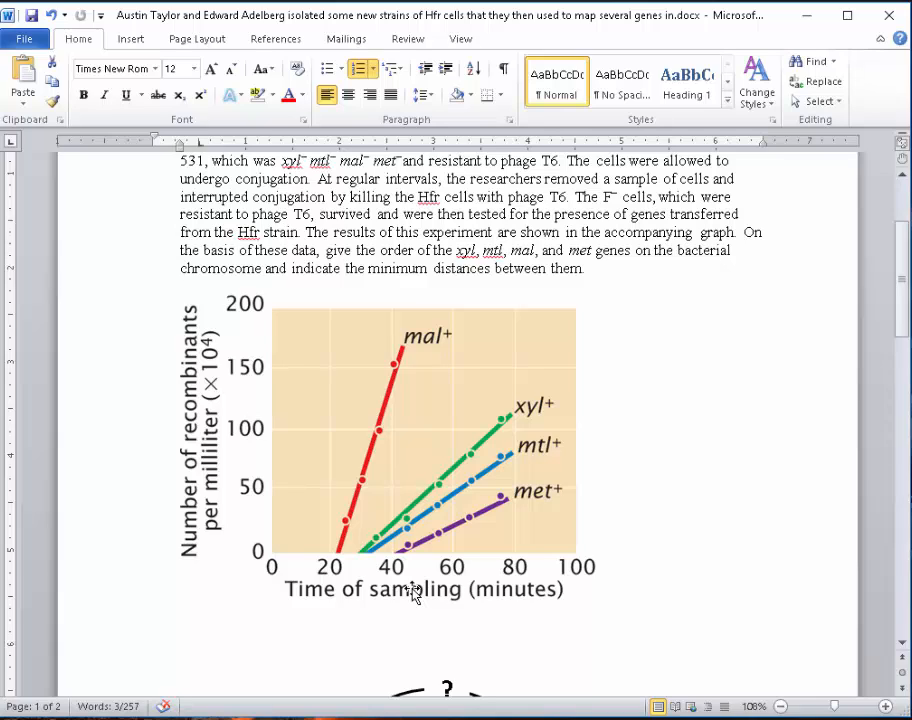
pyautogui.moveTo(345, 555)
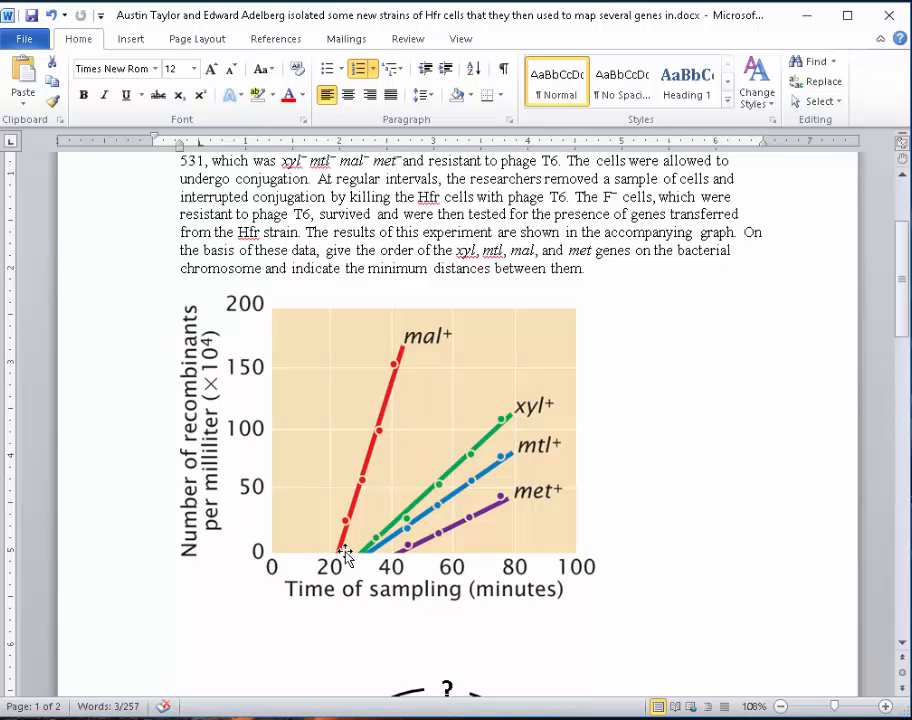
pyautogui.moveTo(332, 558)
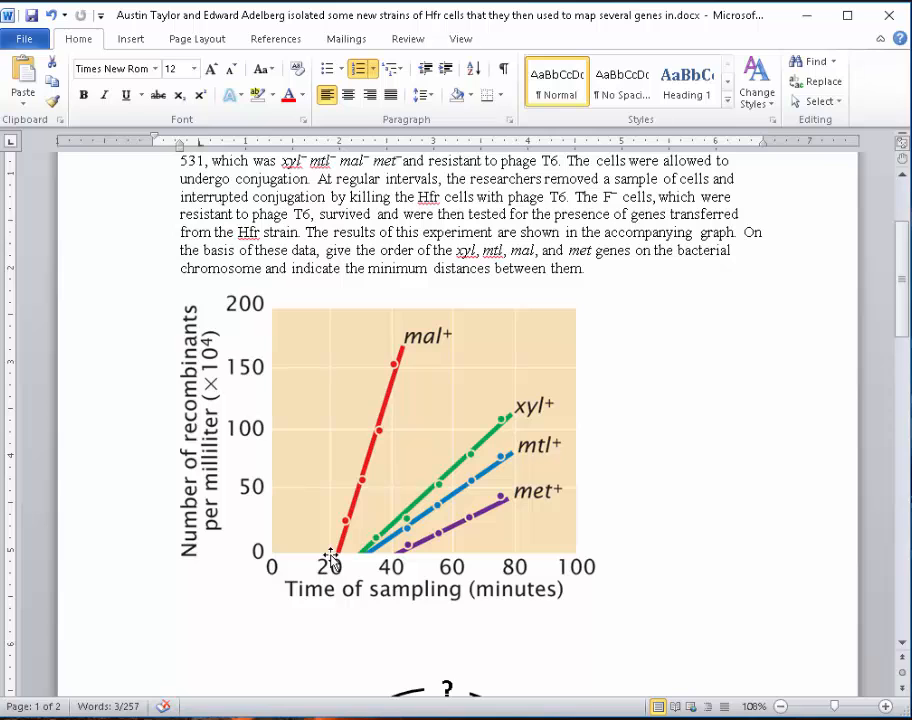
pyautogui.moveTo(654, 466)
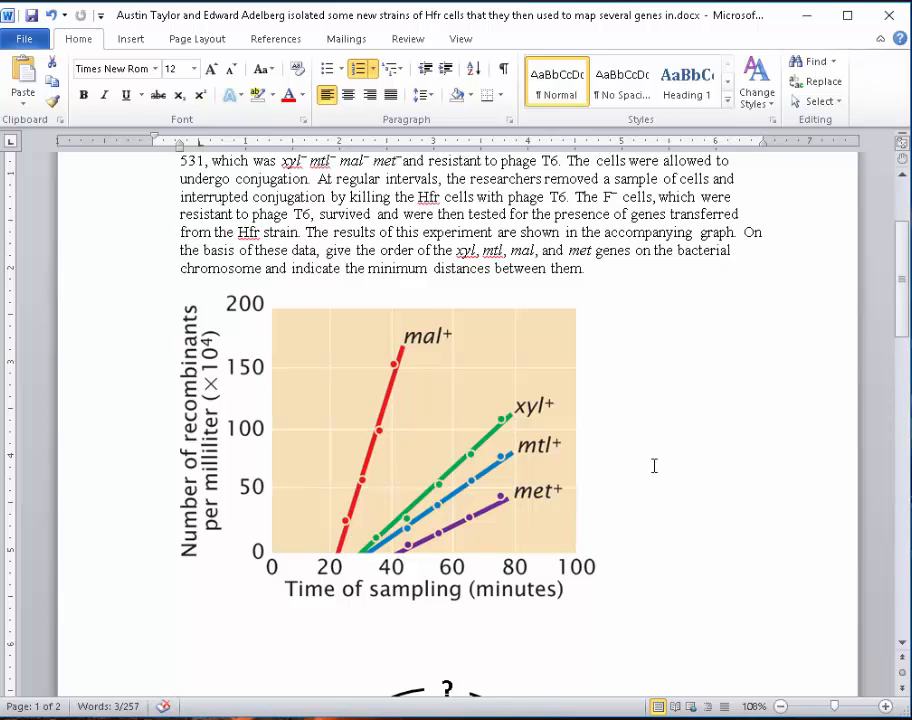
pyautogui.scroll(-3)
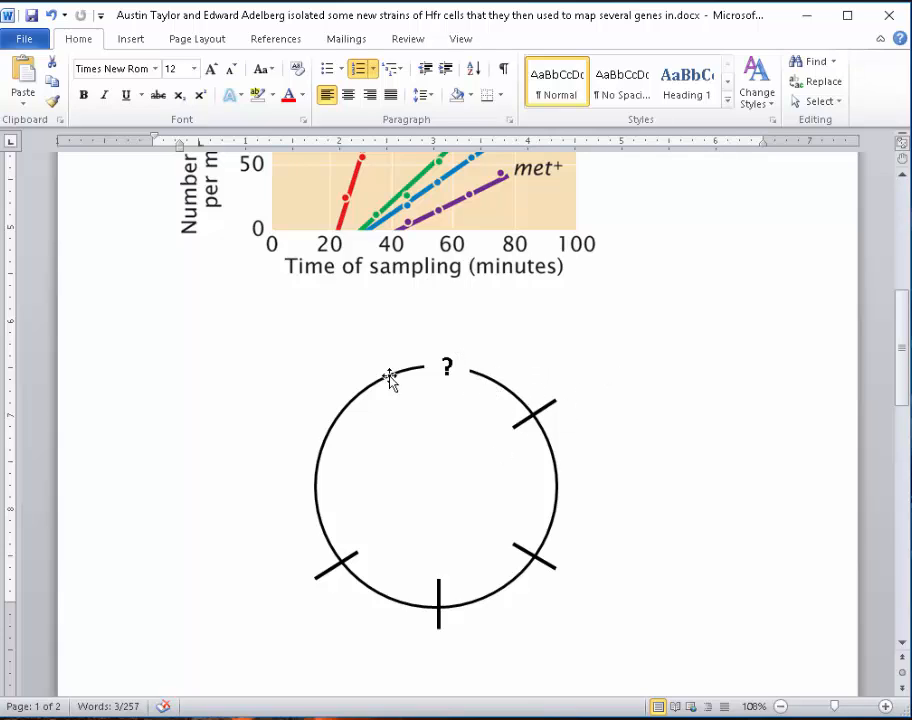
pyautogui.moveTo(386, 419)
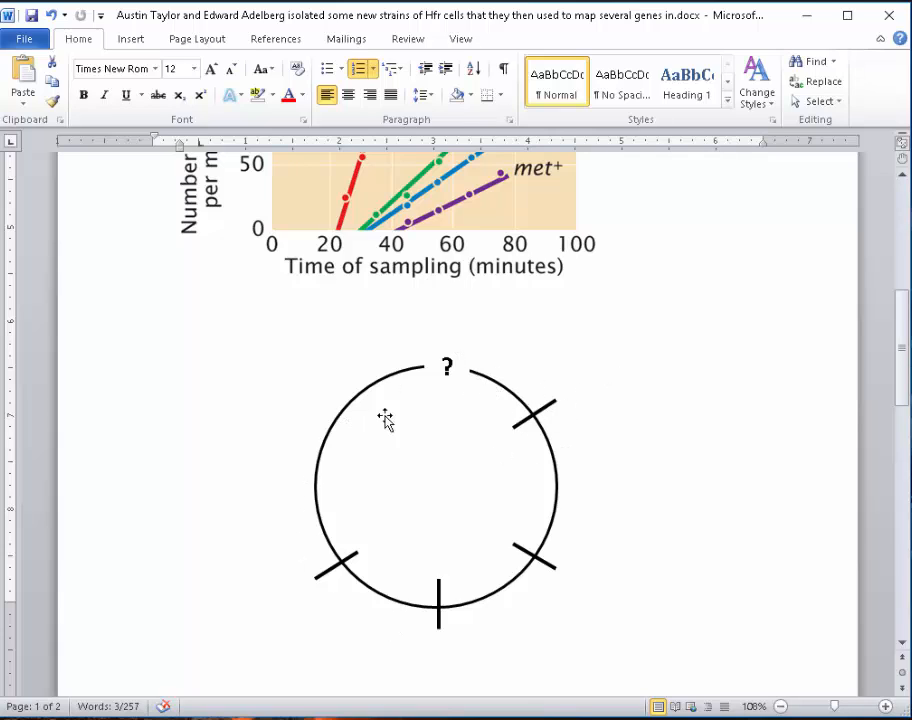
pyautogui.scroll(-3)
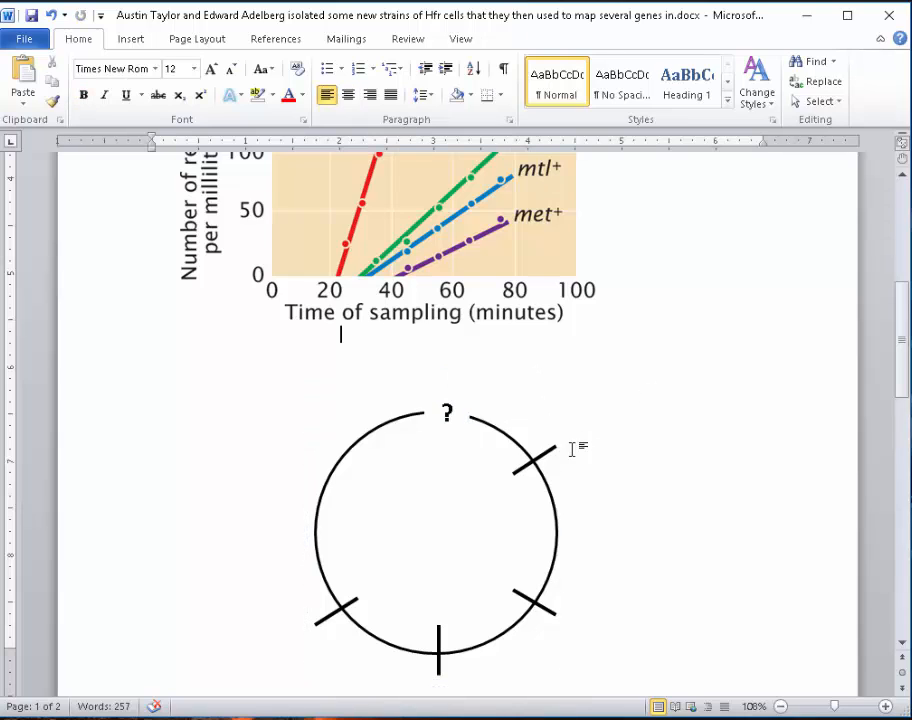
pyautogui.moveTo(576, 392)
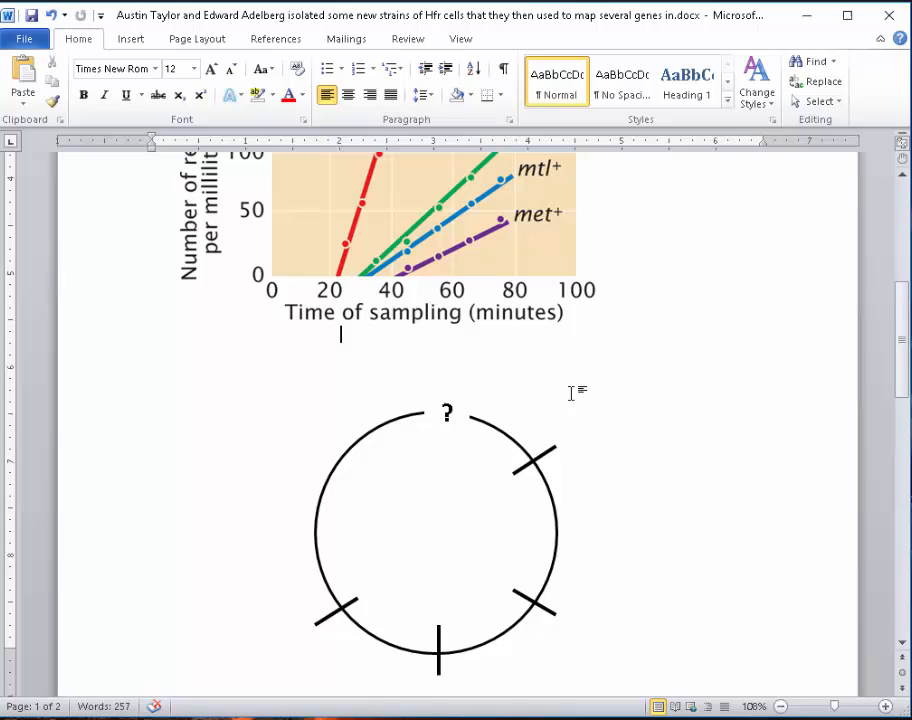
pyautogui.moveTo(528, 396)
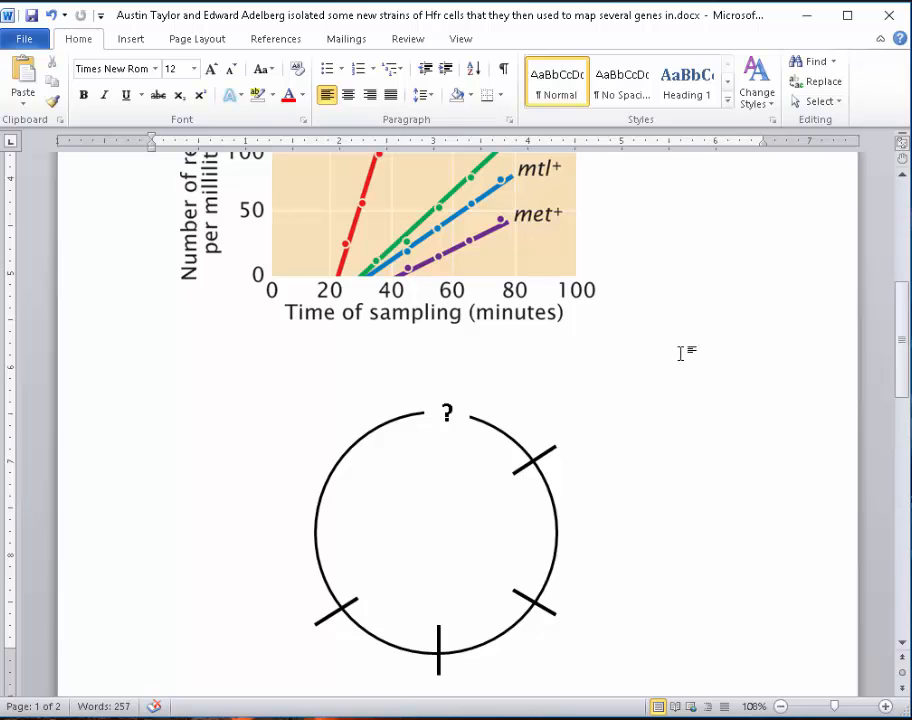
pyautogui.scroll(3)
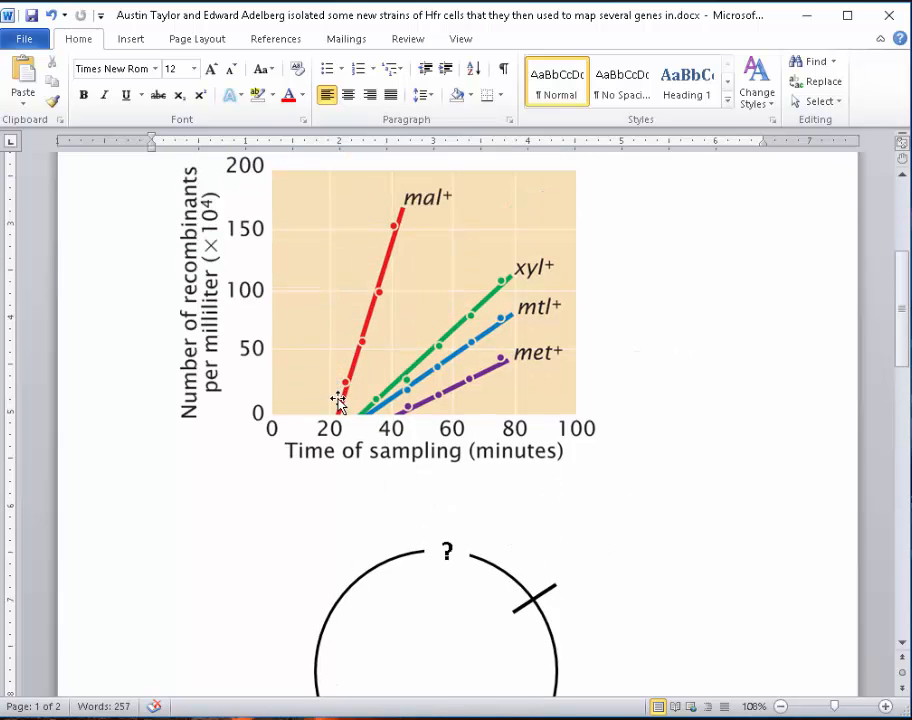
pyautogui.scroll(-3)
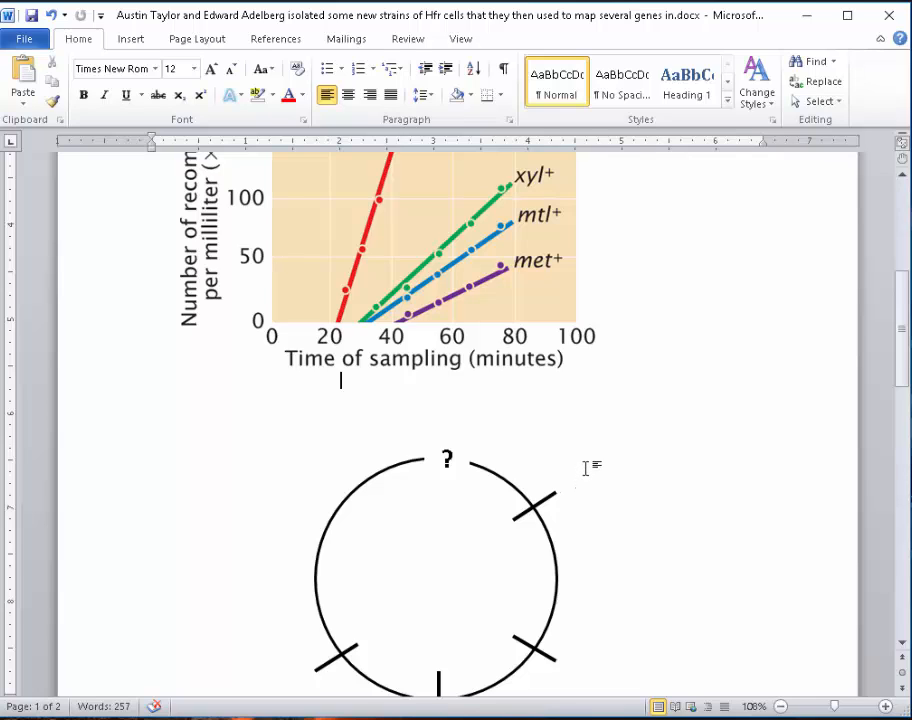
# - Insert a text box reading Mal+ and make its plus sign superscript
pyautogui.click(130, 38)
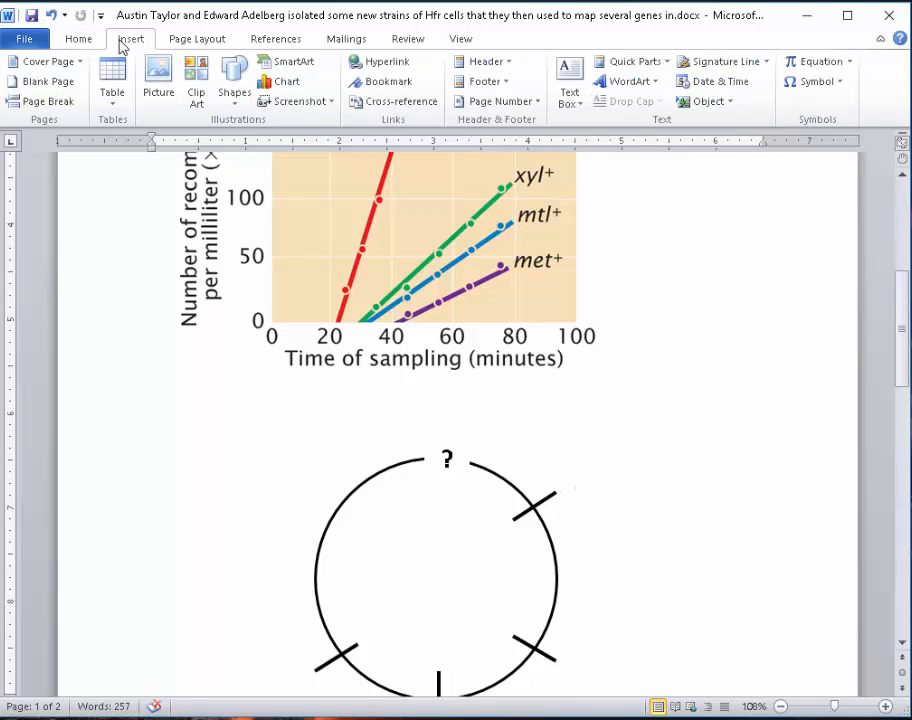
pyautogui.moveTo(484, 81)
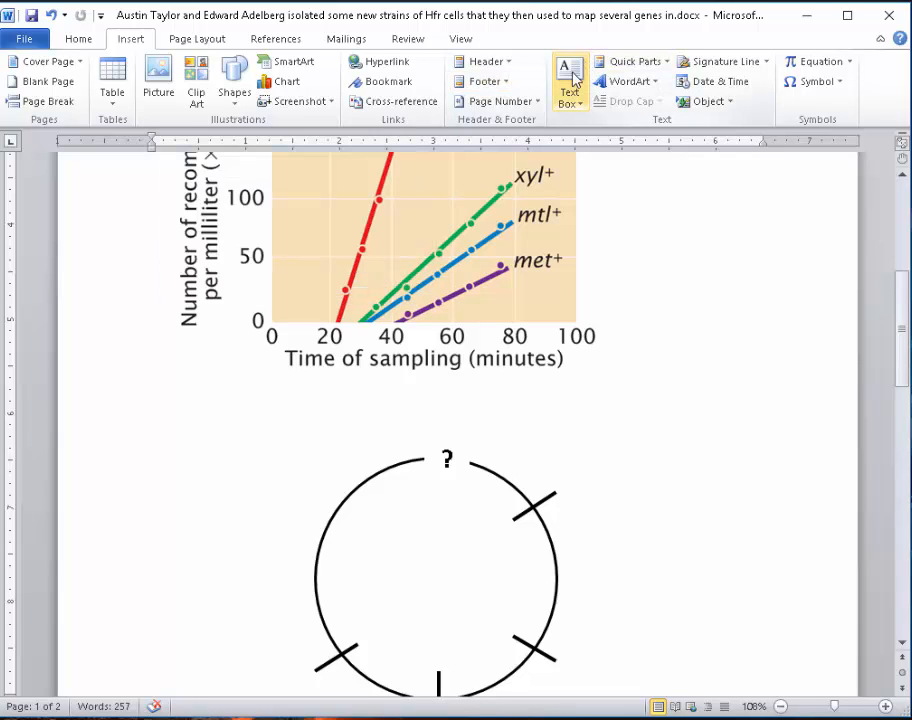
pyautogui.click(569, 81)
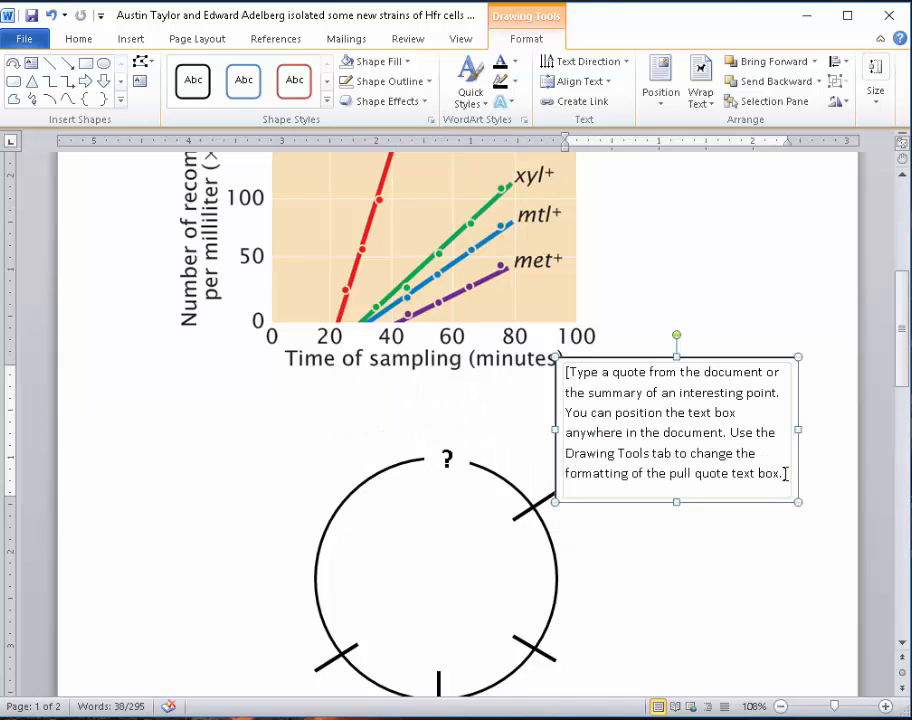
pyautogui.tripleClick(672, 432)
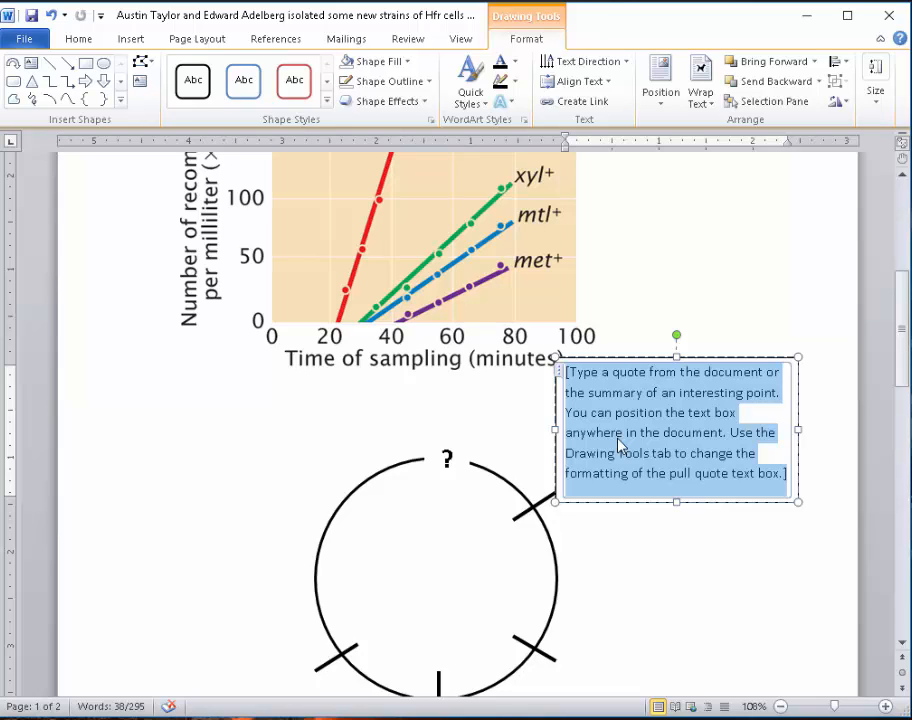
pyautogui.write('Mal+')
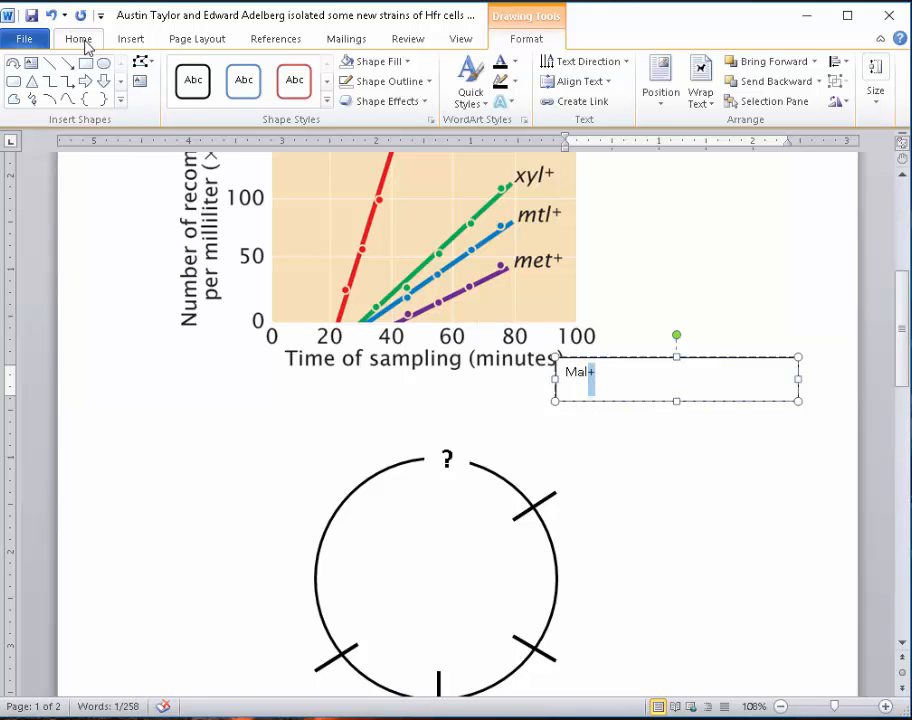
pyautogui.click(78, 38)
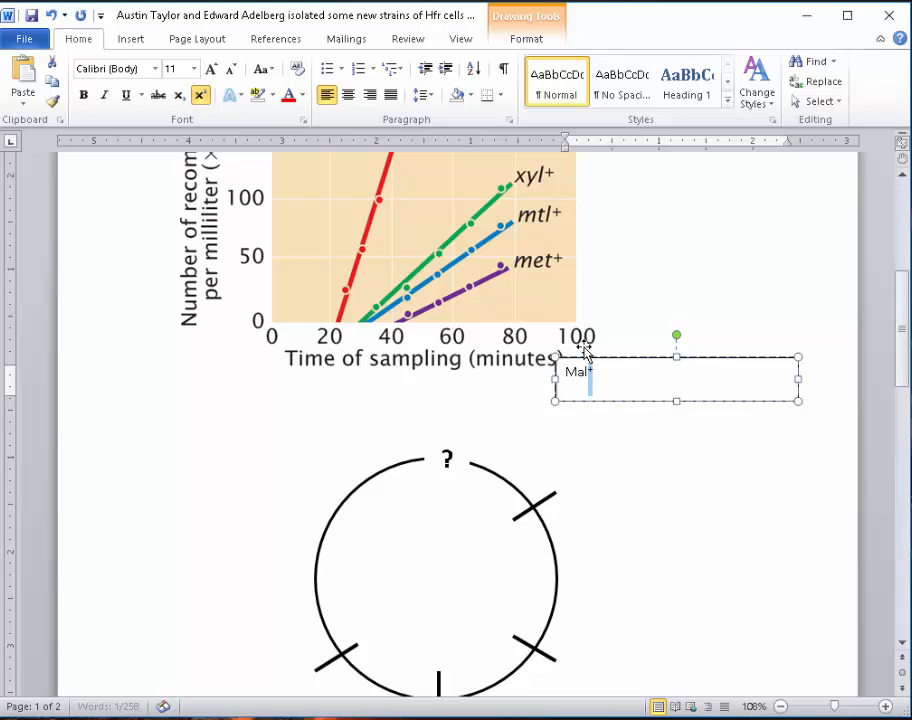
pyautogui.click(340, 380)
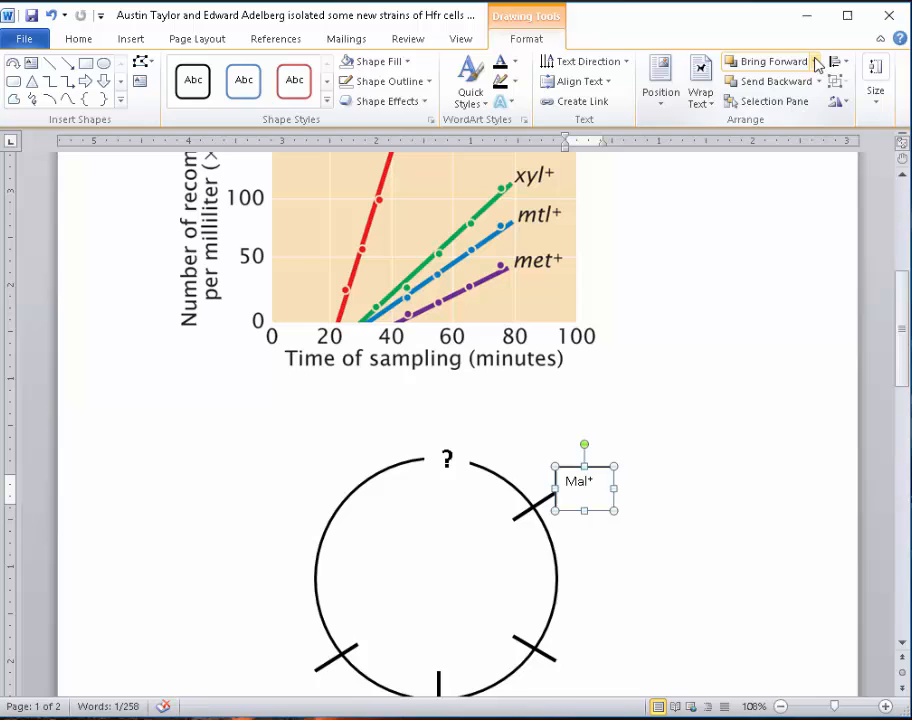
# - Remove the Mal+ box outline and move it beside the upper-right tick
pyautogui.click(372, 61)
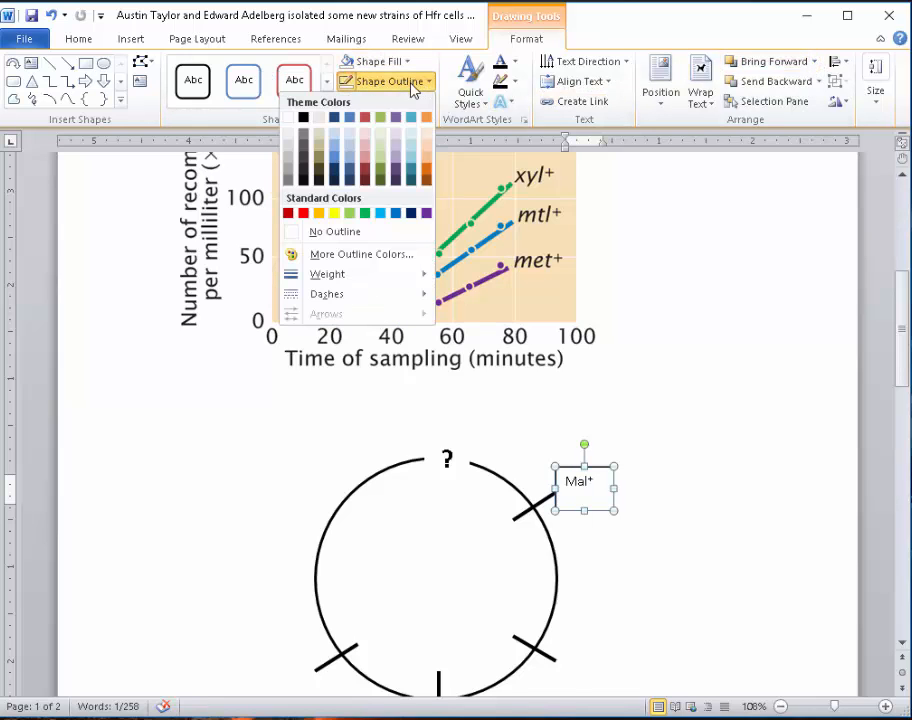
pyautogui.click(335, 231)
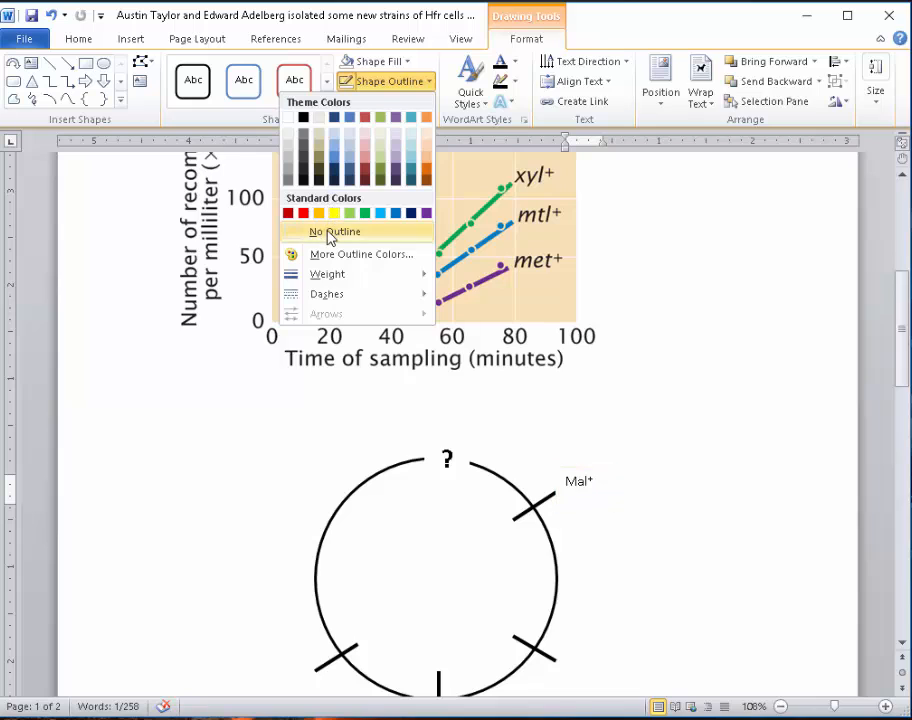
pyautogui.click(341, 231)
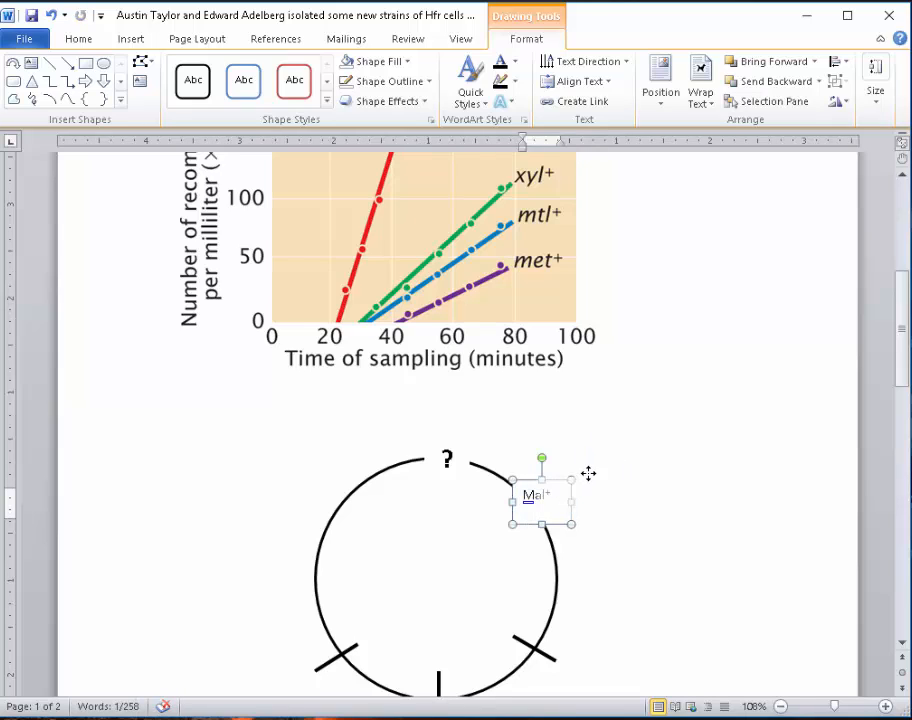
pyautogui.moveTo(540, 497); pyautogui.dragTo(583, 490)
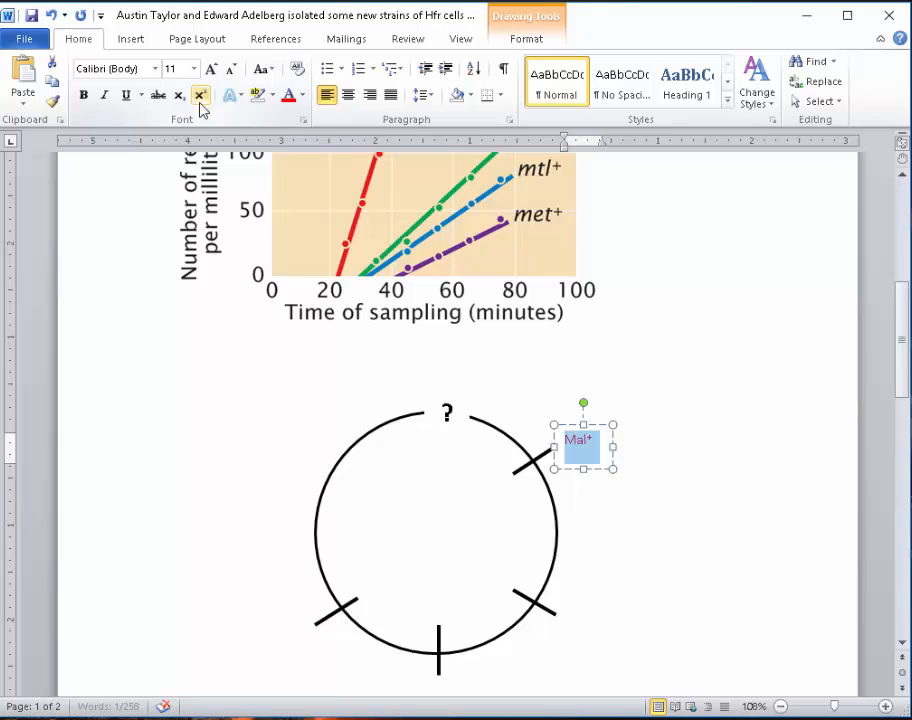
pyautogui.click(84, 95)
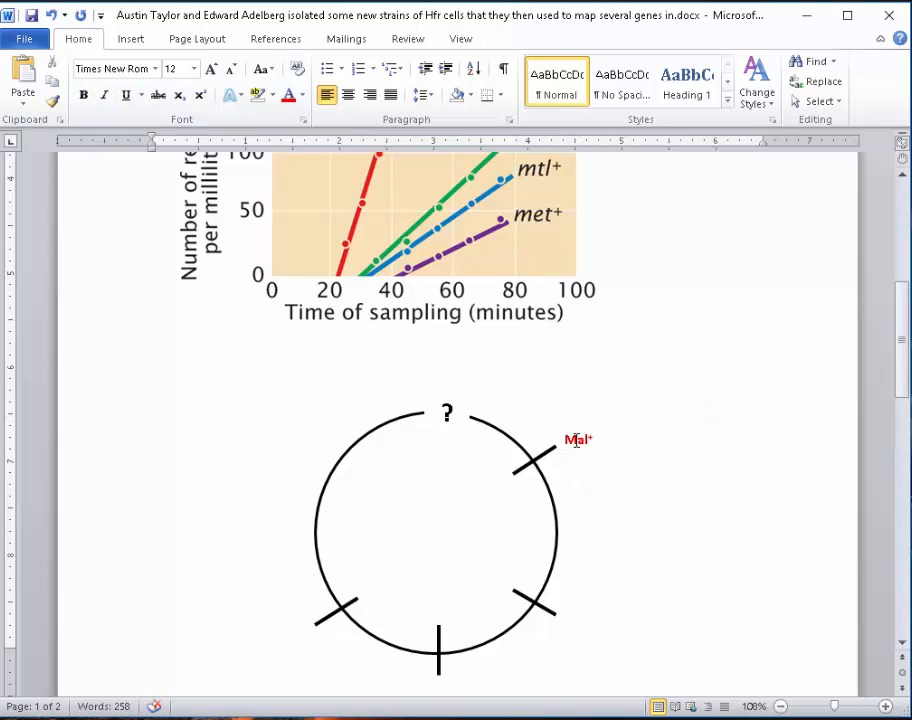
# - Duplicate the Mal+ label into Xyl+, Mtl+ and Met+ labels at further ticks
pyautogui.click(578, 440)
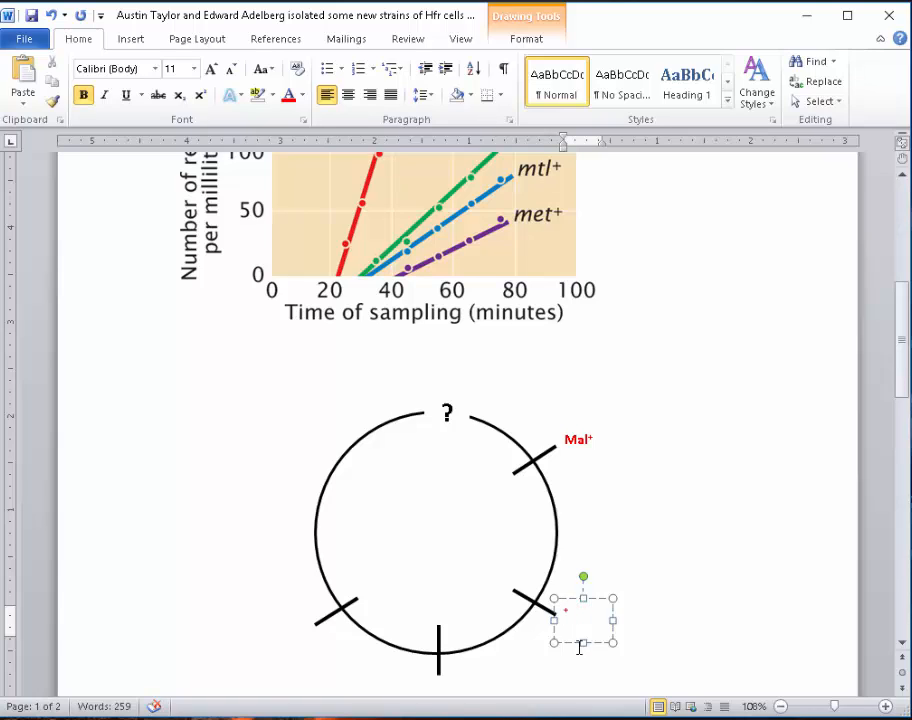
pyautogui.write('Xyl+')
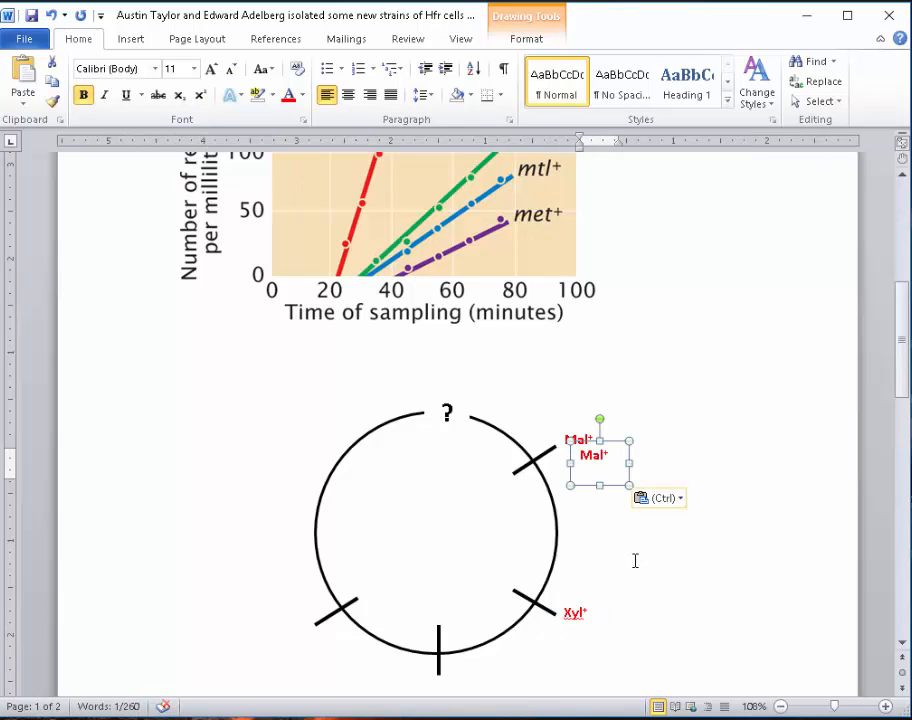
pyautogui.scroll(-3)
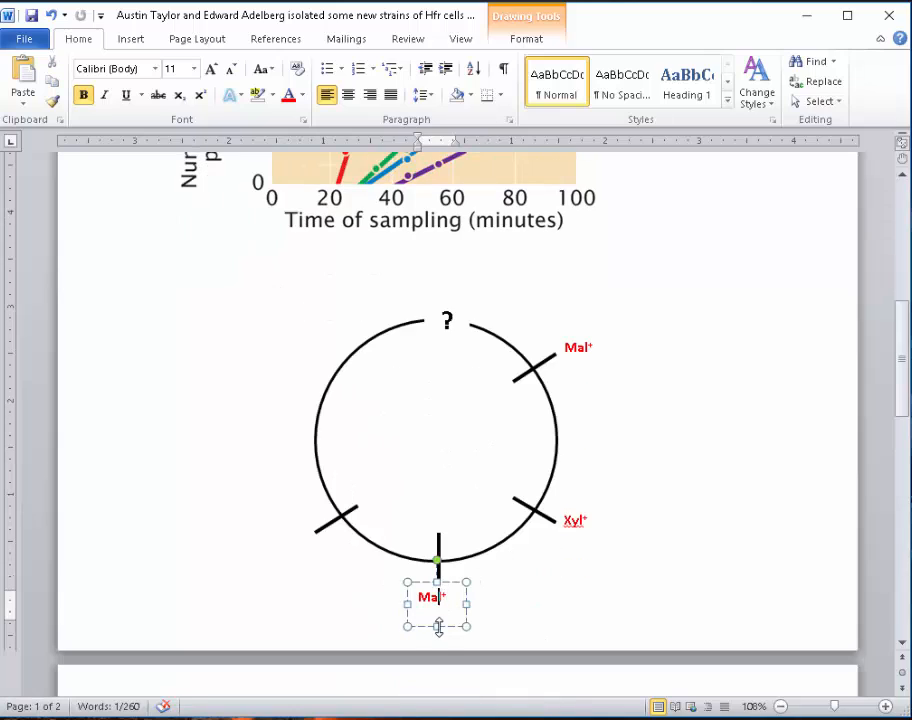
pyautogui.write('Mtl')
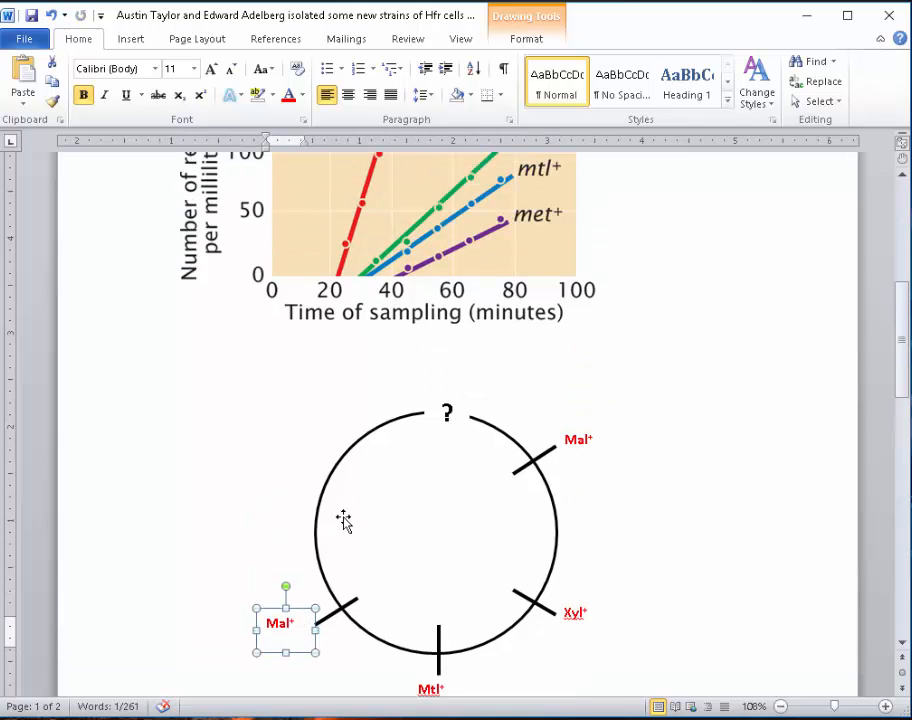
pyautogui.scroll(-3)
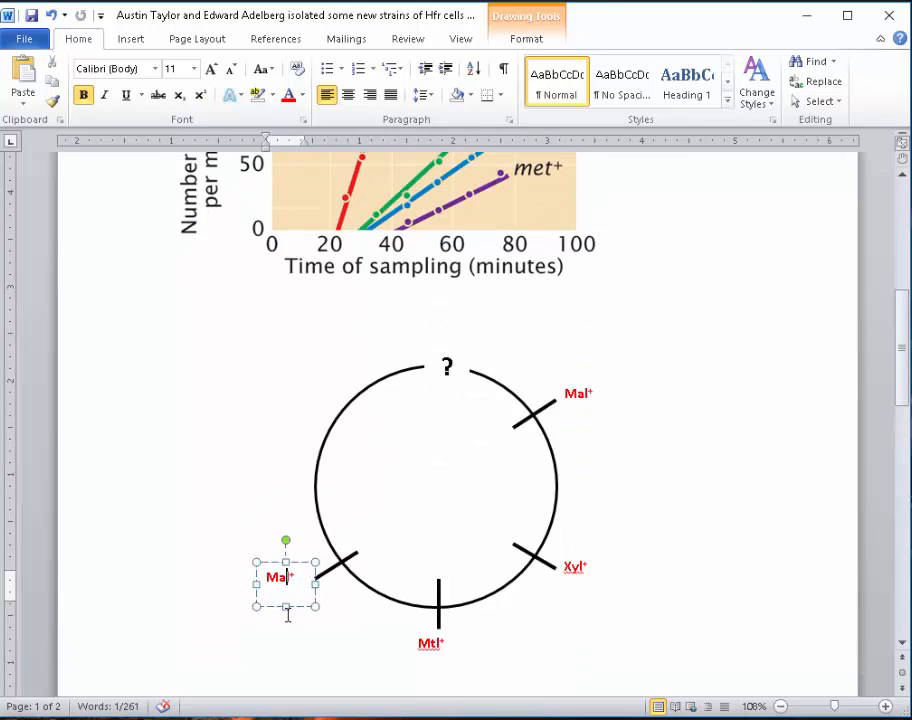
pyautogui.write('Met')
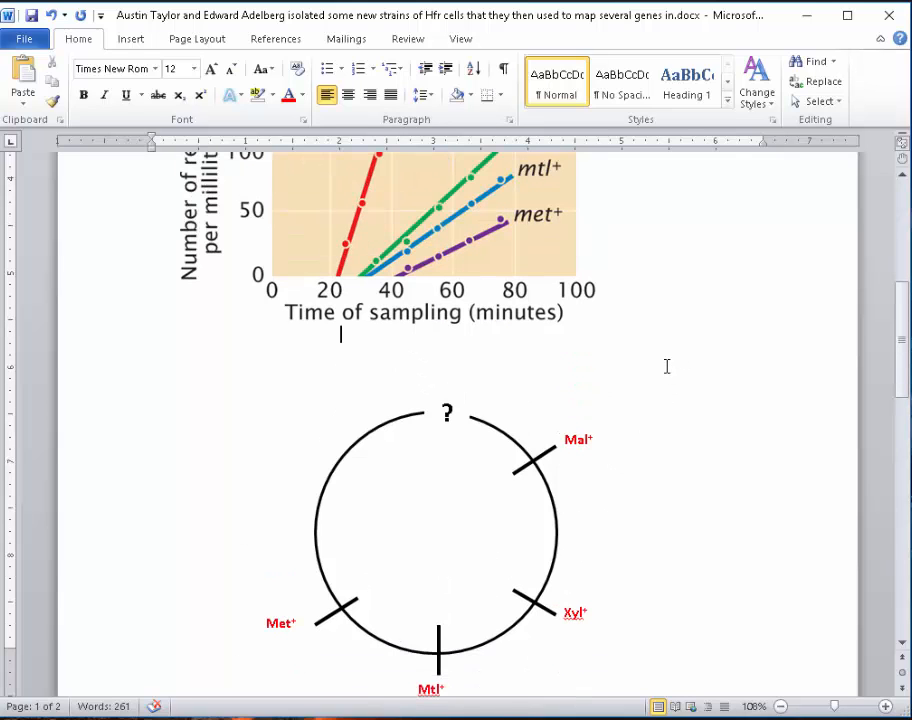
# - Pick an arrow shape from Insert > Shapes to draw beside Mal+
pyautogui.scroll(-3)
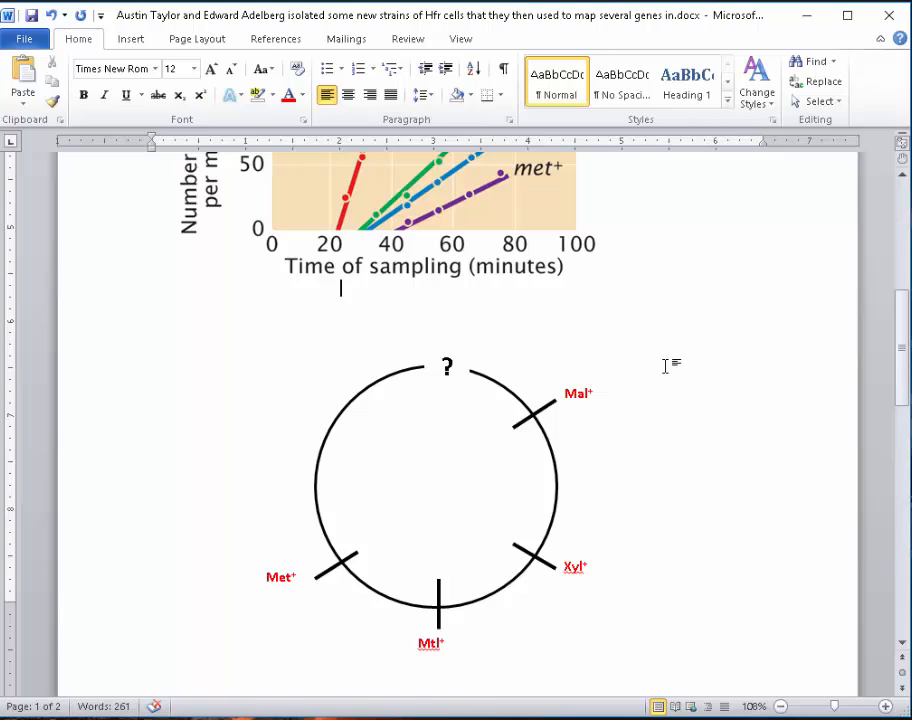
pyautogui.moveTo(565, 265)
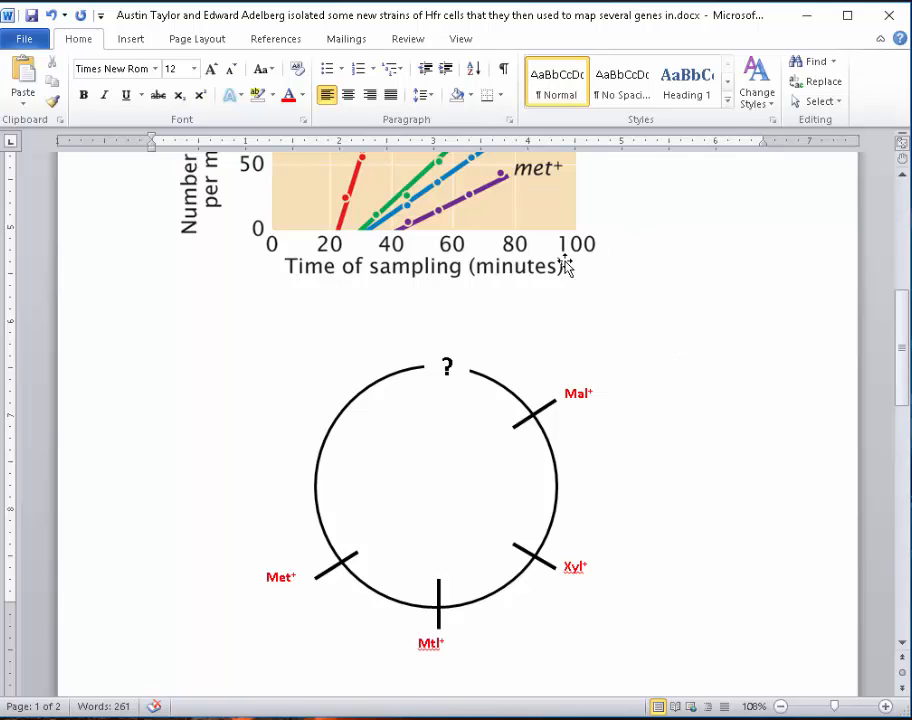
pyautogui.moveTo(513, 293)
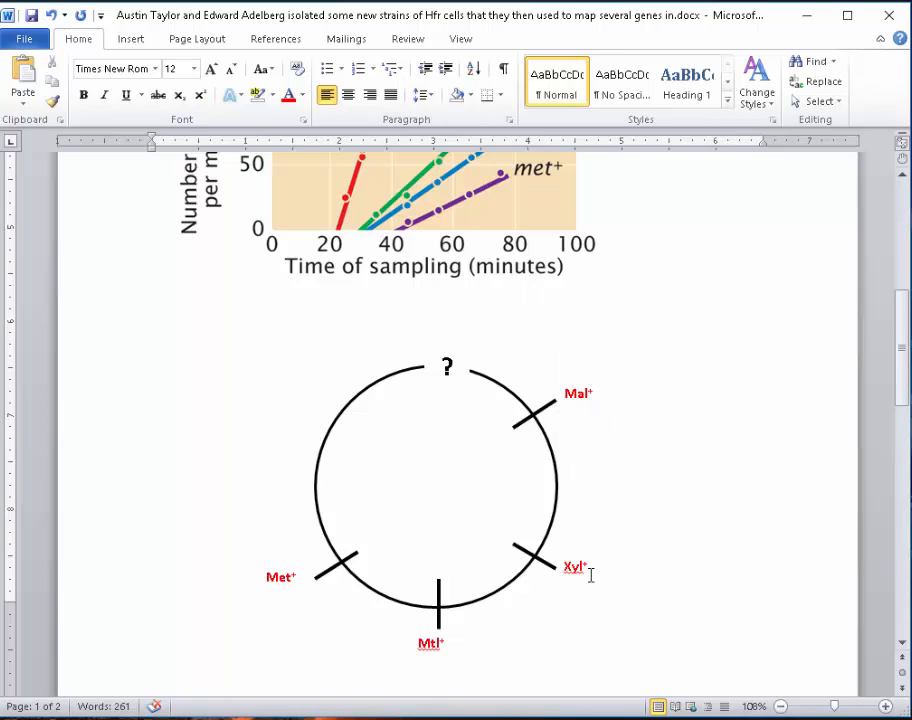
pyautogui.moveTo(656, 622)
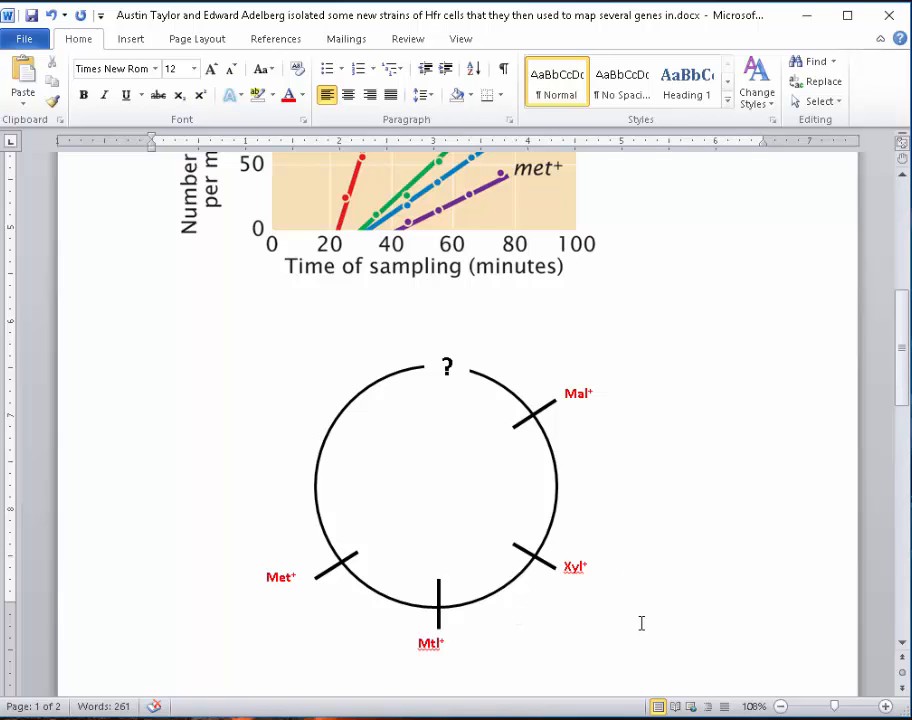
pyautogui.moveTo(670, 400)
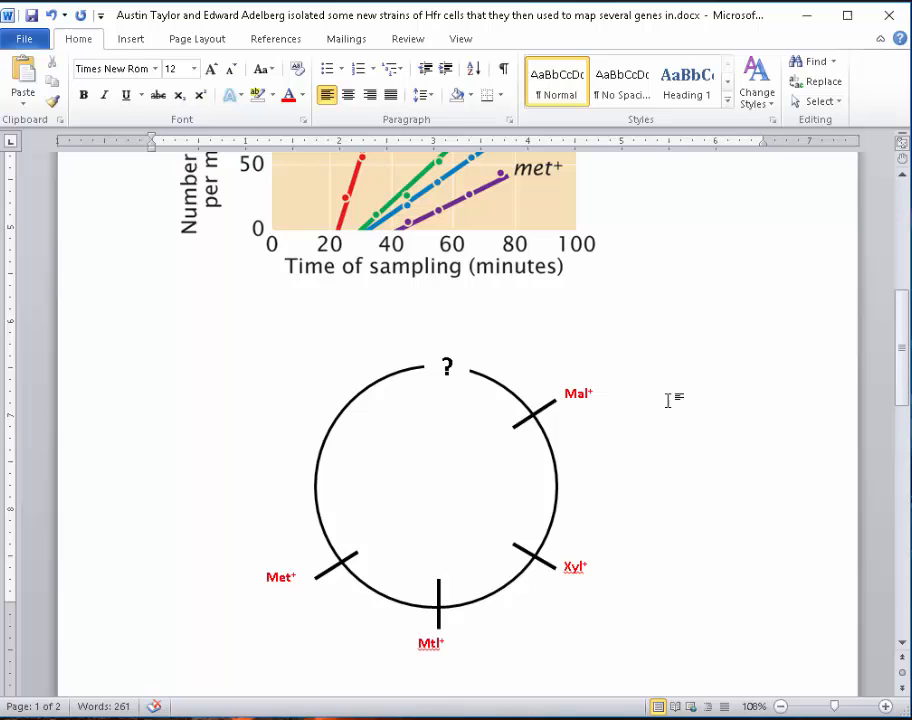
pyautogui.click(340, 288)
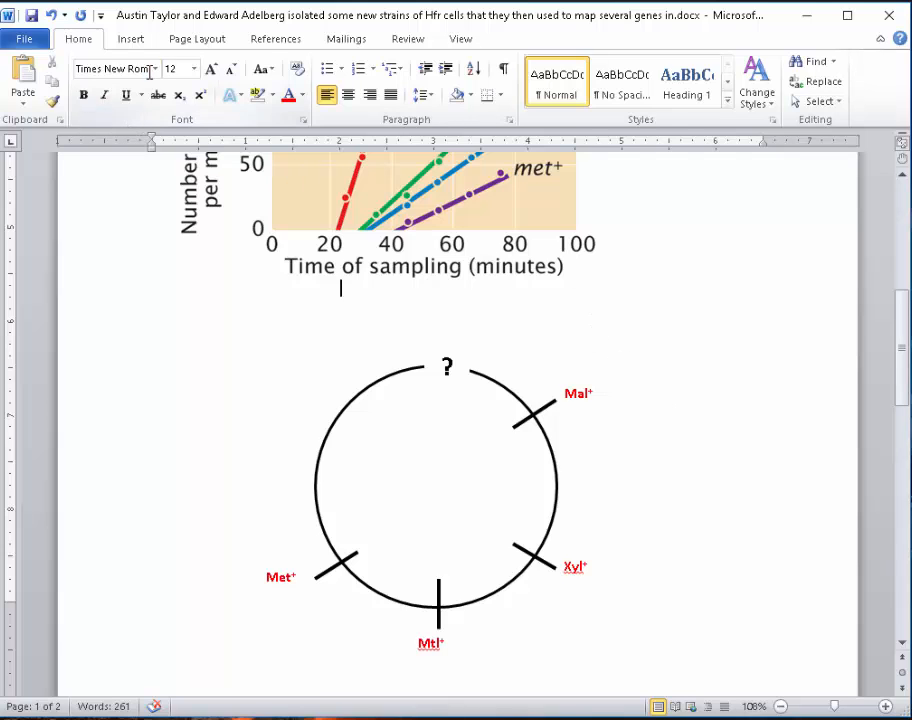
pyautogui.click(130, 38)
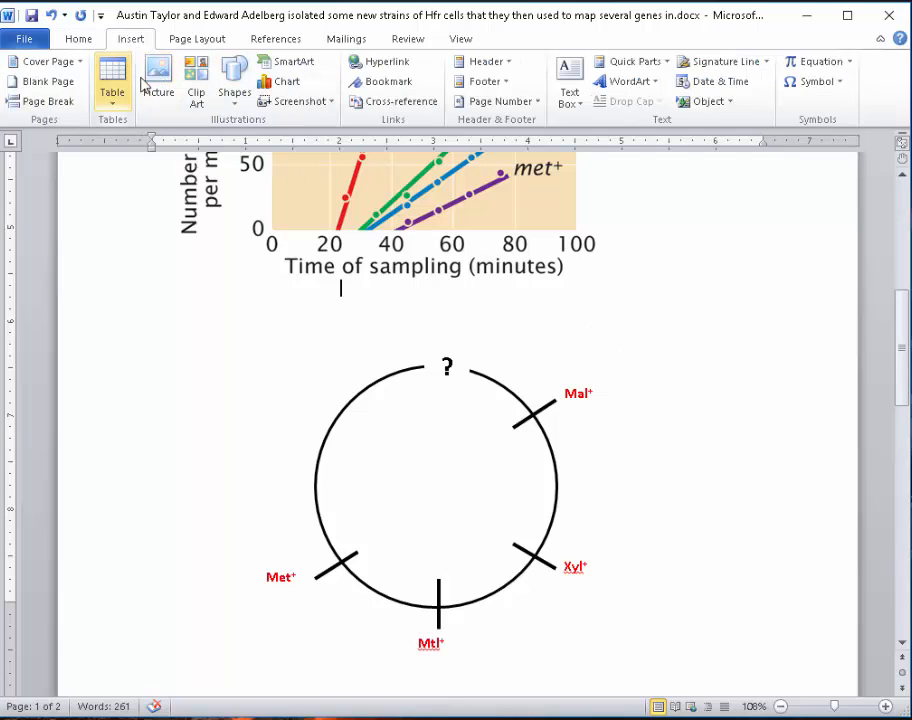
pyautogui.click(234, 80)
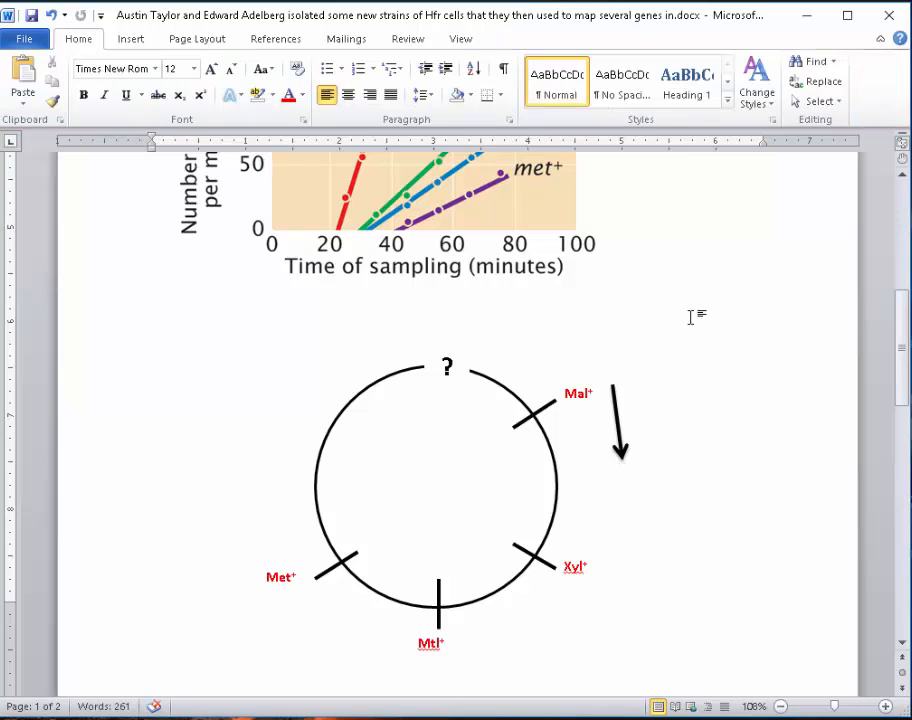
pyautogui.scroll(-3)
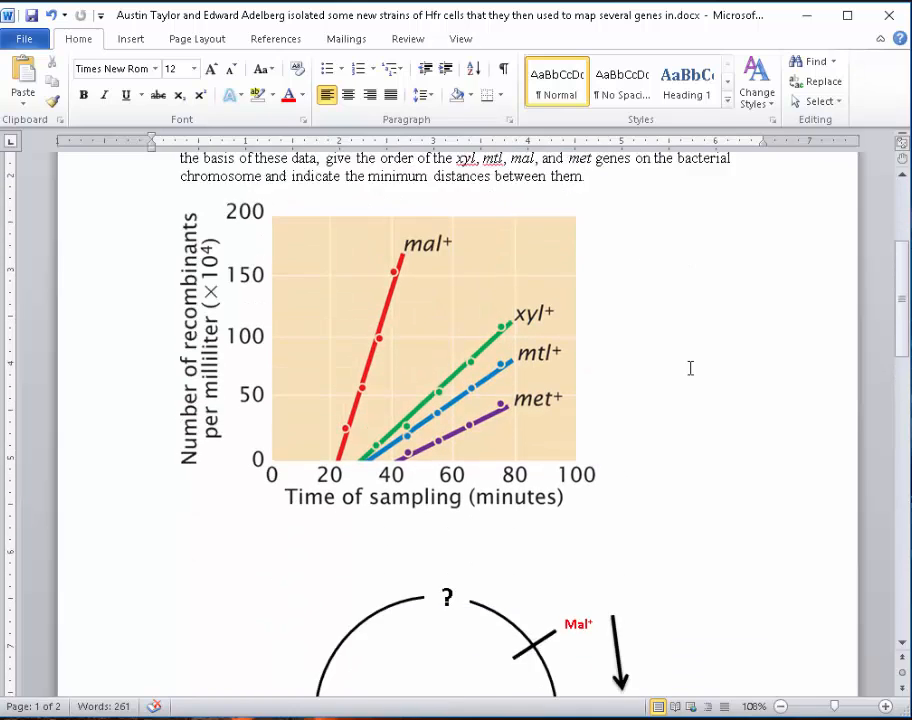
pyautogui.scroll(-3)
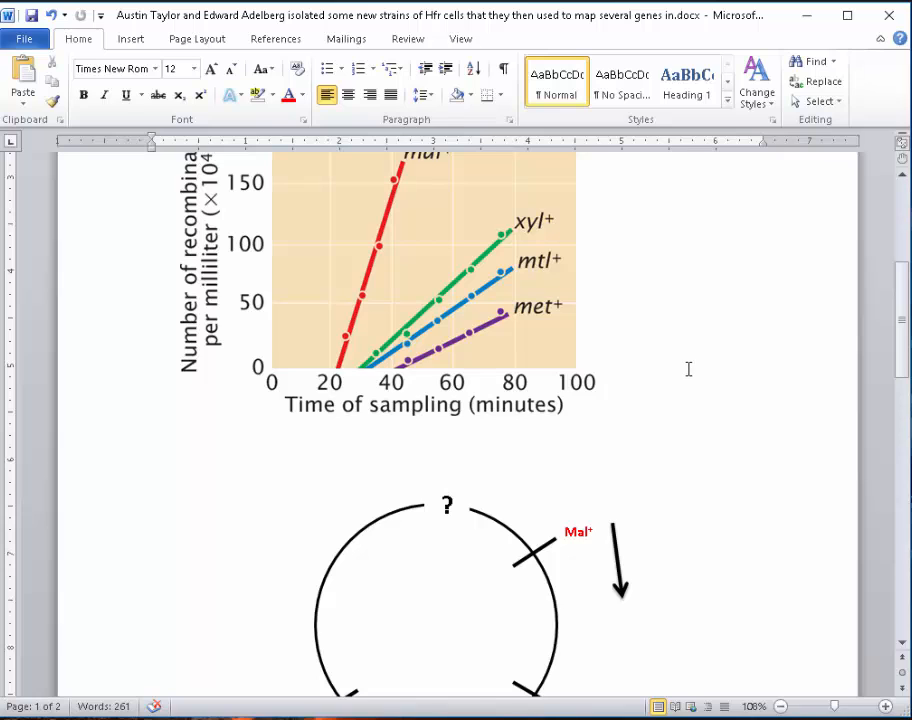
pyautogui.scroll(-3)
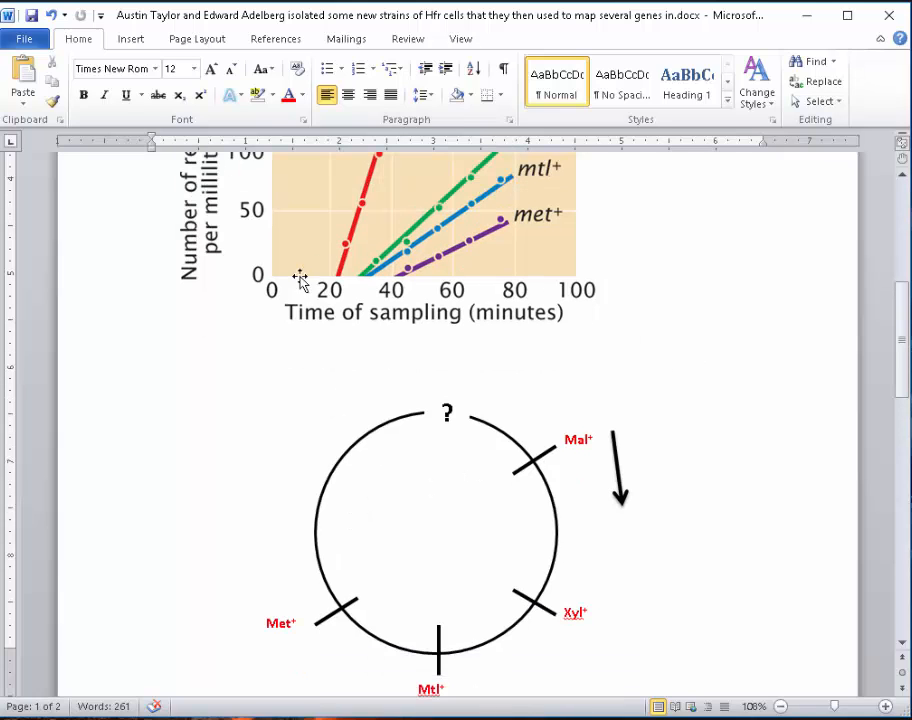
pyautogui.scroll(-3)
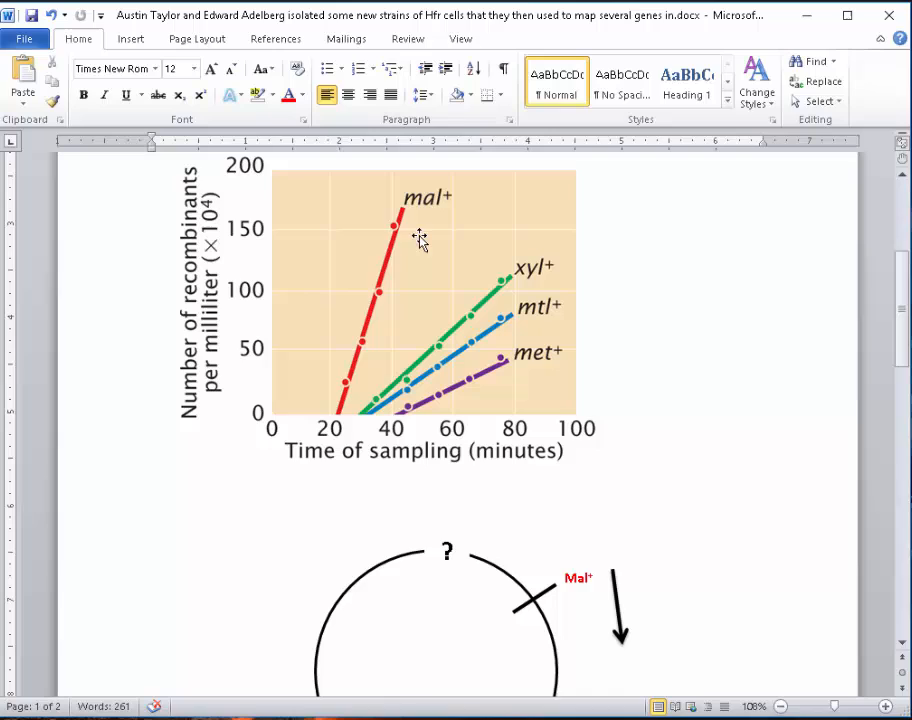
pyautogui.moveTo(335, 425)
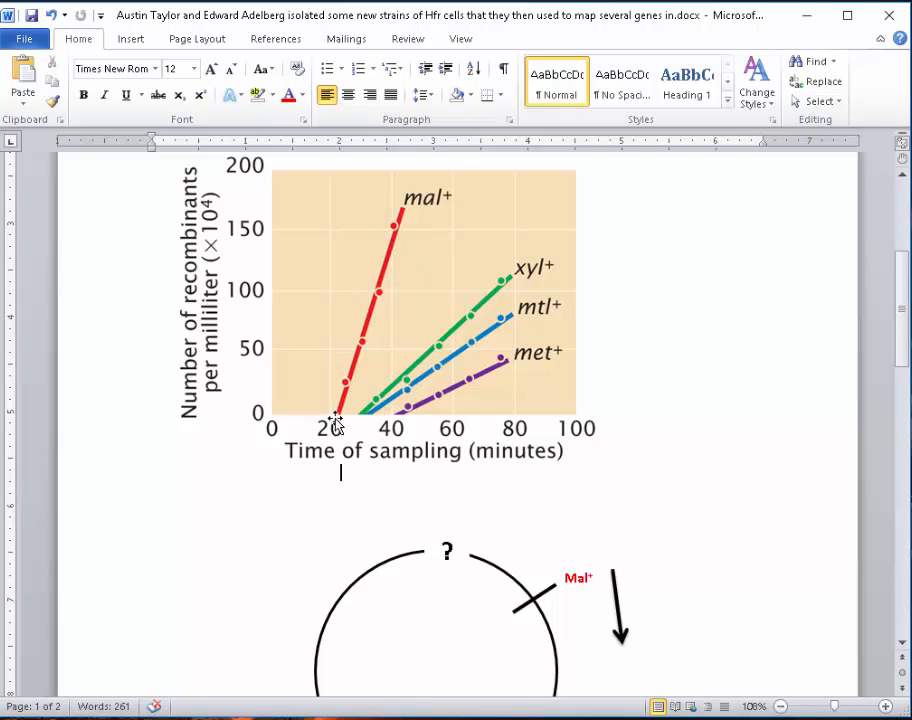
pyautogui.moveTo(348, 418)
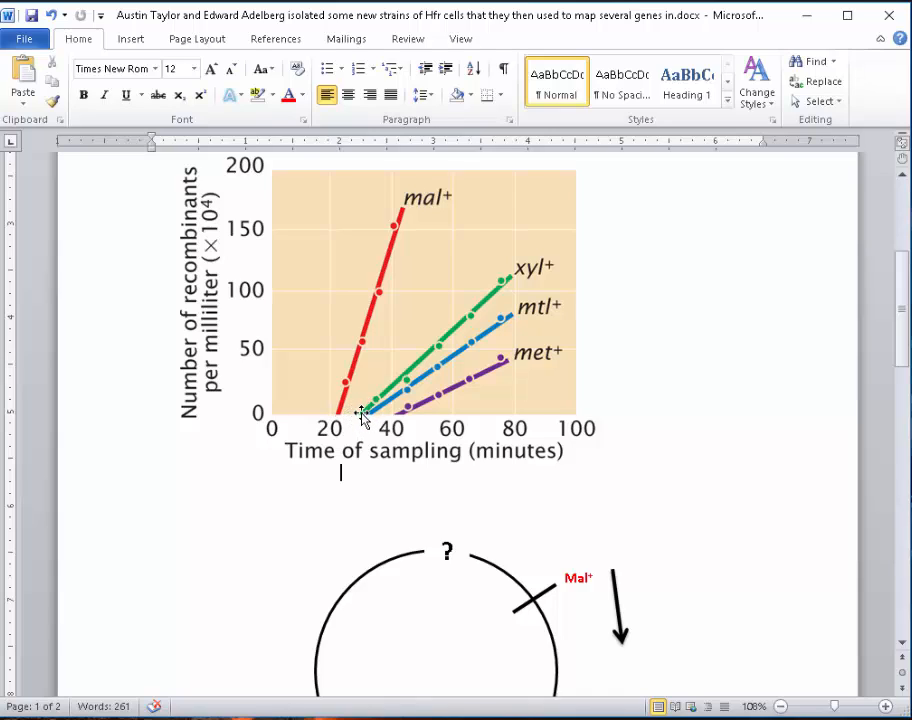
pyautogui.scroll(-3)
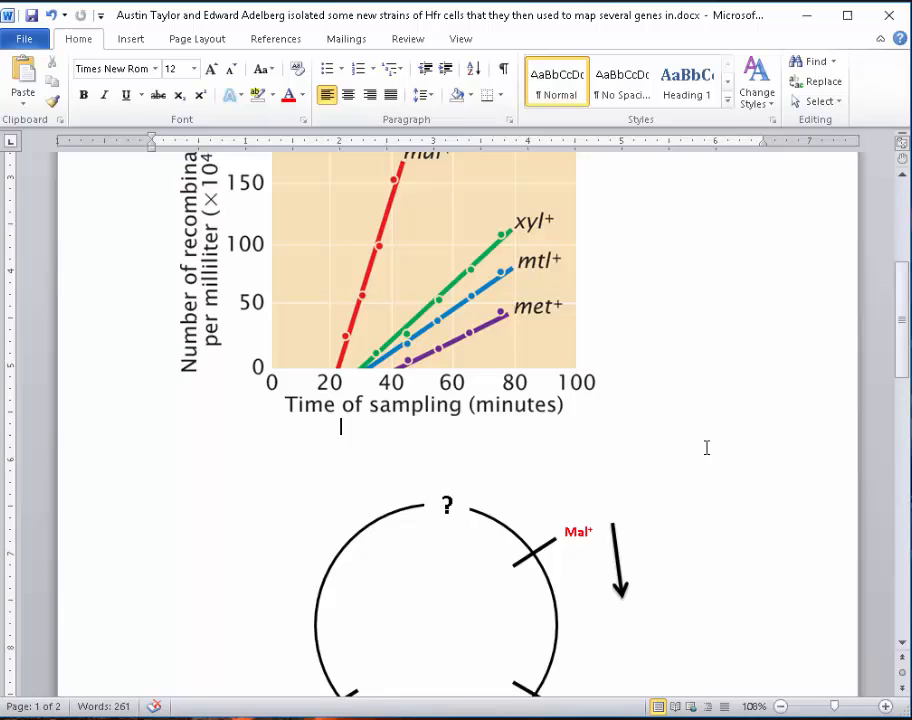
pyautogui.scroll(-3)
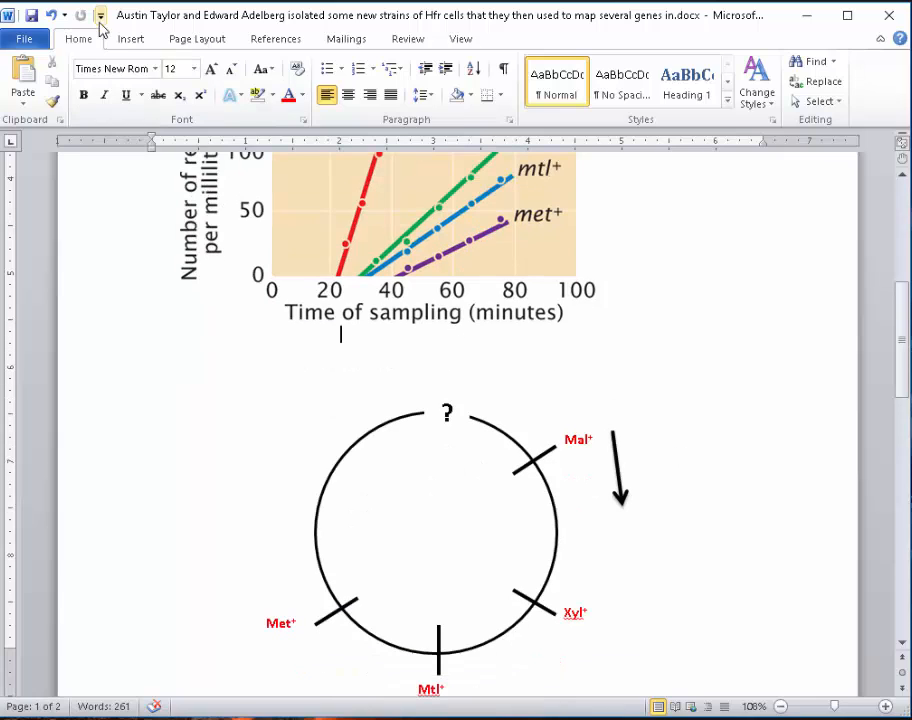
pyautogui.click(579, 439)
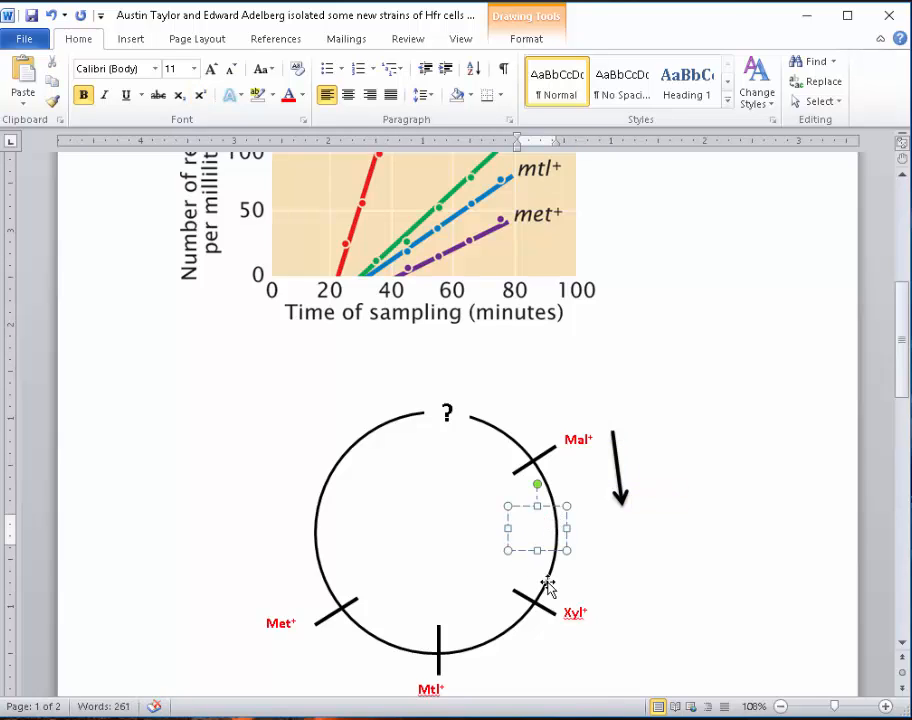
# - Label the circle arcs with distances 8 and 2, copying the 8 box to make 2
pyautogui.write('8')
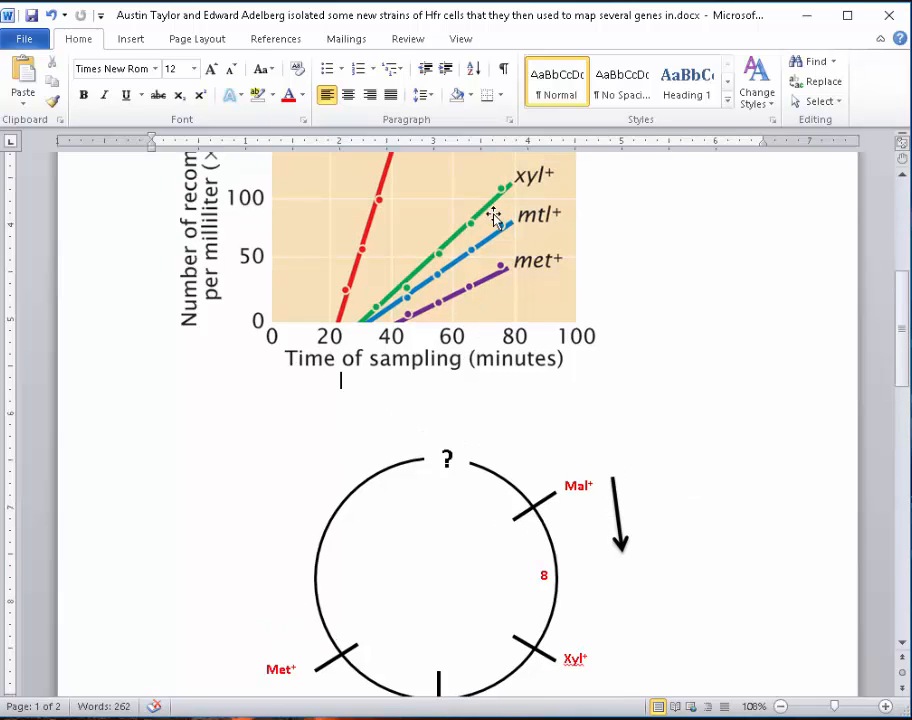
pyautogui.scroll(-3)
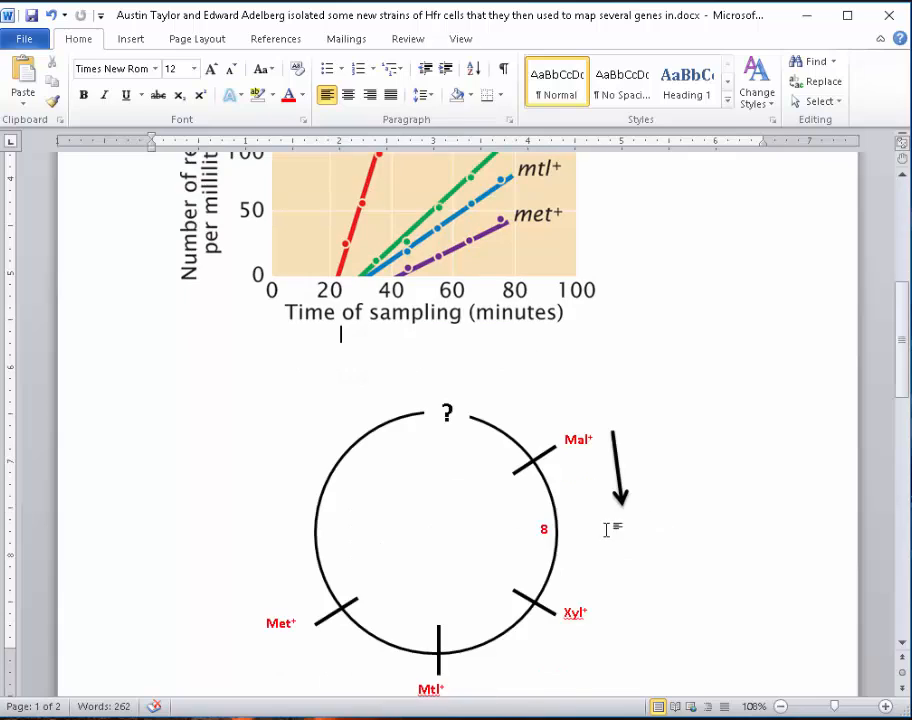
pyautogui.click(544, 529)
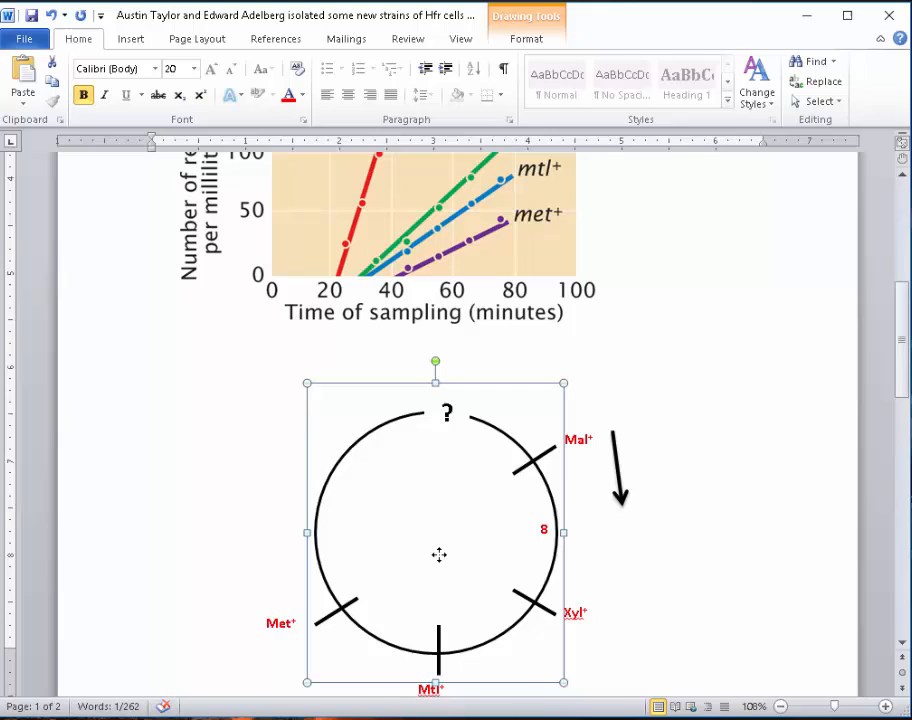
pyautogui.click(235, 456)
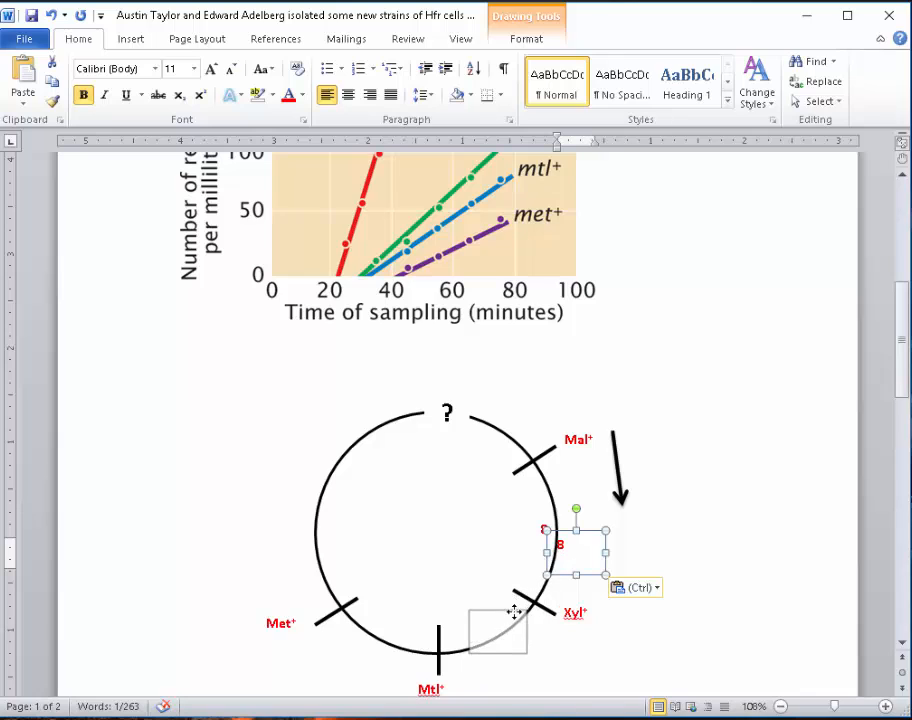
pyautogui.moveTo(575, 545); pyautogui.dragTo(497, 625)
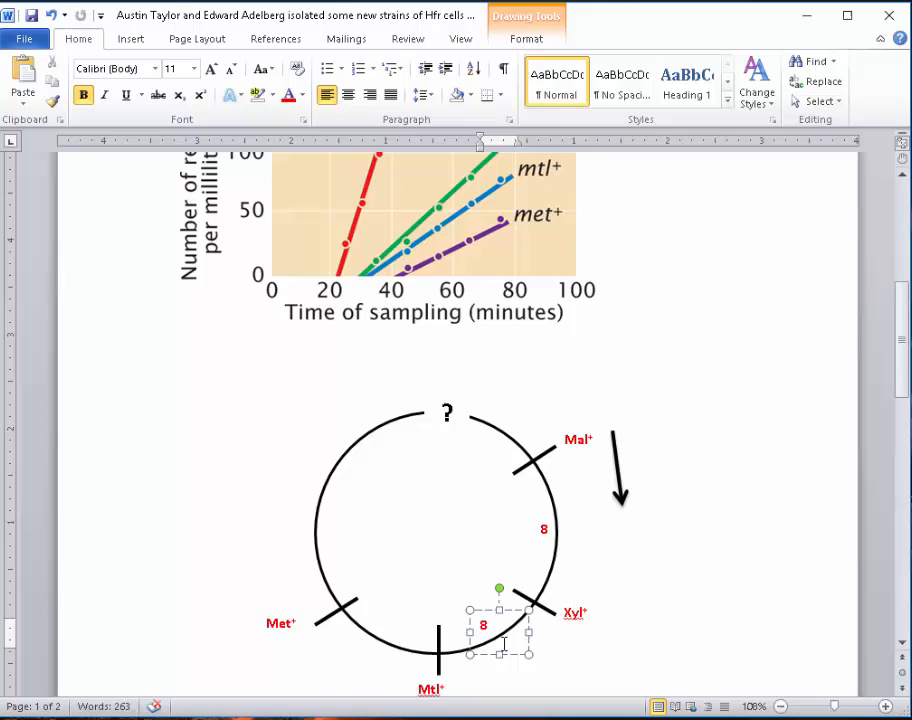
pyautogui.write('2')
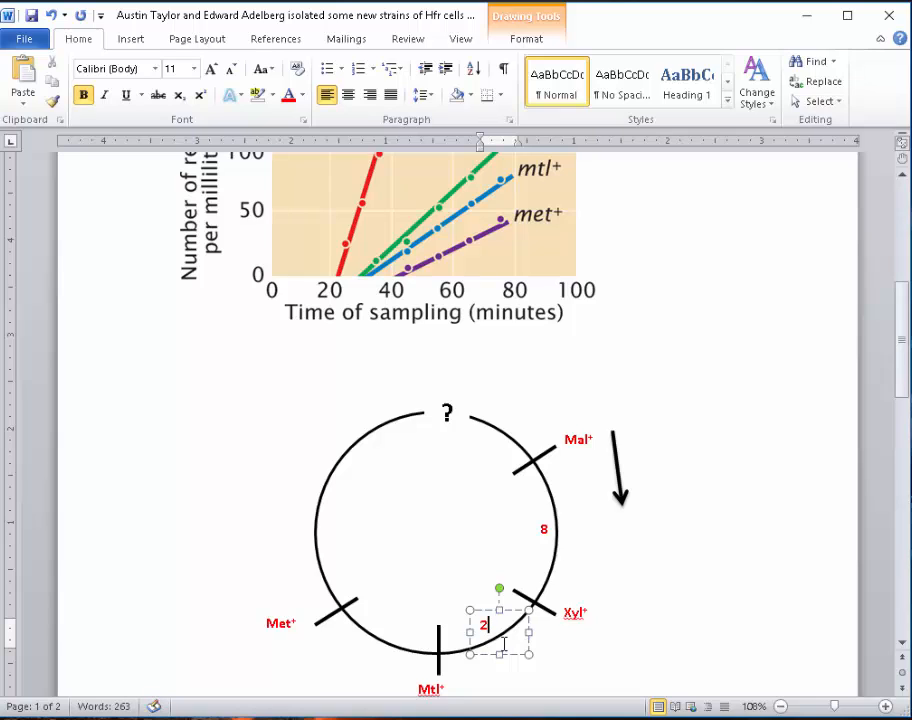
pyautogui.click(513, 582)
pyautogui.write('10')
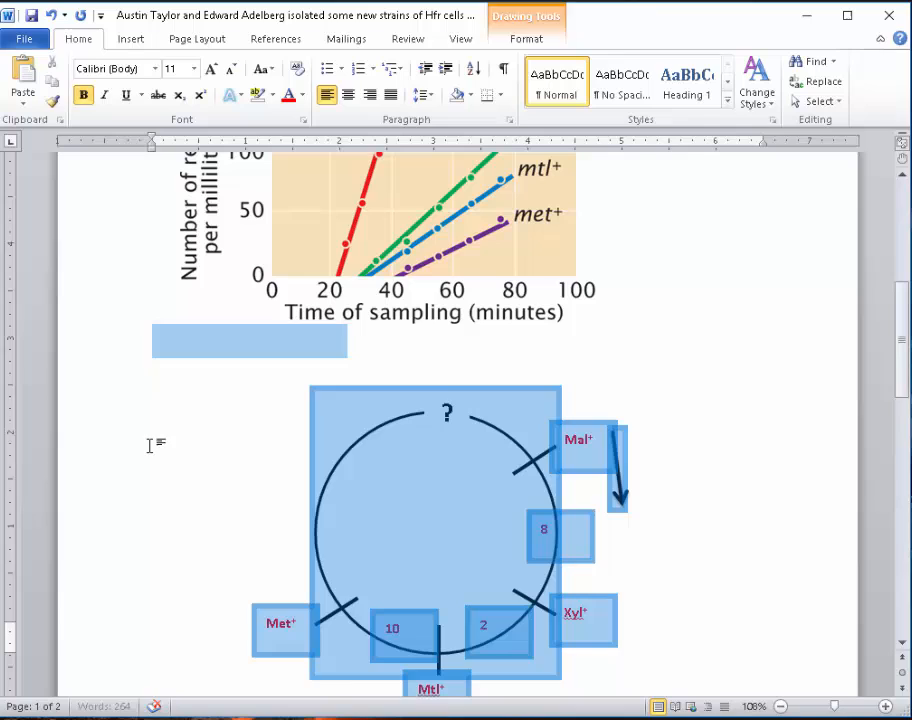
pyautogui.click(715, 400)
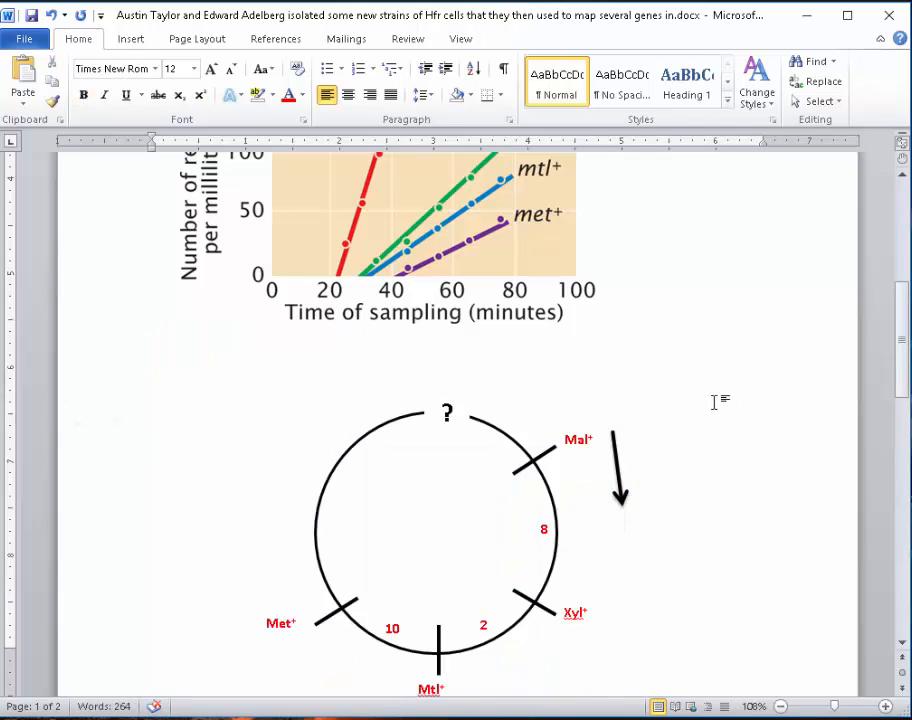
pyautogui.scroll(-3)
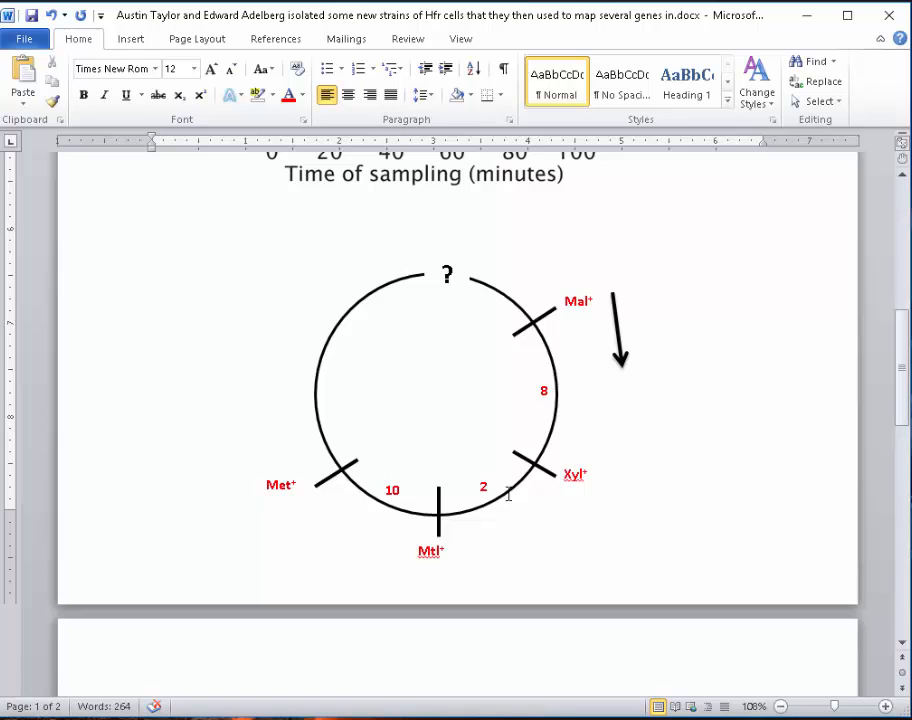
pyautogui.scroll(-3)
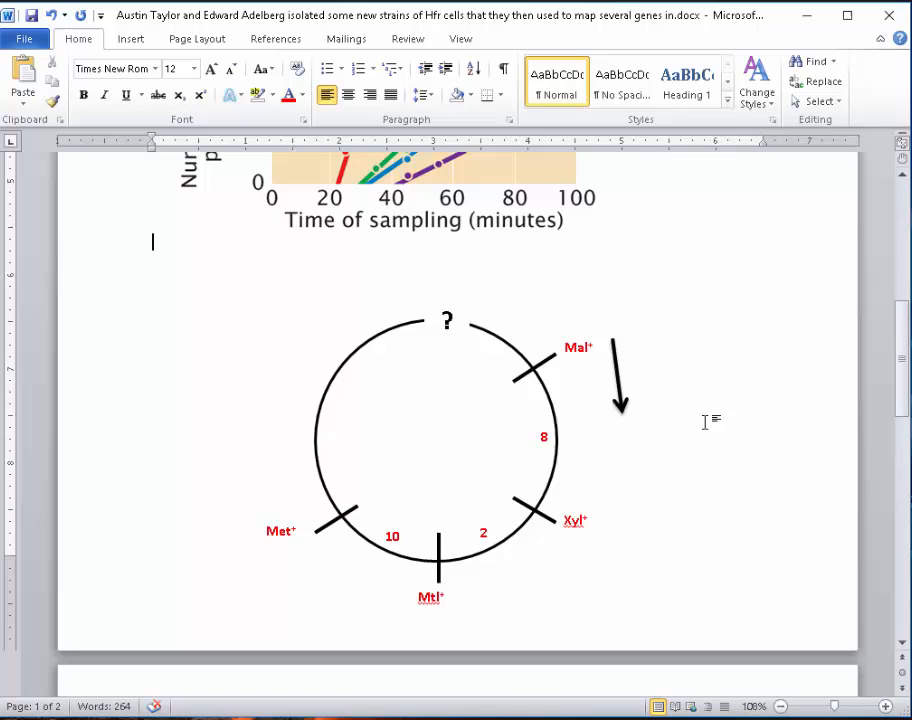
pyautogui.scroll(-3)
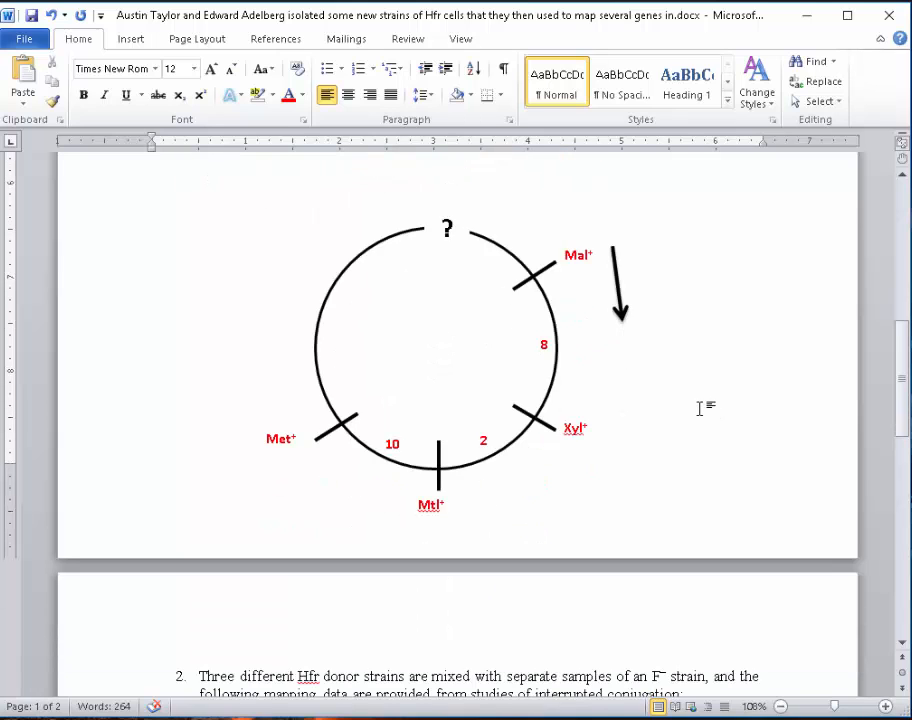
pyautogui.scroll(-3)
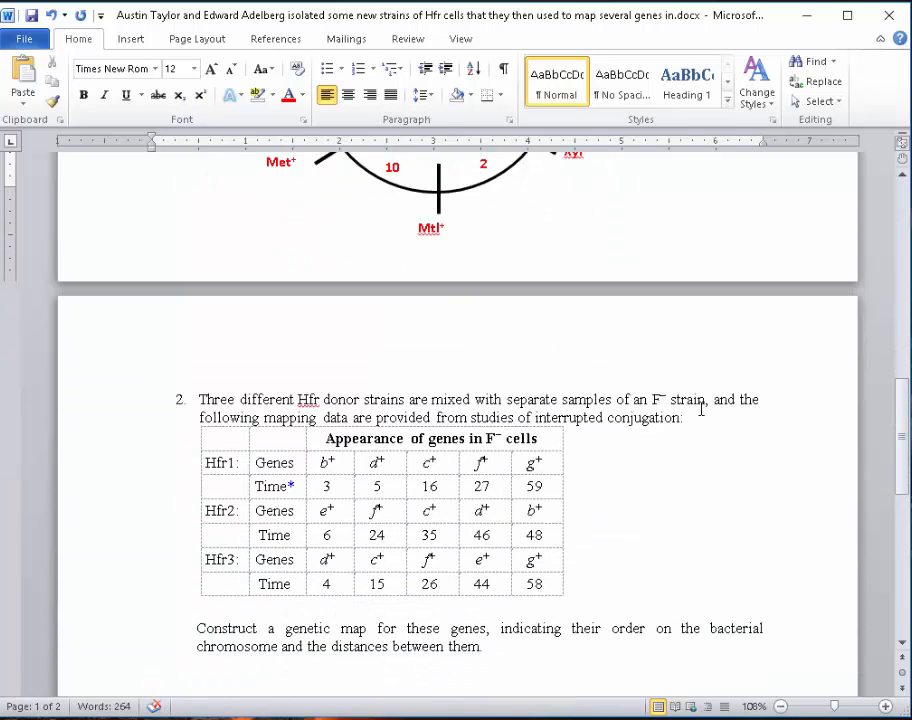
pyautogui.scroll(-3)
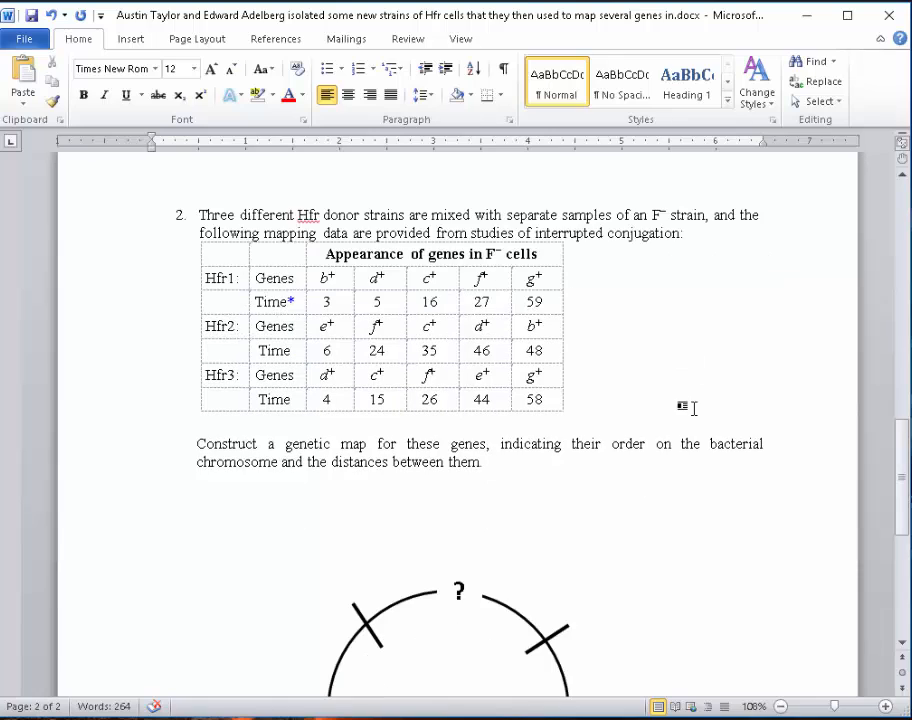
pyautogui.moveTo(675, 398)
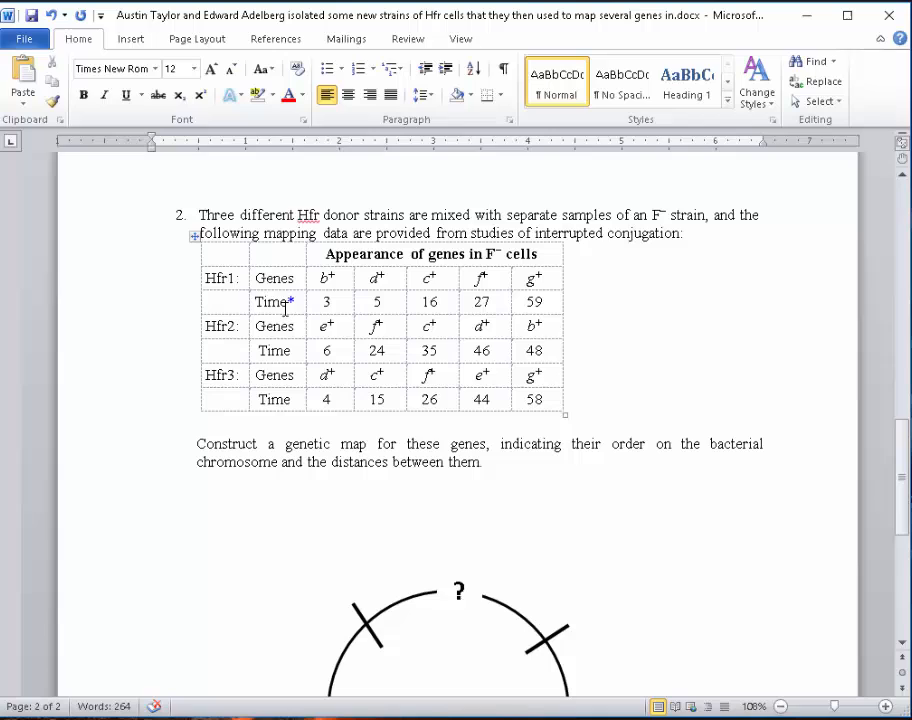
pyautogui.moveTo(220, 278); pyautogui.dragTo(400, 278)
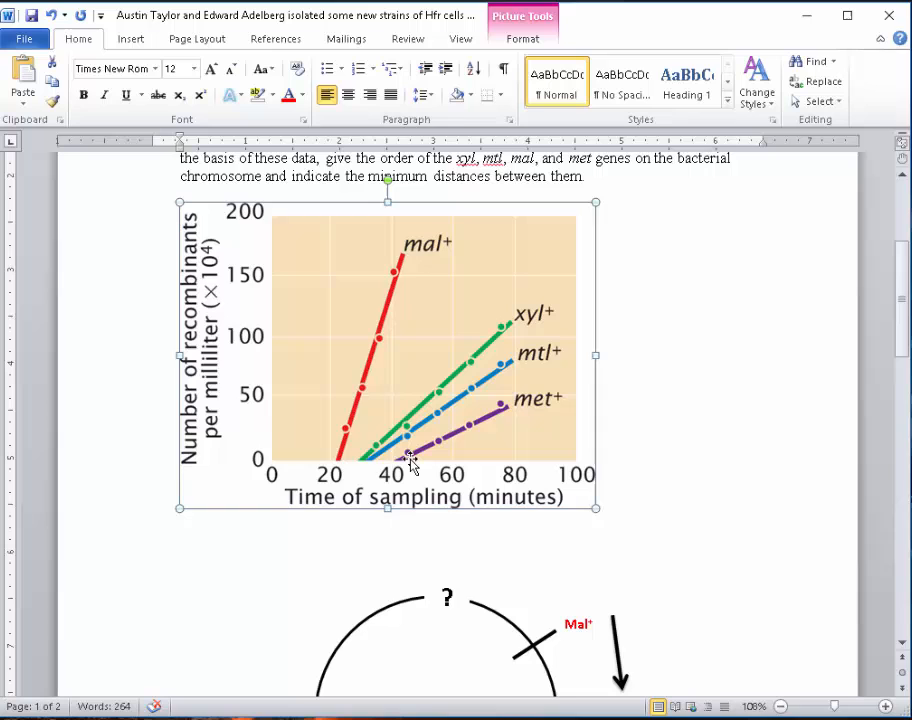
pyautogui.scroll(-3)
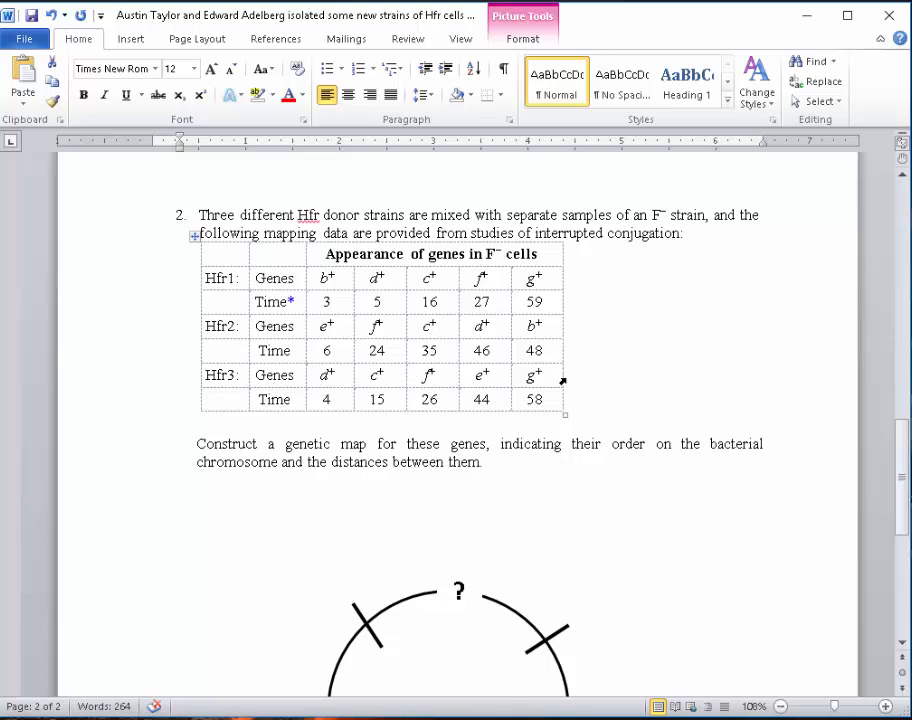
pyautogui.moveTo(192, 288)
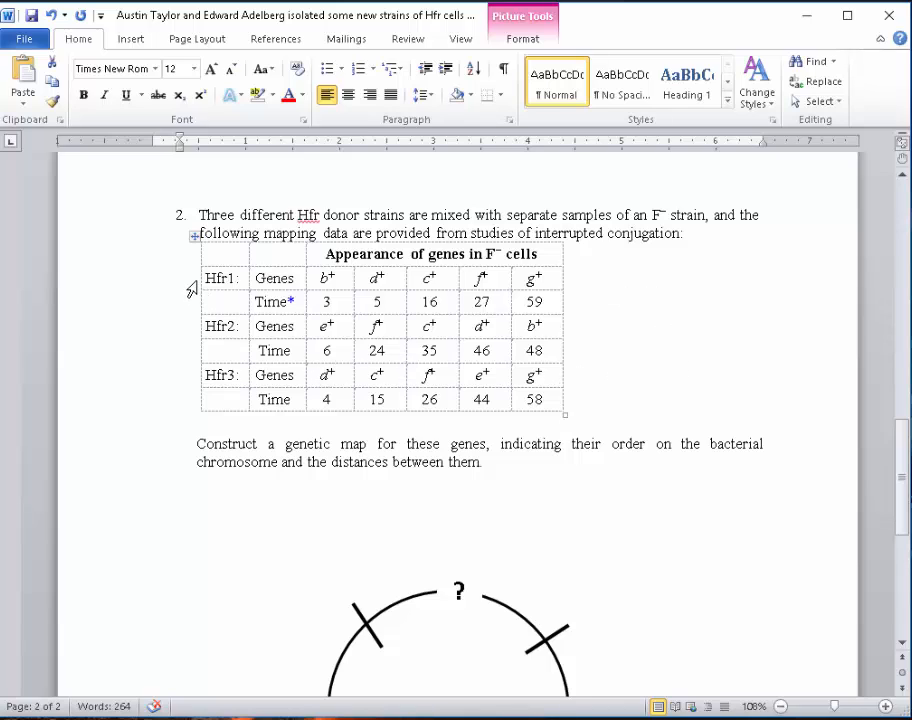
# - Type 'Hfr 1: b+' into the red label at the second circle's upper-right tick
pyautogui.moveTo(210, 278); pyautogui.dragTo(545, 301)
pyautogui.write('8')
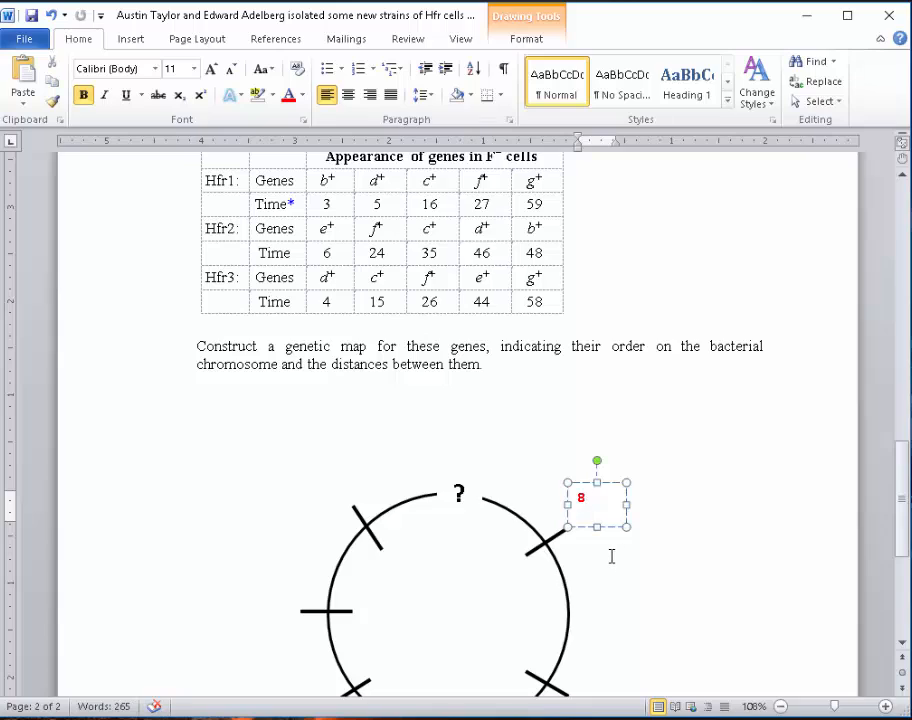
pyautogui.write('Hfr')
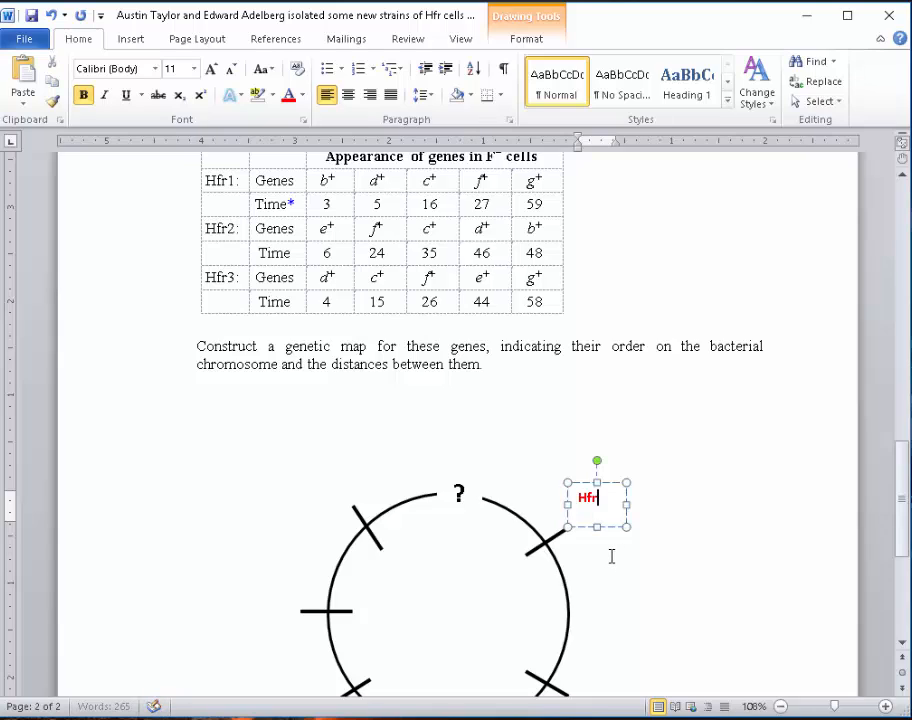
pyautogui.write('1:')
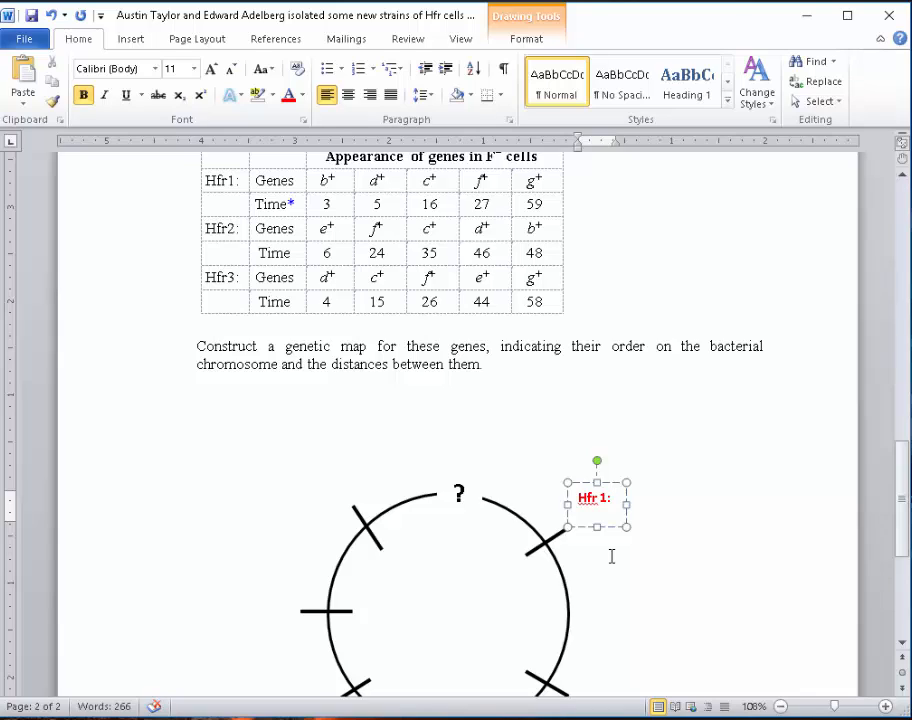
pyautogui.write('b+')
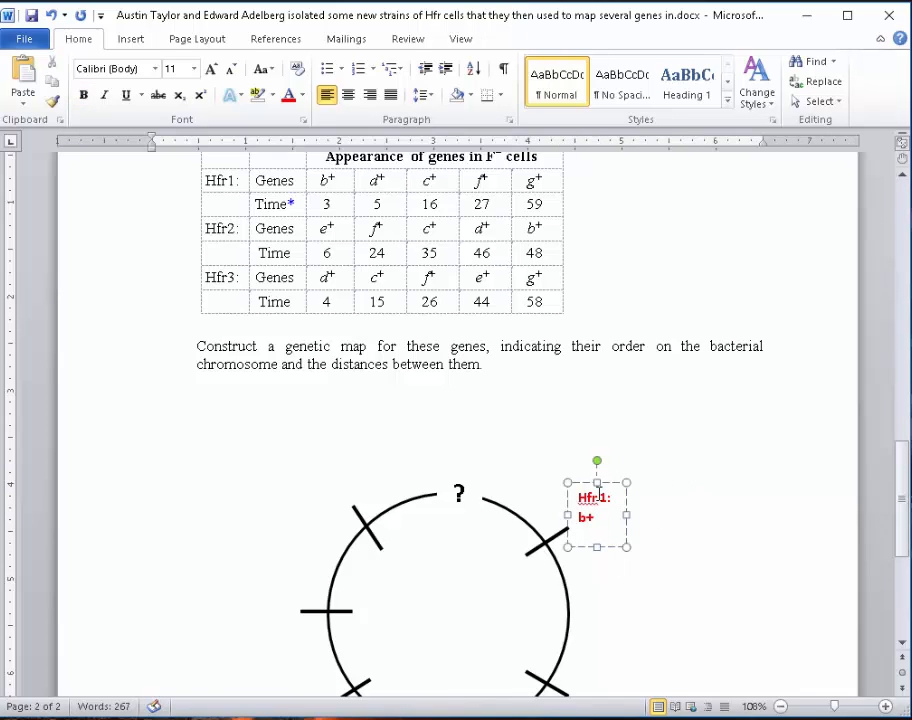
pyautogui.click(597, 507)
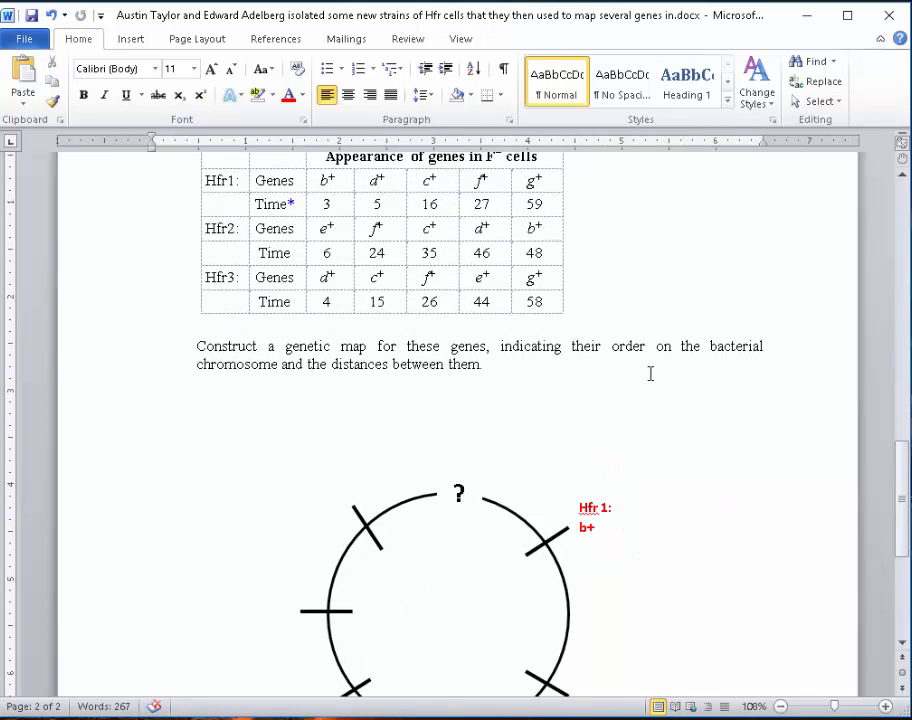
pyautogui.scroll(-3)
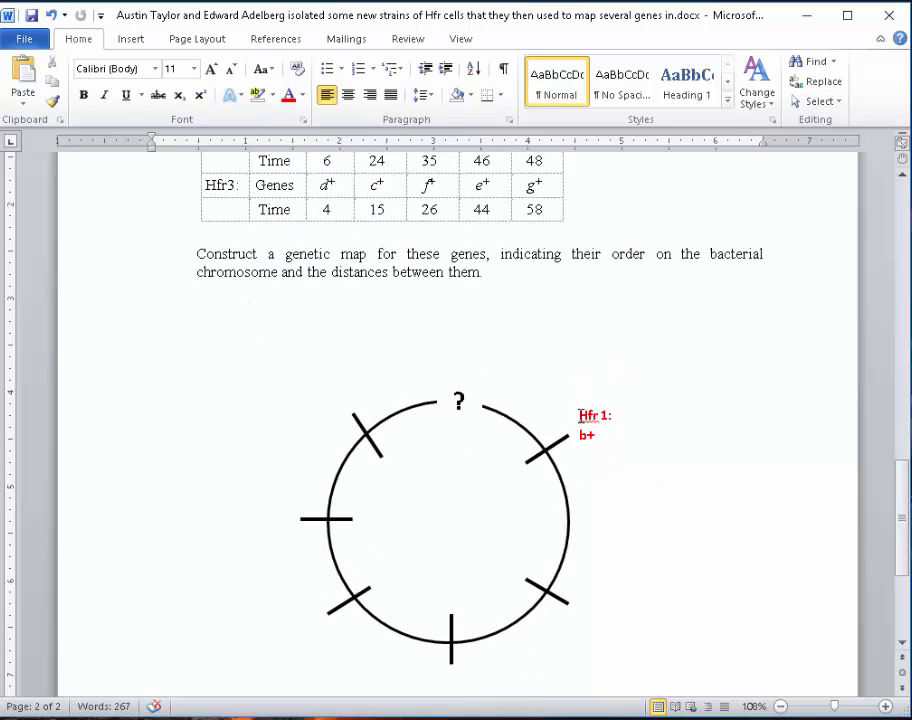
pyautogui.scroll(-3)
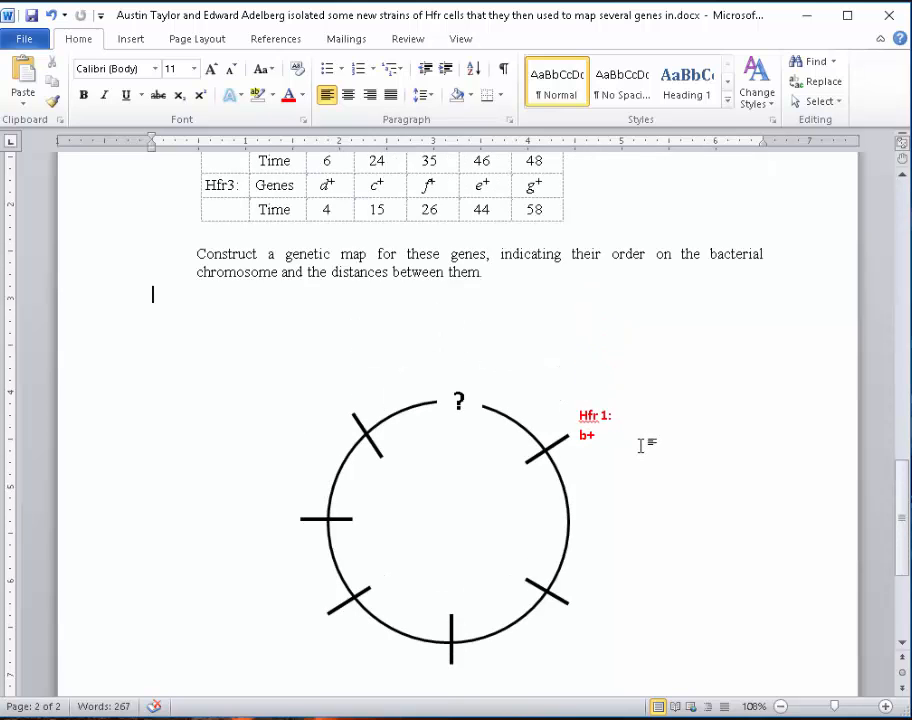
pyautogui.scroll(-3)
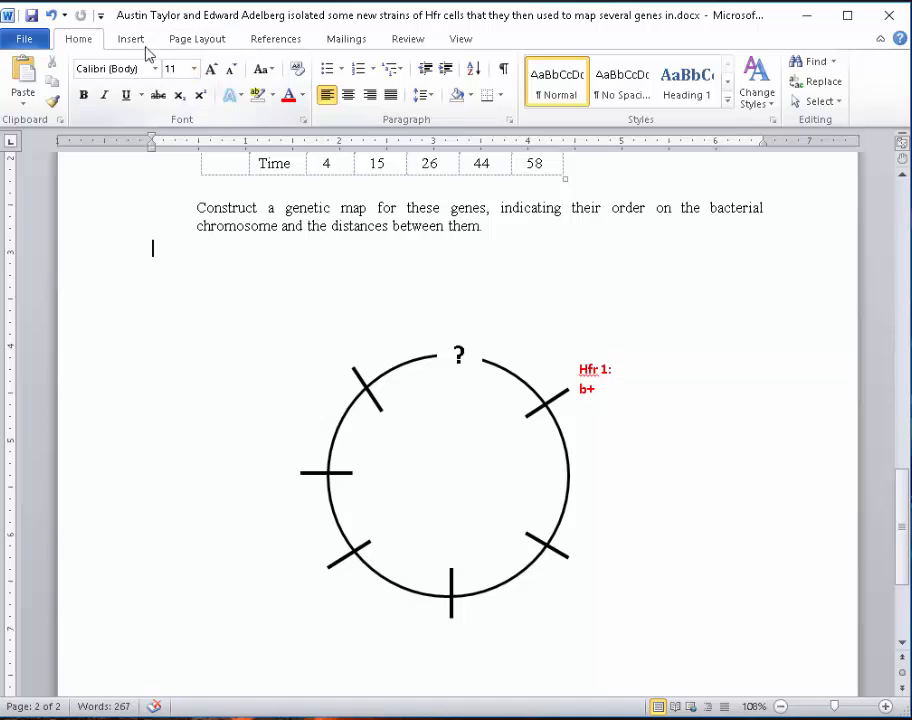
# - Pick an arrow shape from Insert > Shapes to draw under the Hfr 1 label
pyautogui.click(130, 38)
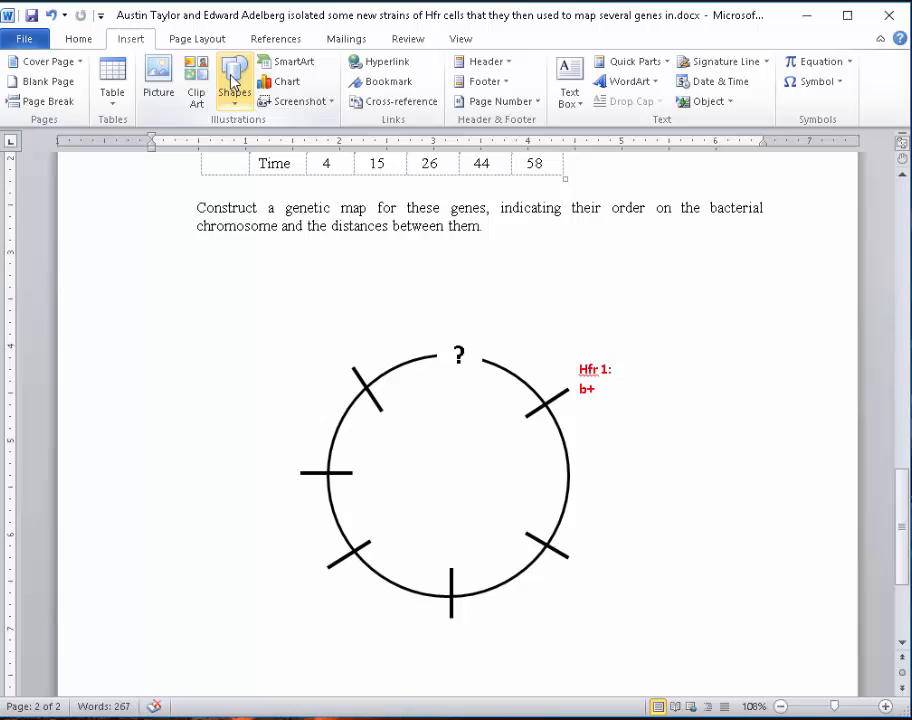
pyautogui.click(234, 80)
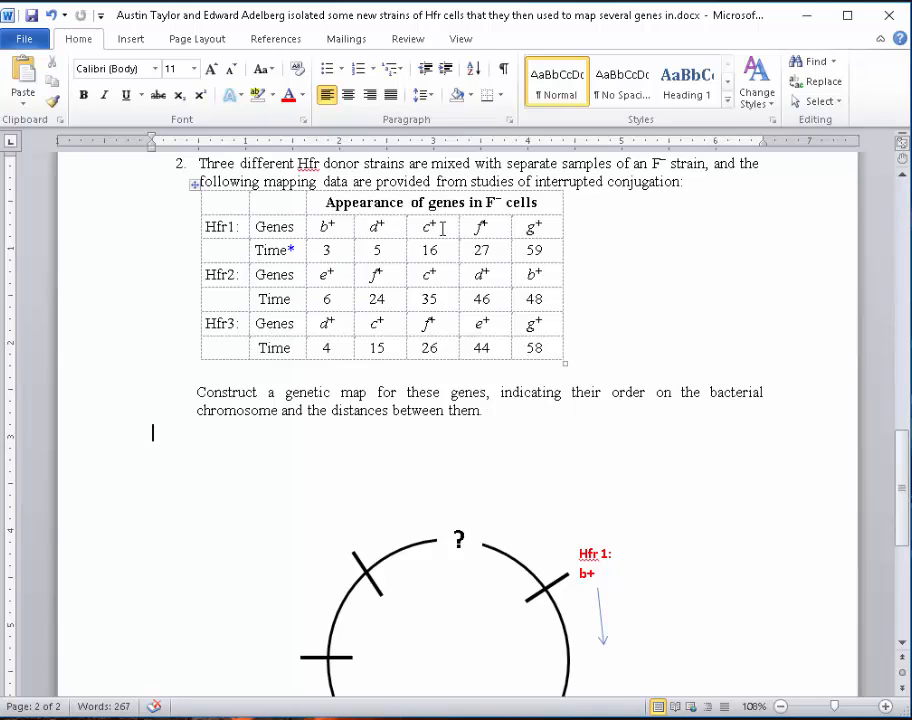
pyautogui.moveTo(704, 408)
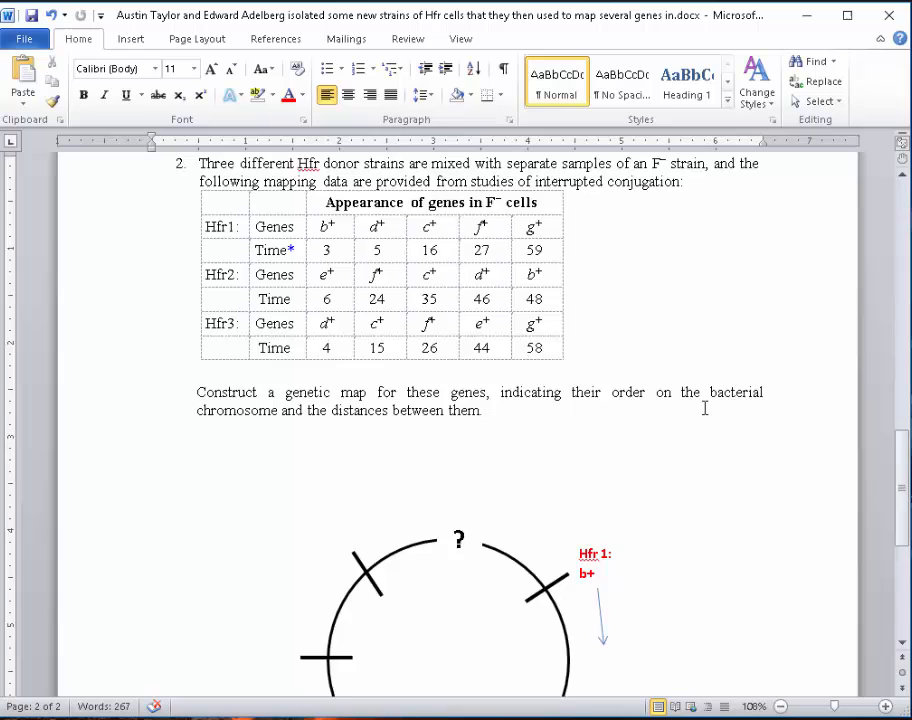
pyautogui.scroll(-3)
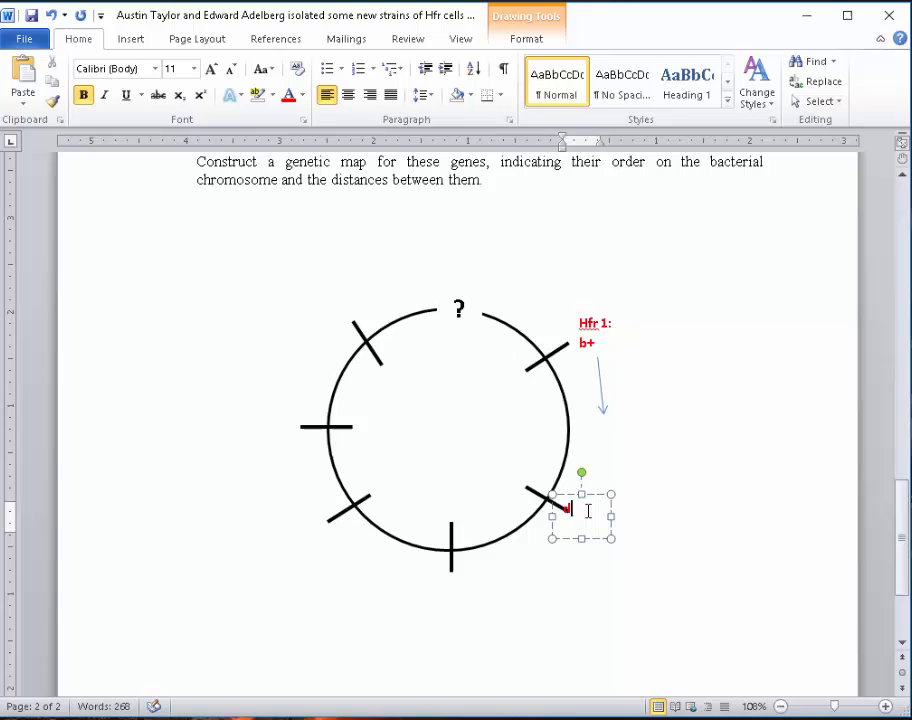
# - Label the second circle's ticks D+, C+, F+ and G+ using copied red text boxes
pyautogui.write('o+')
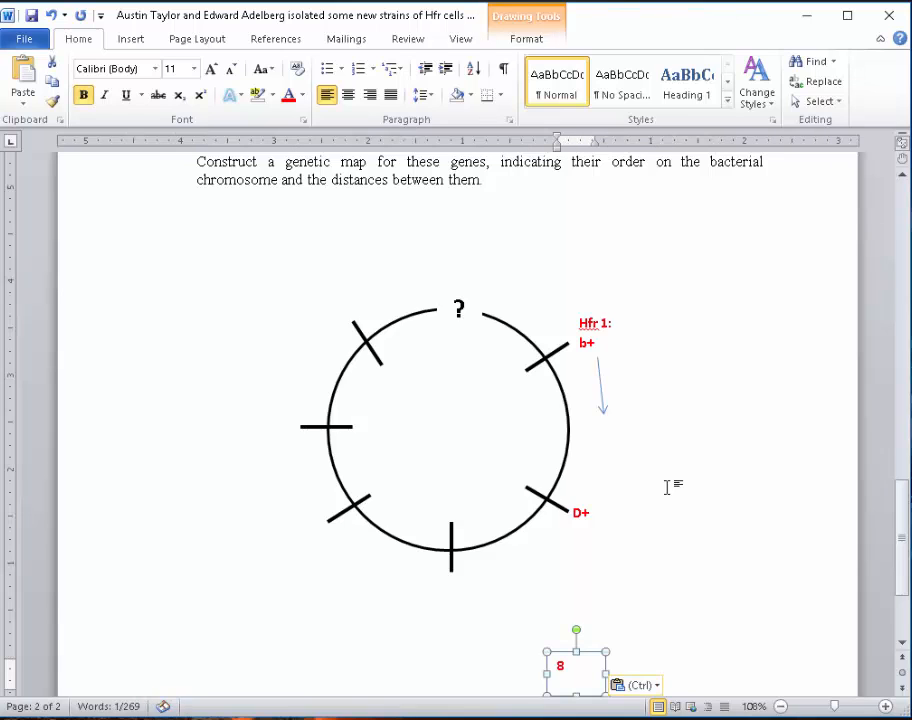
pyautogui.scroll(-3)
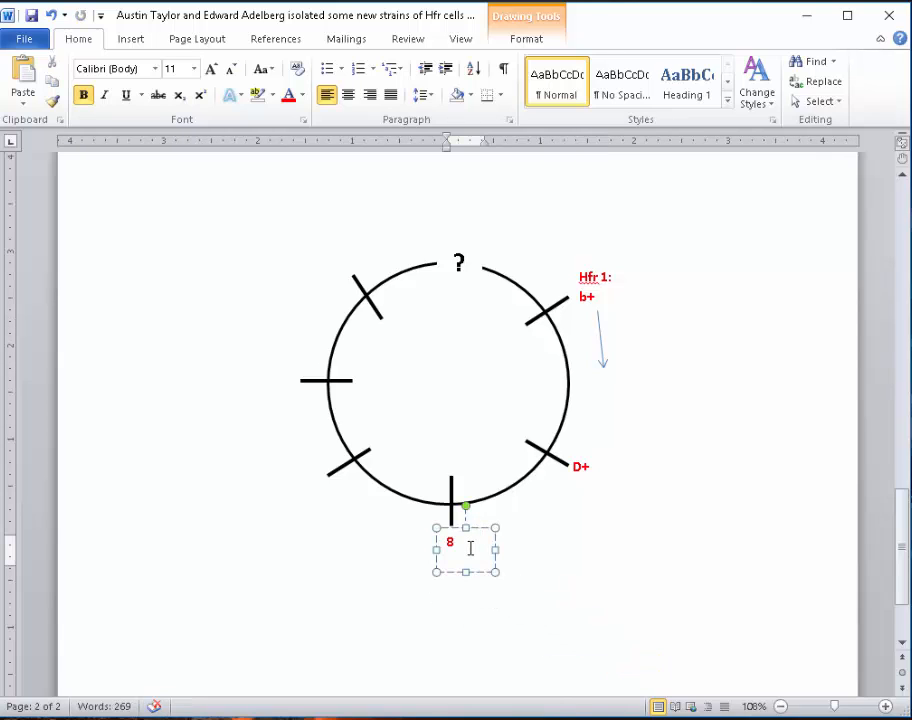
pyautogui.write('C+')
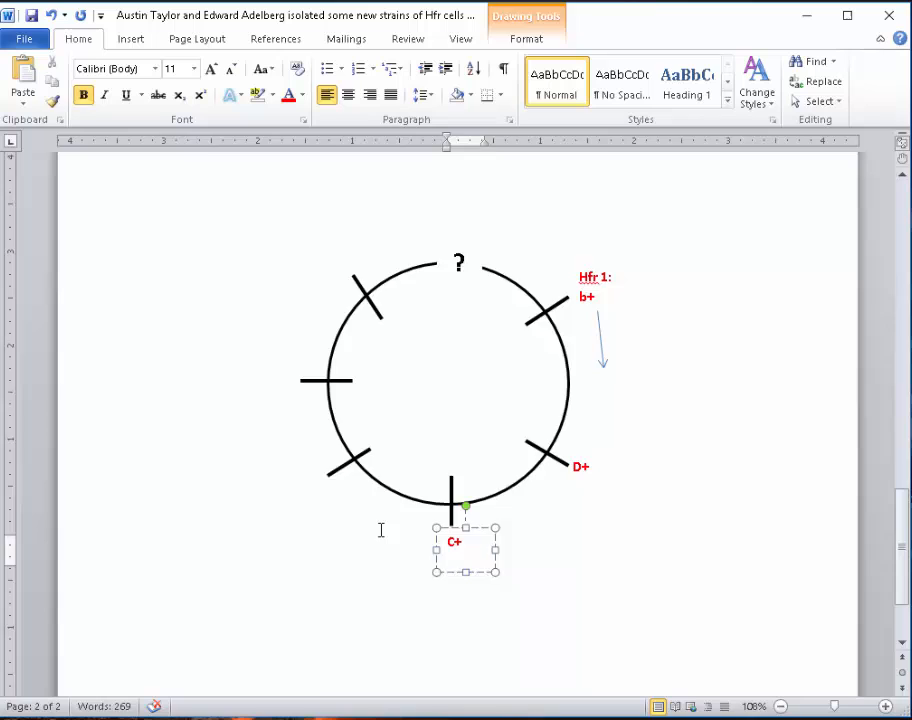
pyautogui.rightClick(455, 540)
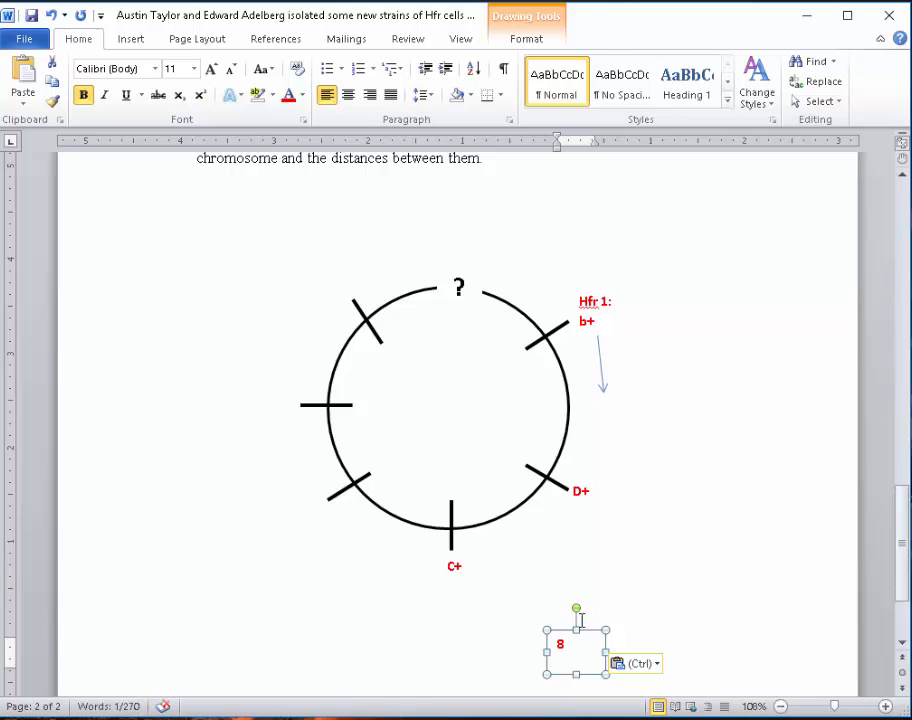
pyautogui.moveTo(575, 644); pyautogui.dragTo(323, 503)
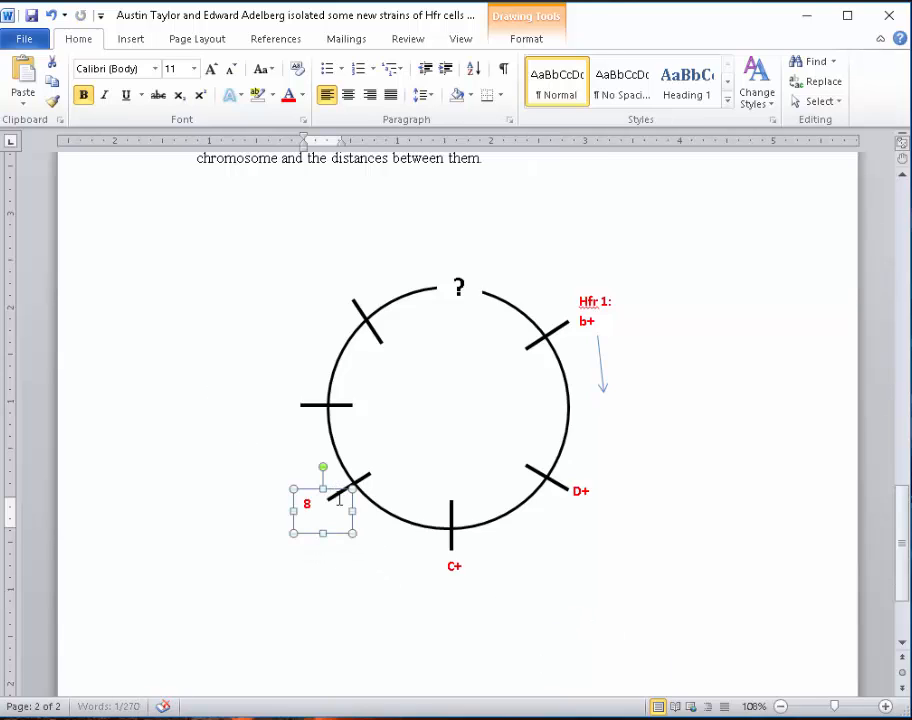
pyautogui.write('F')
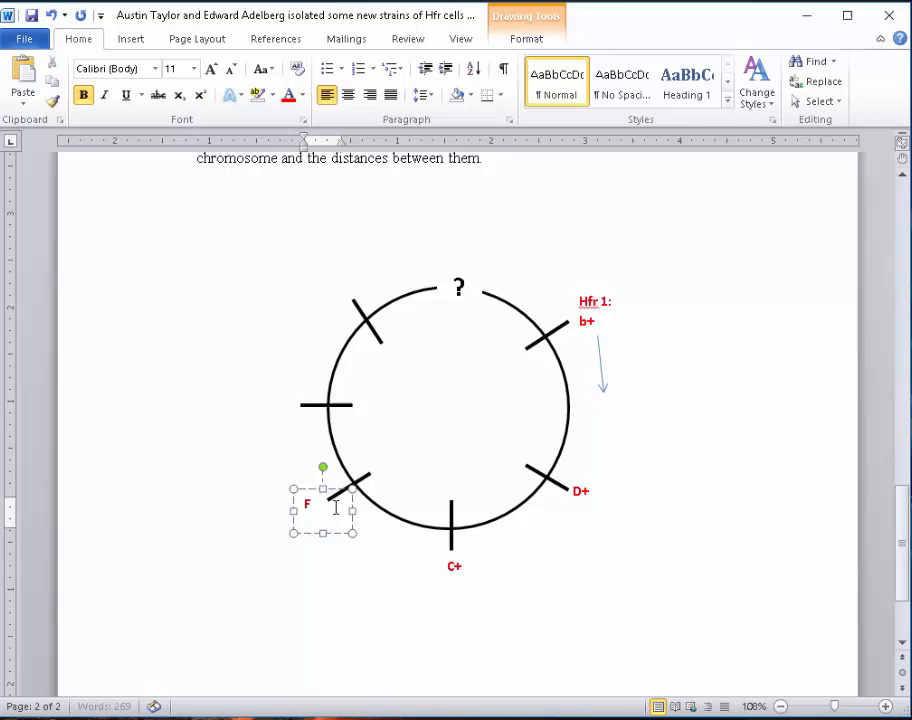
pyautogui.write('+')
pyautogui.write('G')
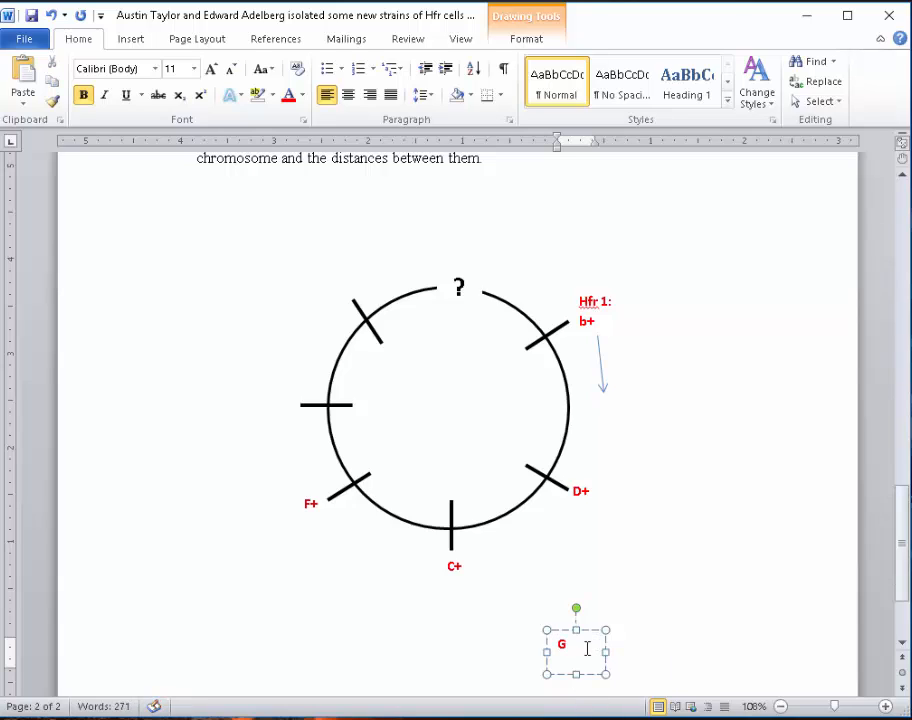
pyautogui.write('+')
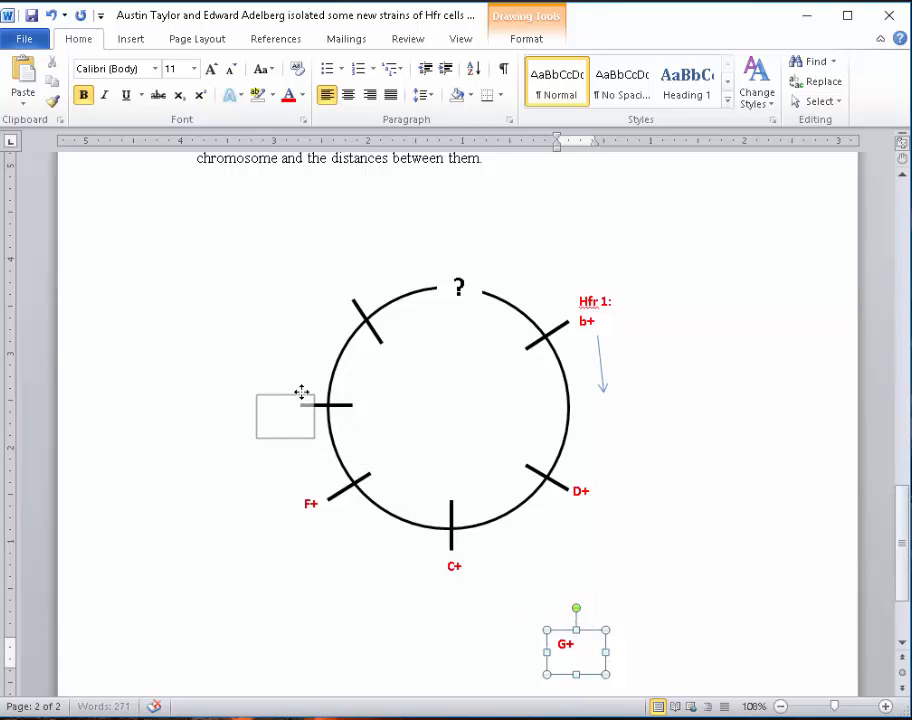
pyautogui.moveTo(575, 643); pyautogui.dragTo(285, 405)
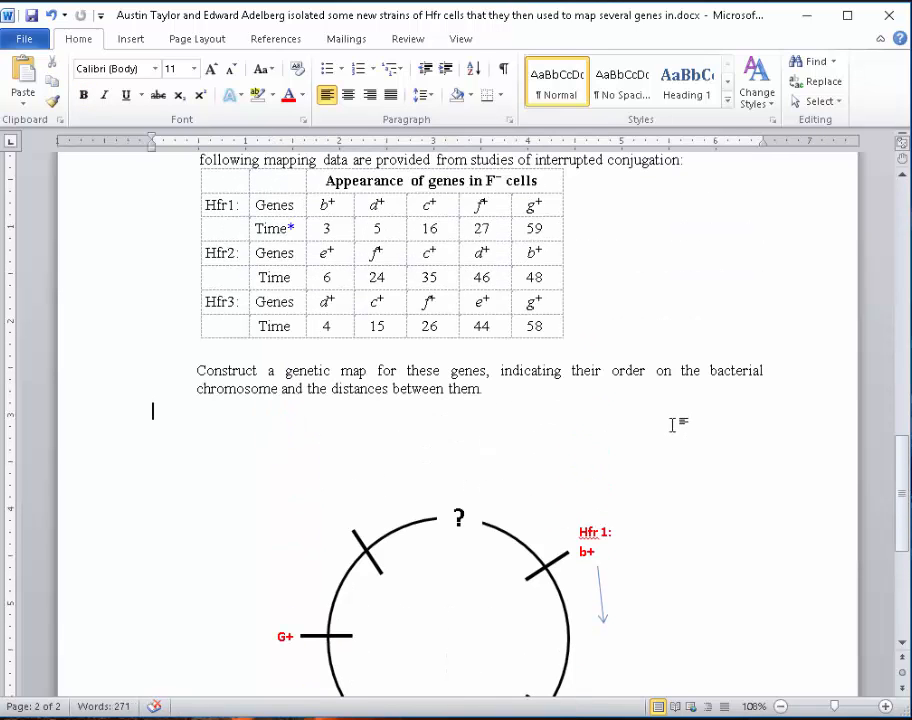
# - Select Hfr2 in the mapping table, then return down to the second circle
pyautogui.scroll(-3)
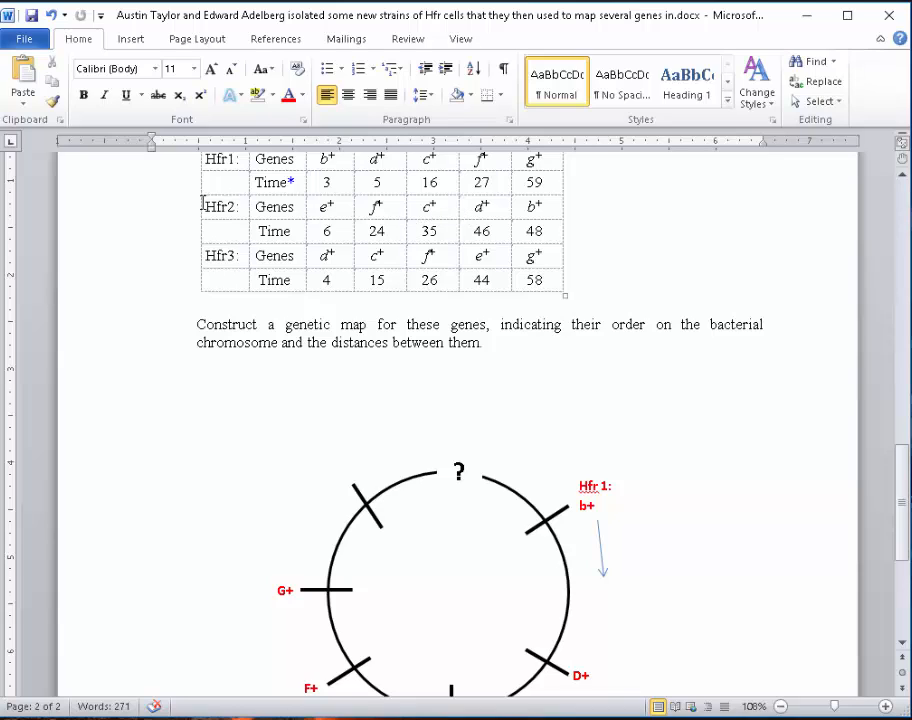
pyautogui.doubleClick(218, 206)
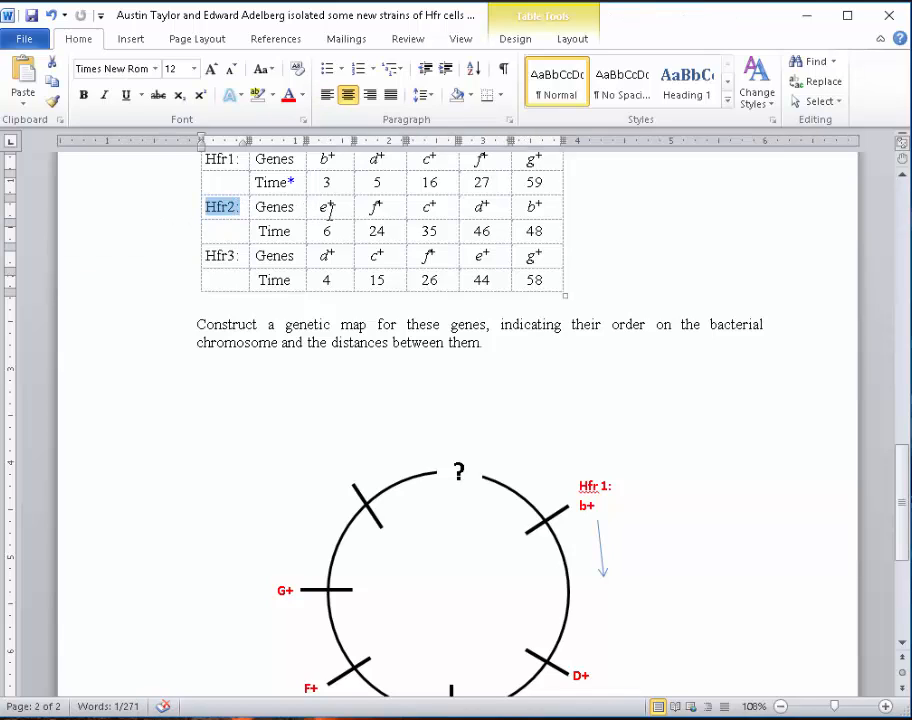
pyautogui.scroll(-3)
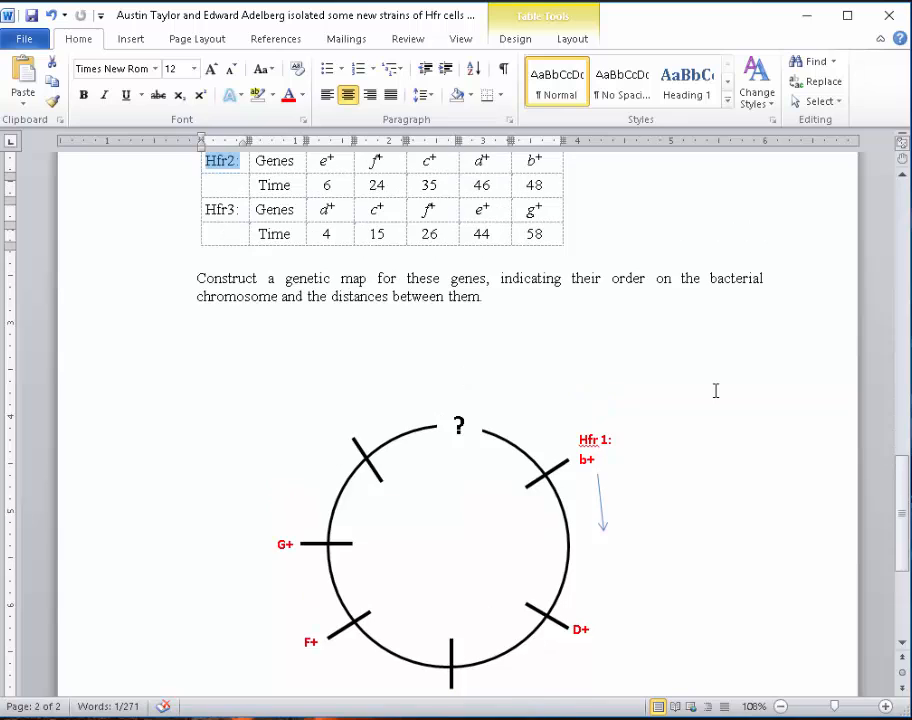
pyautogui.scroll(-3)
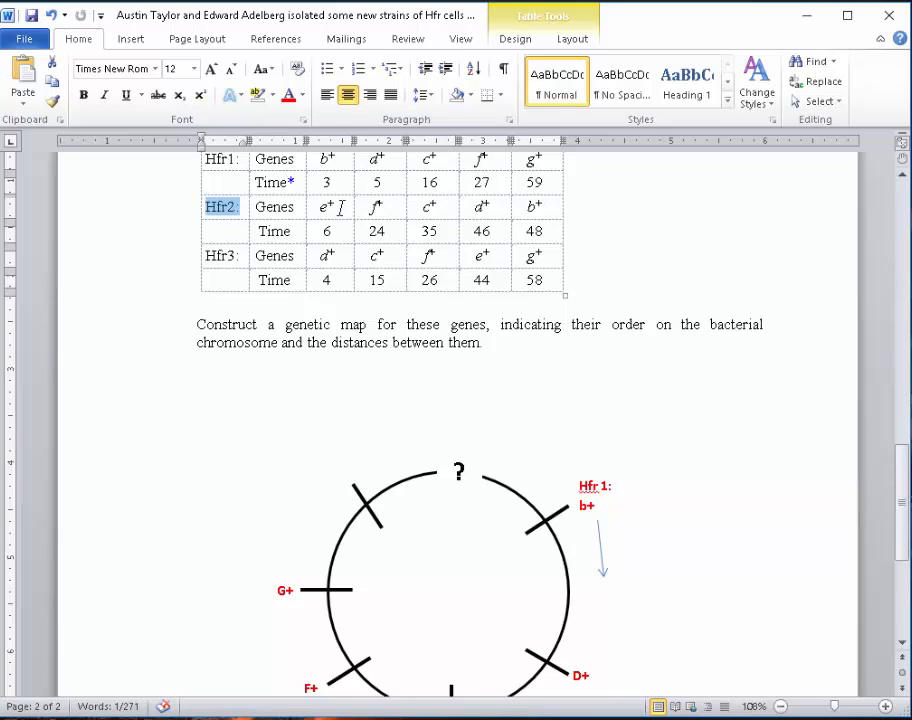
pyautogui.scroll(-3)
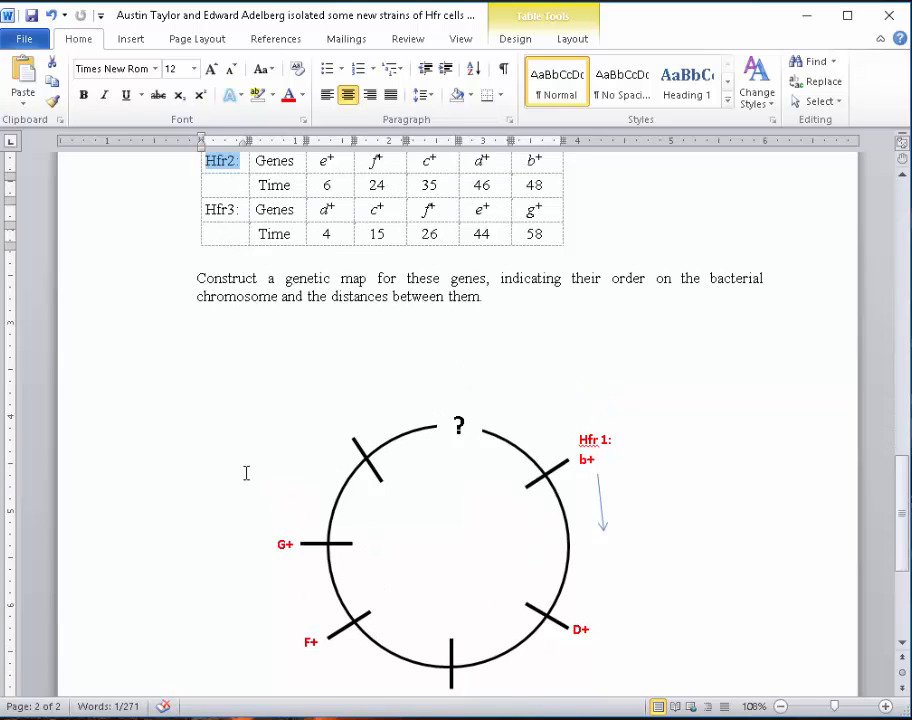
pyautogui.scroll(-3)
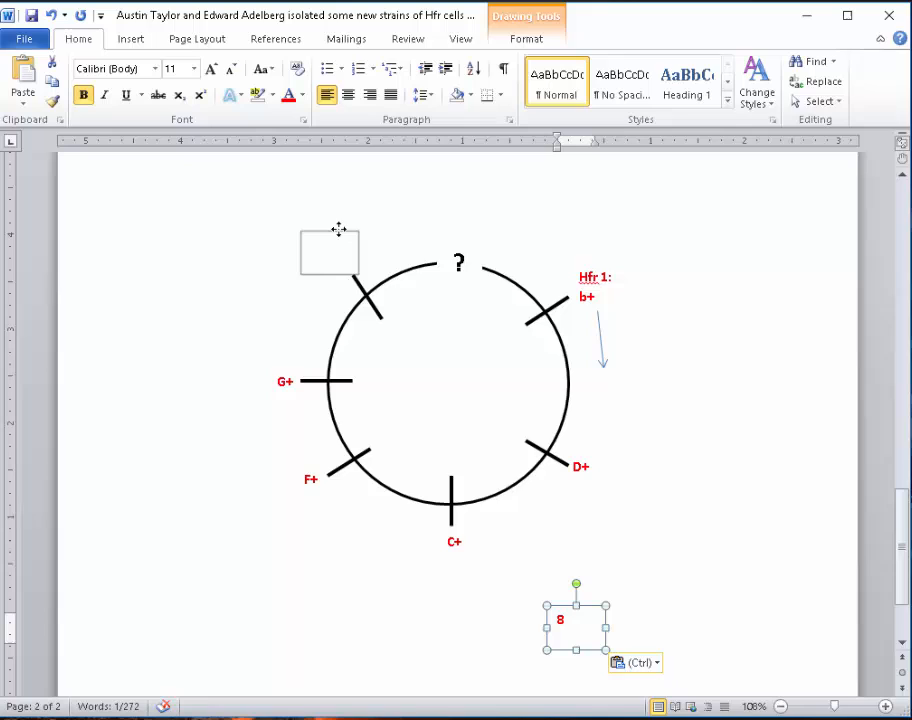
# - Move the label box to the upper-left tick and complete the 'Hfr 2:' label
pyautogui.moveTo(576, 620); pyautogui.dragTo(340, 252)
pyautogui.write('H')
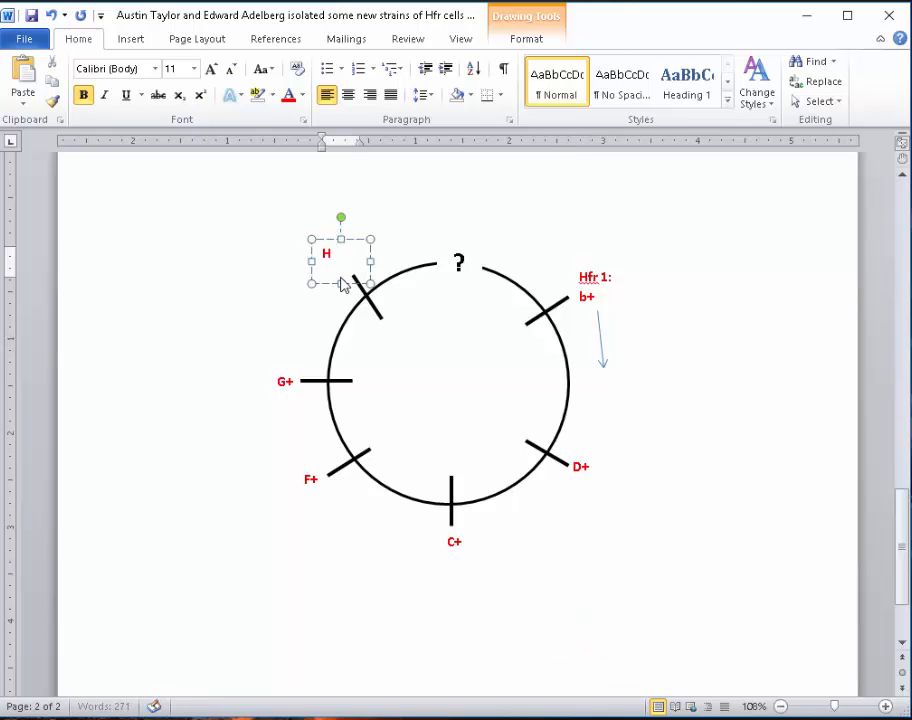
pyautogui.write('fr 2:')
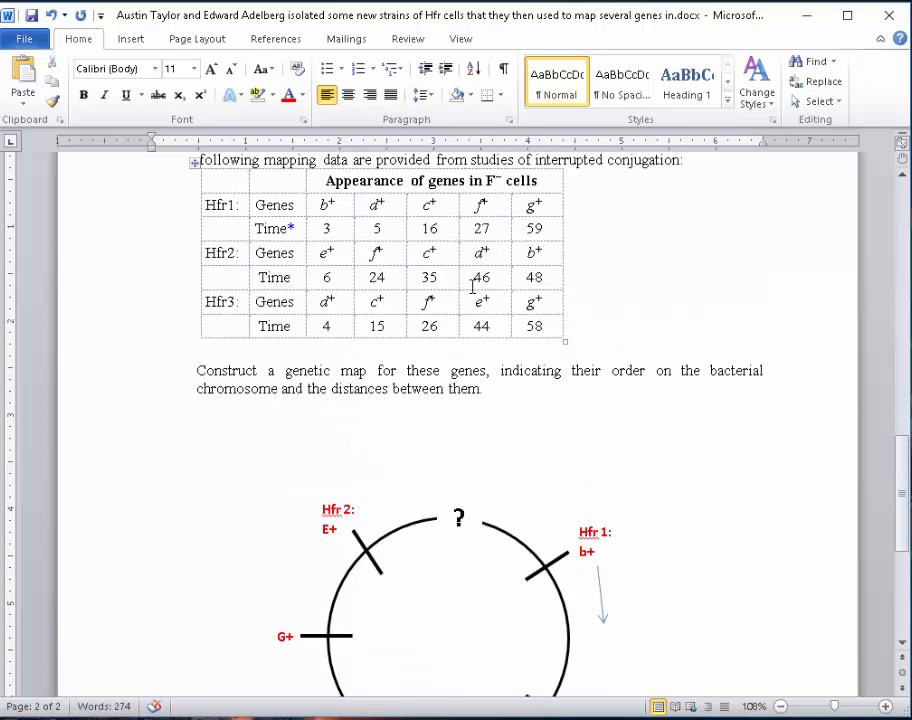
pyautogui.scroll(-3)
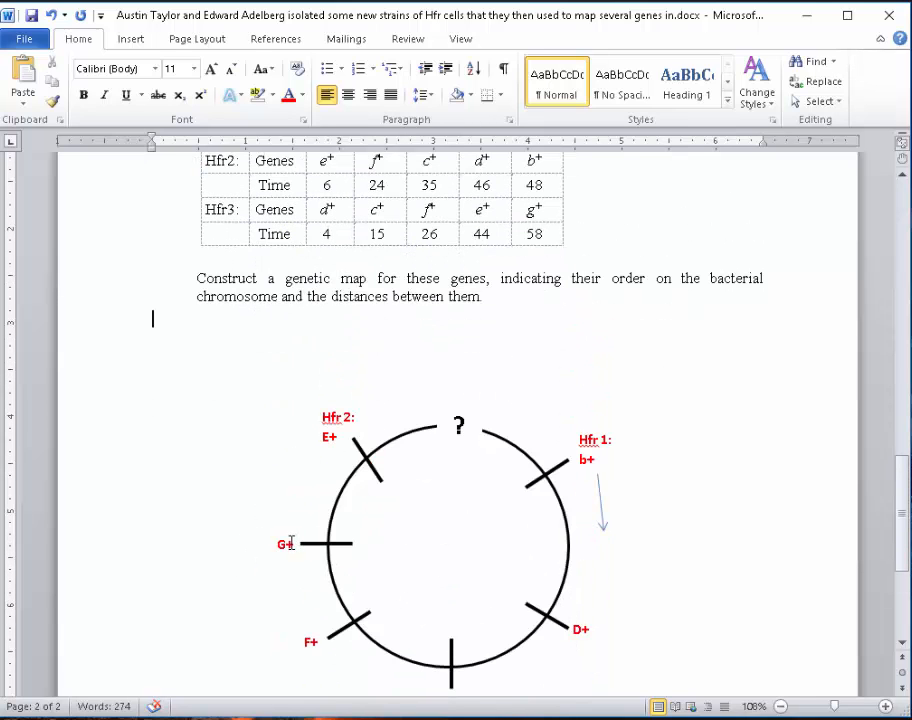
pyautogui.moveTo(410, 490)
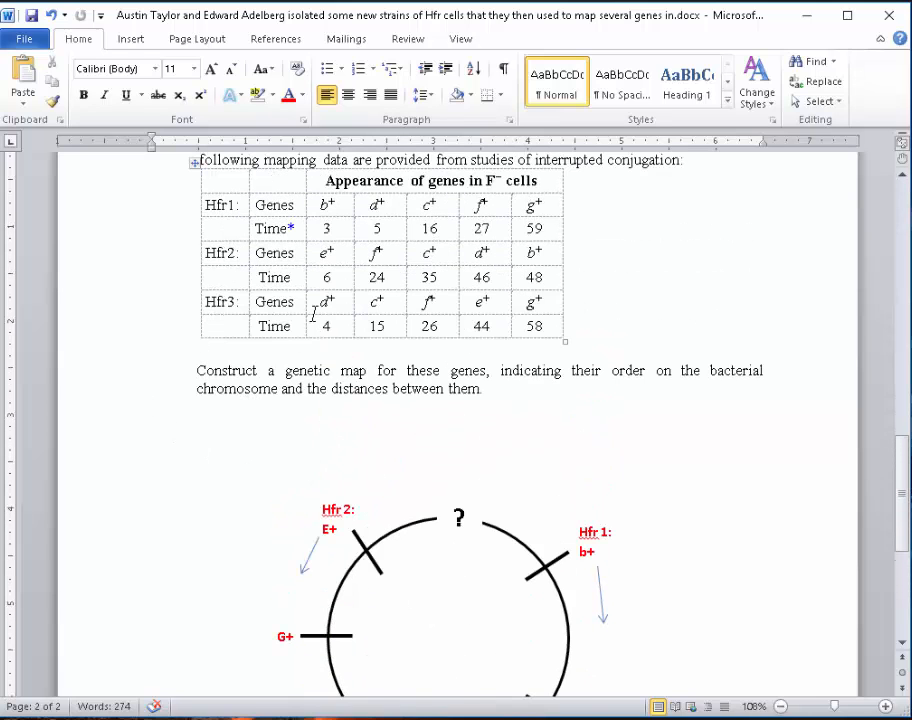
pyautogui.scroll(-3)
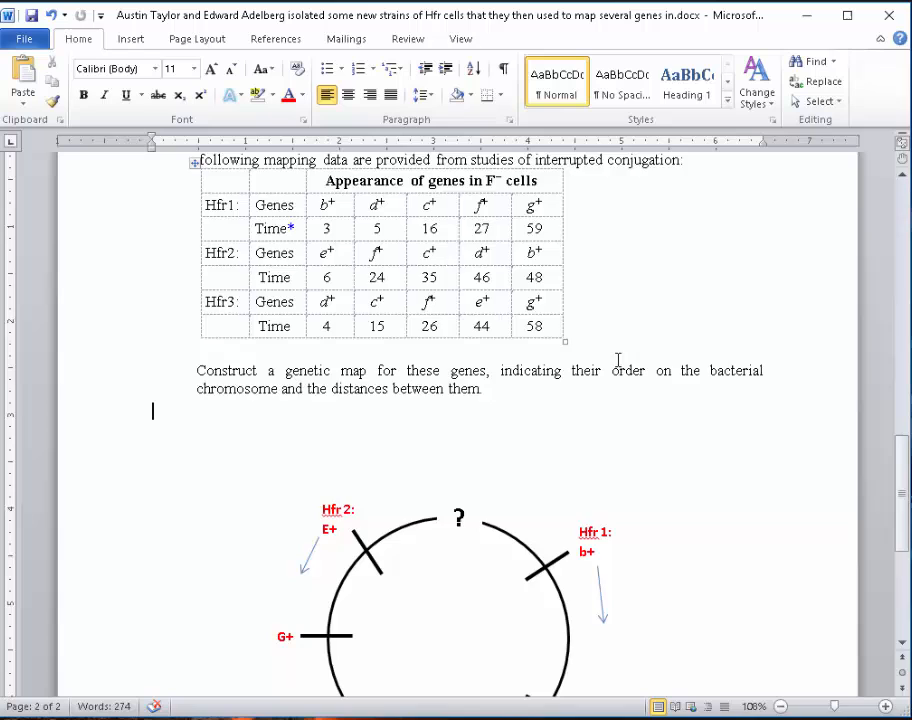
pyautogui.scroll(-3)
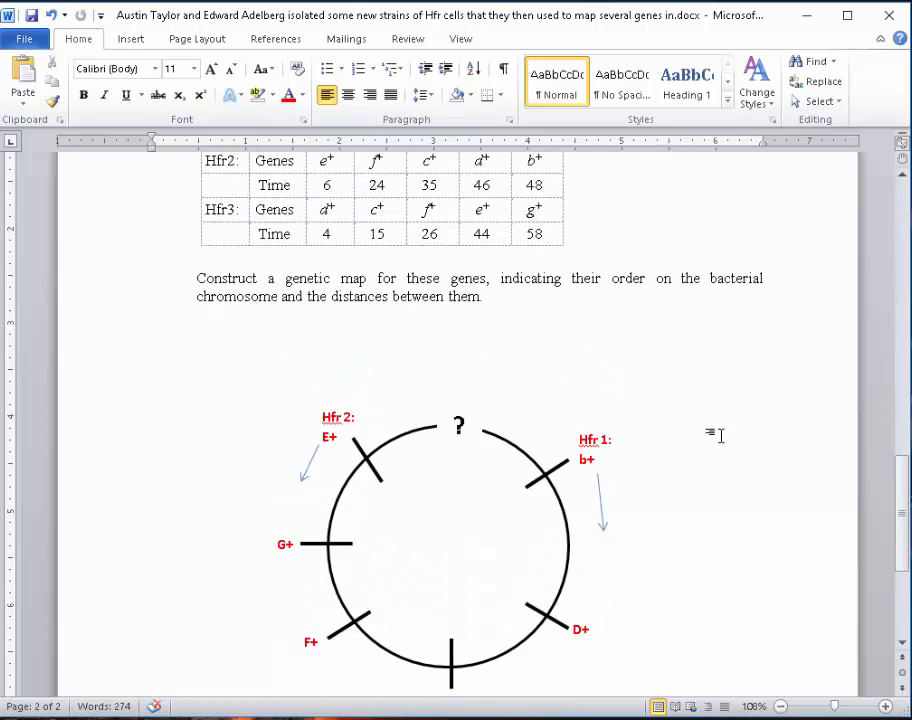
# - Drag G+ to the upper-left tick and Hfr 2: E+ beside the left tick
pyautogui.scroll(-3)
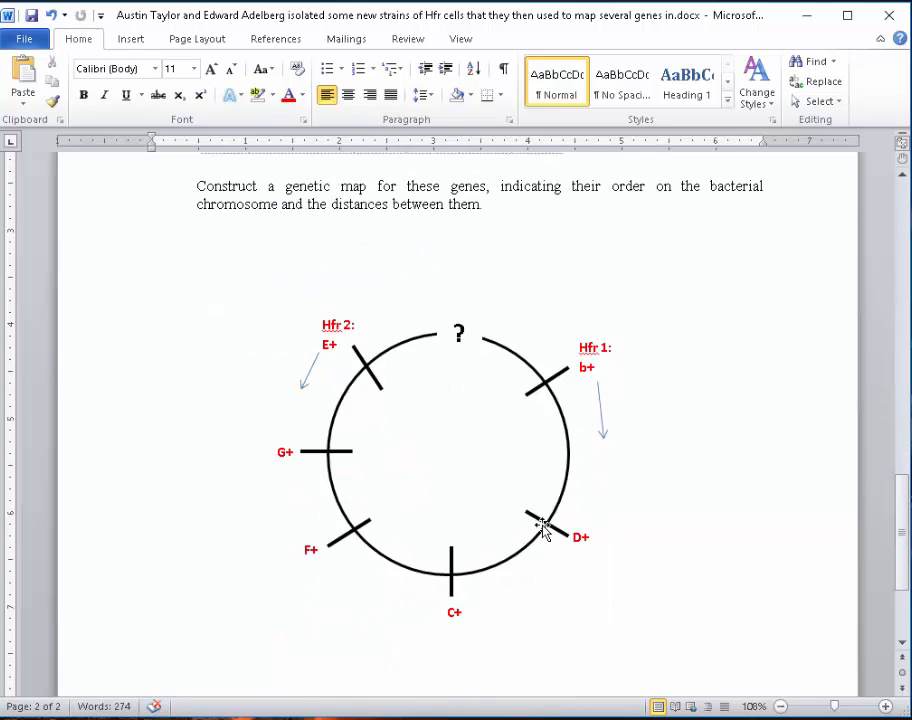
pyautogui.scroll(-3)
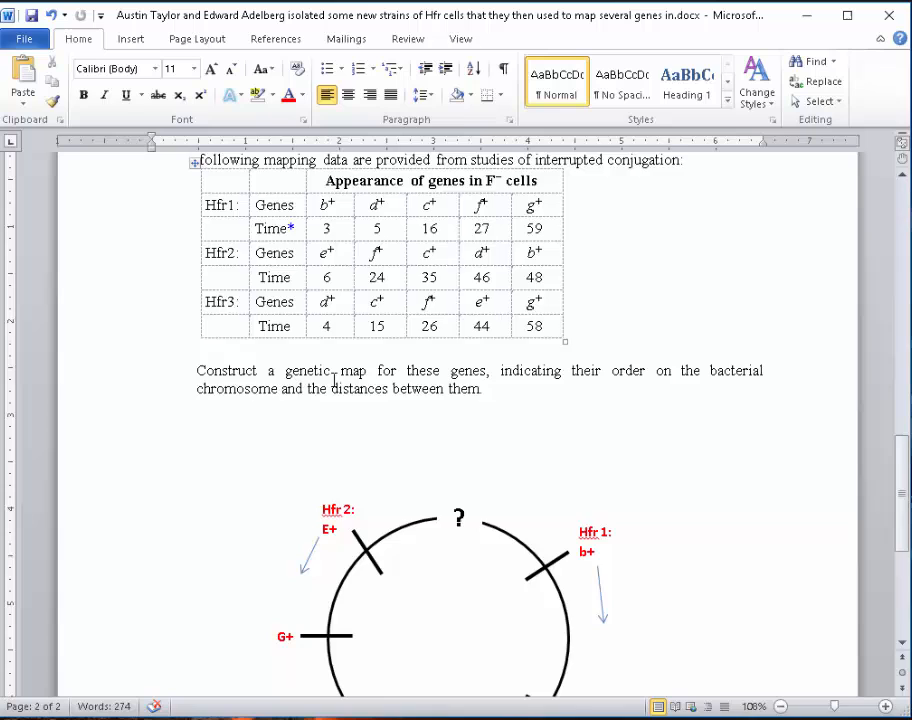
pyautogui.scroll(-3)
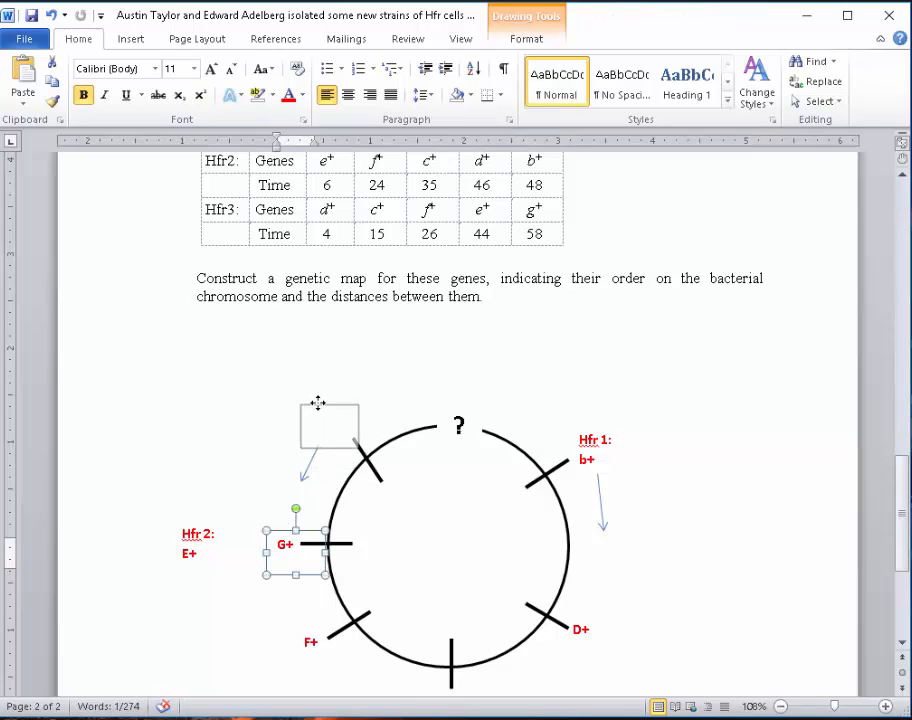
pyautogui.moveTo(290, 544); pyautogui.dragTo(329, 420)
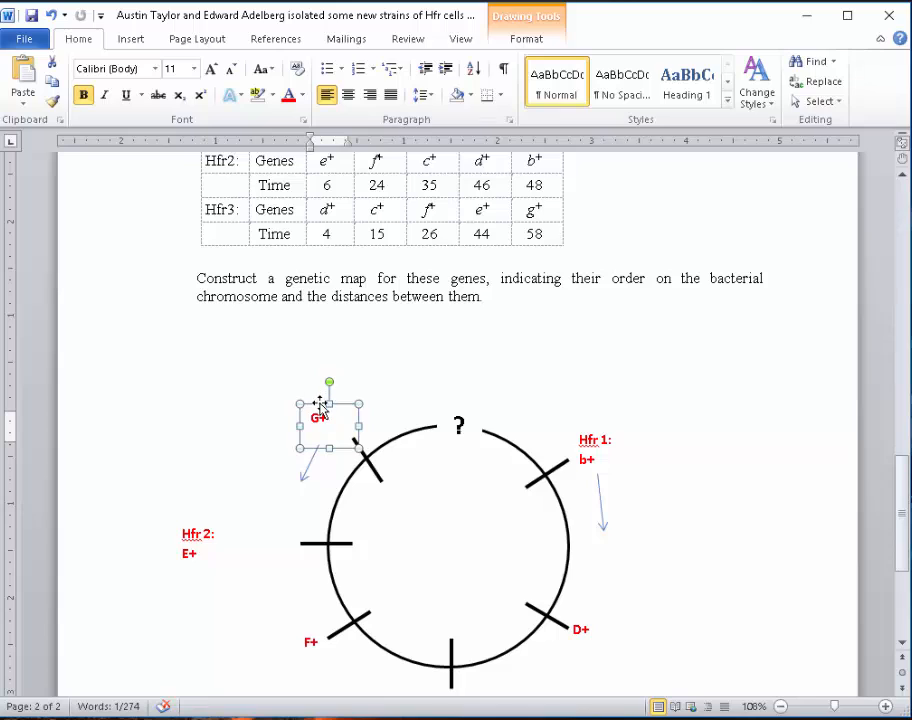
pyautogui.moveTo(318, 418); pyautogui.dragTo(335, 429)
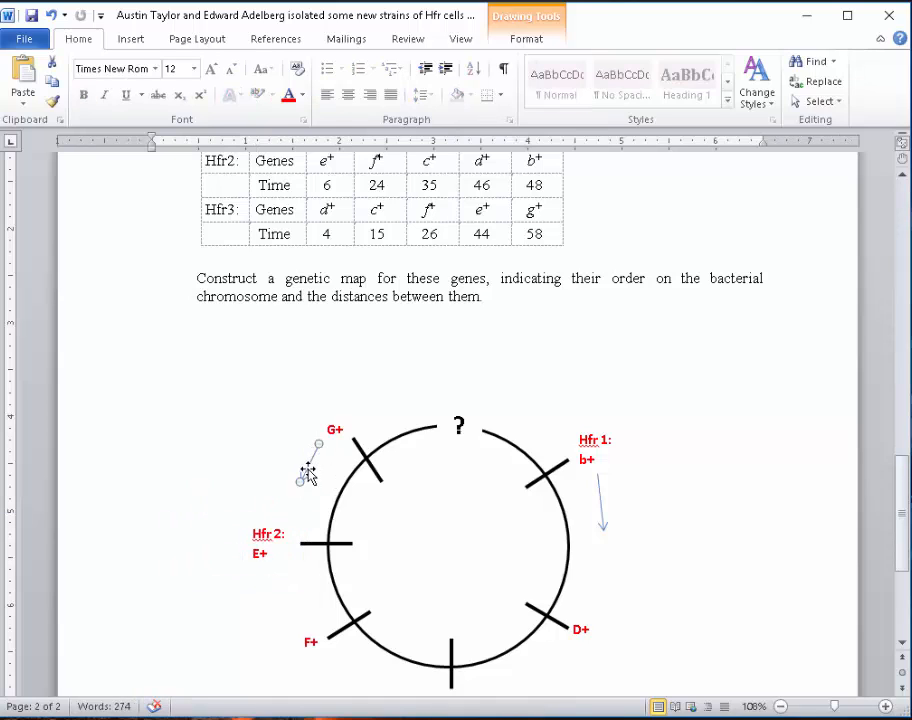
pyautogui.moveTo(265, 588)
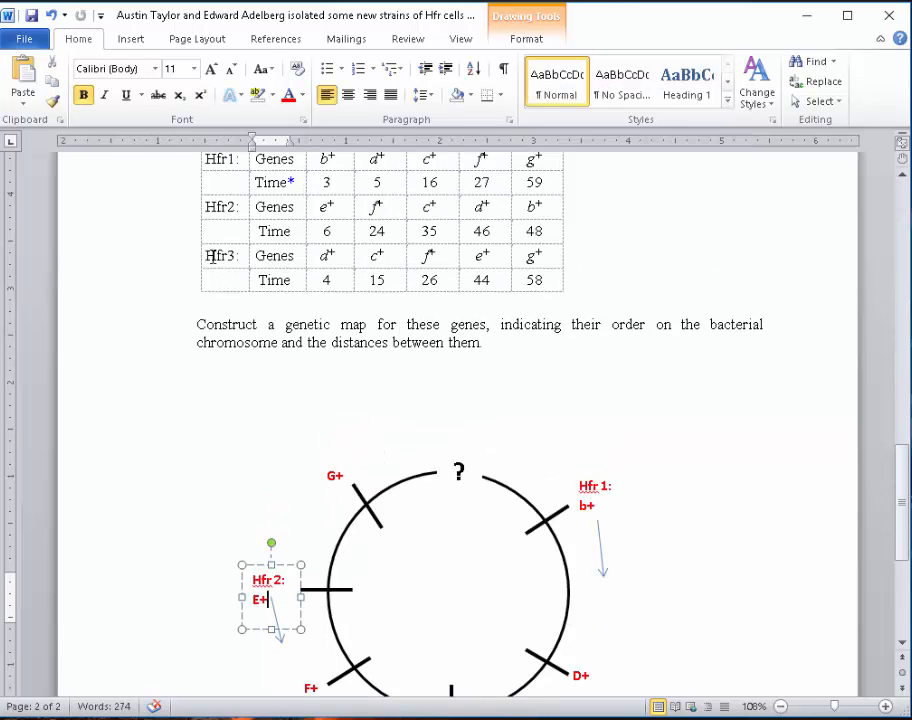
pyautogui.scroll(-3)
pyautogui.write('b')
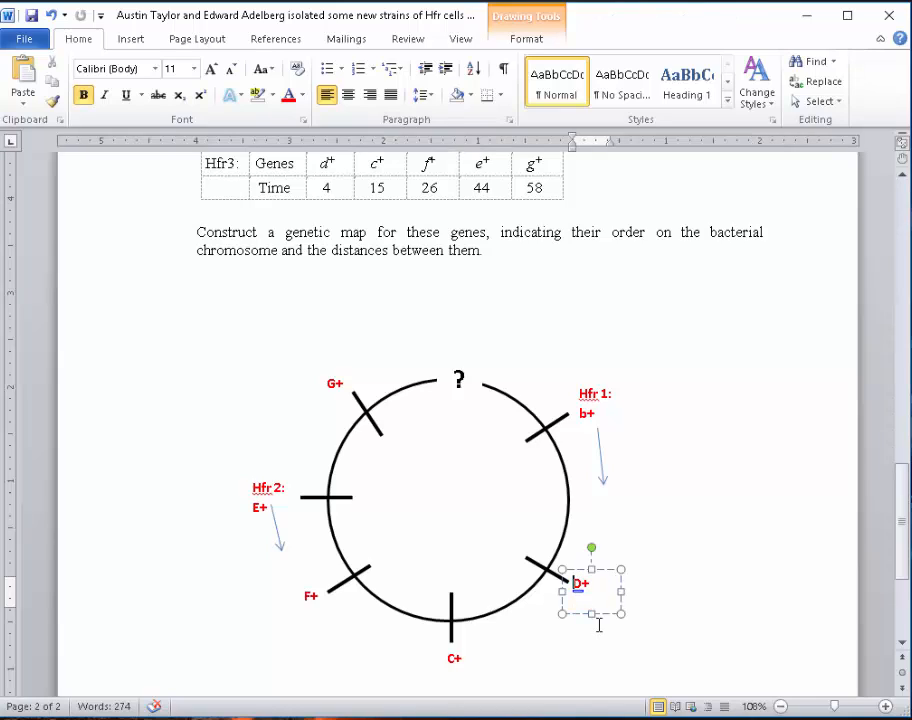
# - Type 'Hfr 3:' into the D+ text box at the lower-right tick
pyautogui.write('HF')
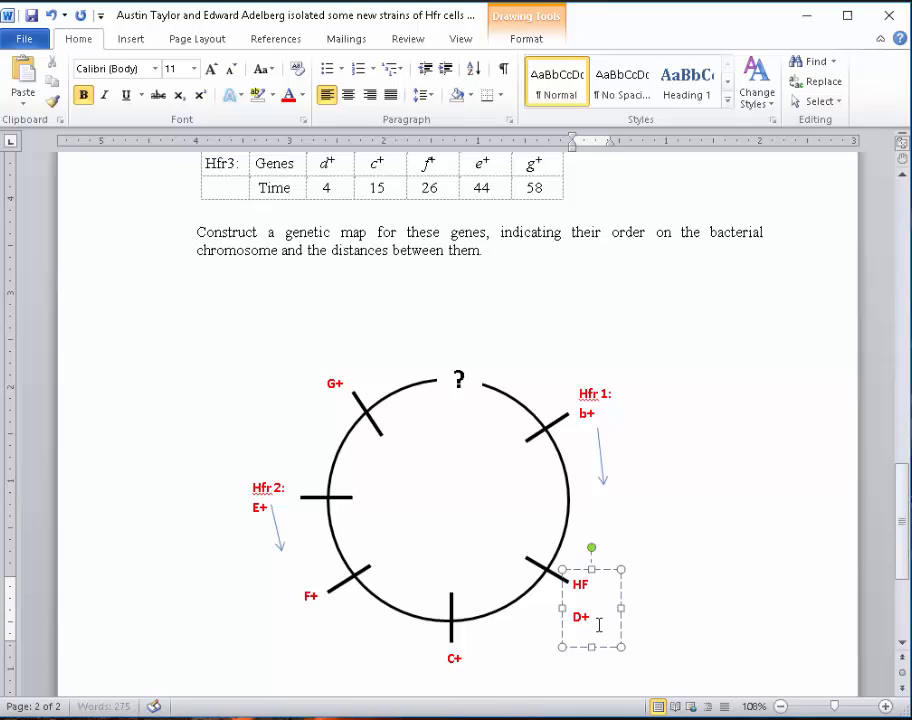
pyautogui.write('fr 3:')
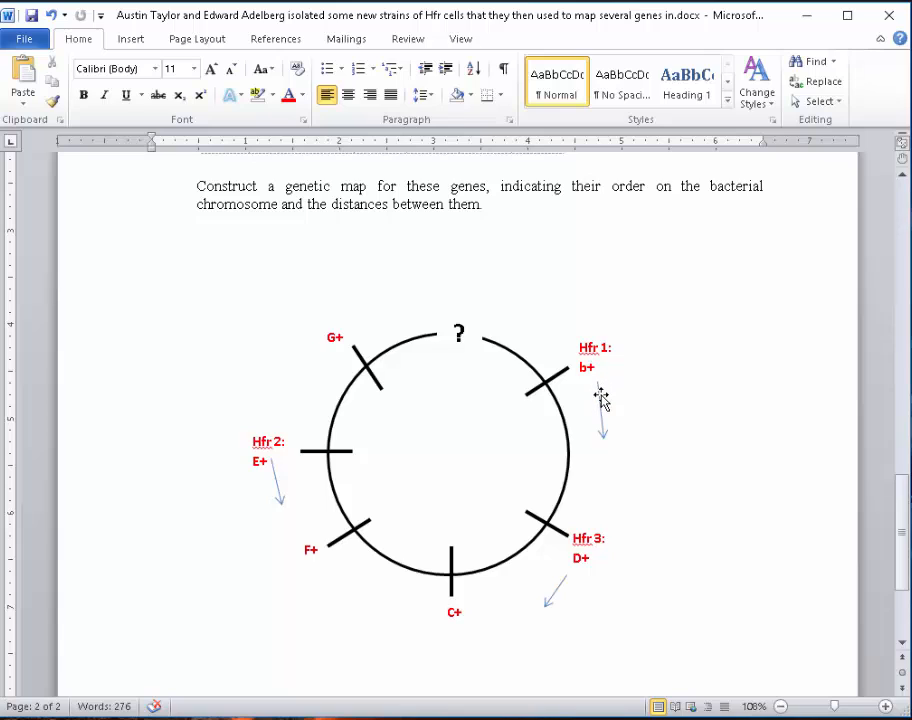
pyautogui.moveTo(607, 460)
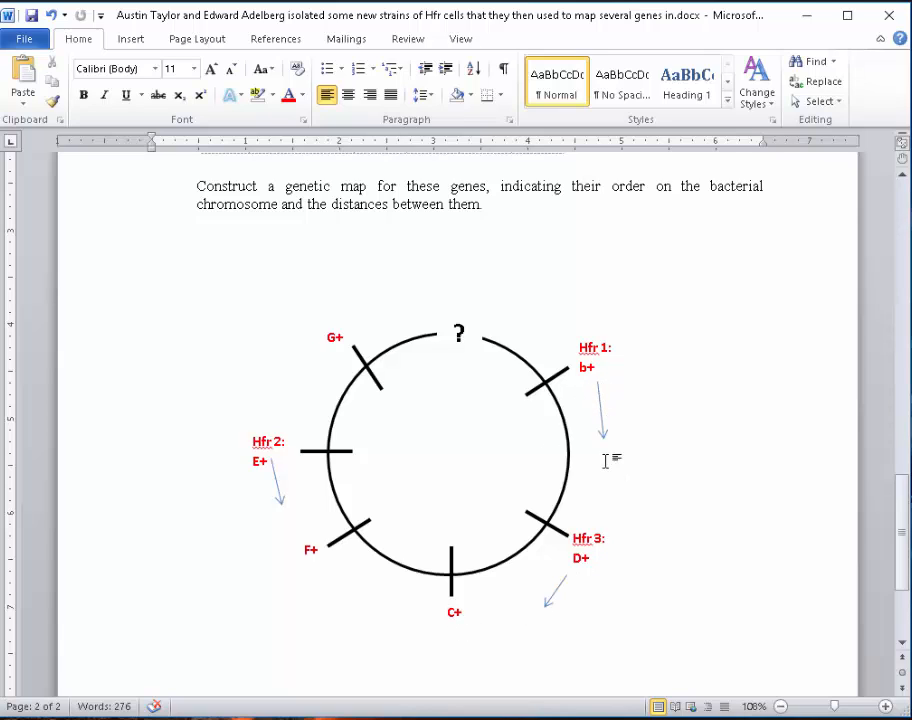
pyautogui.scroll(-3)
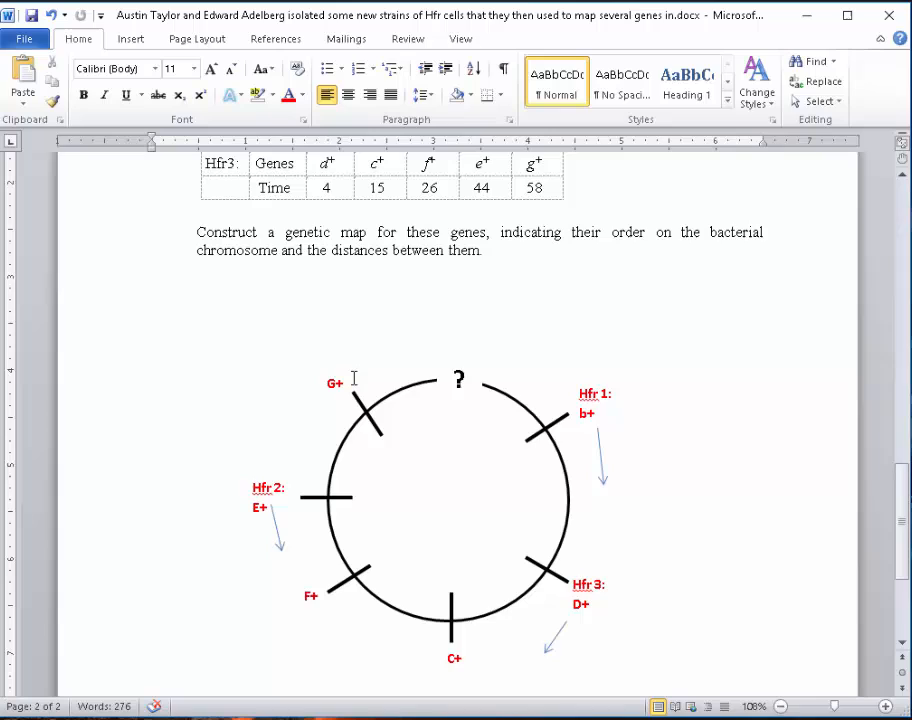
pyautogui.moveTo(660, 580)
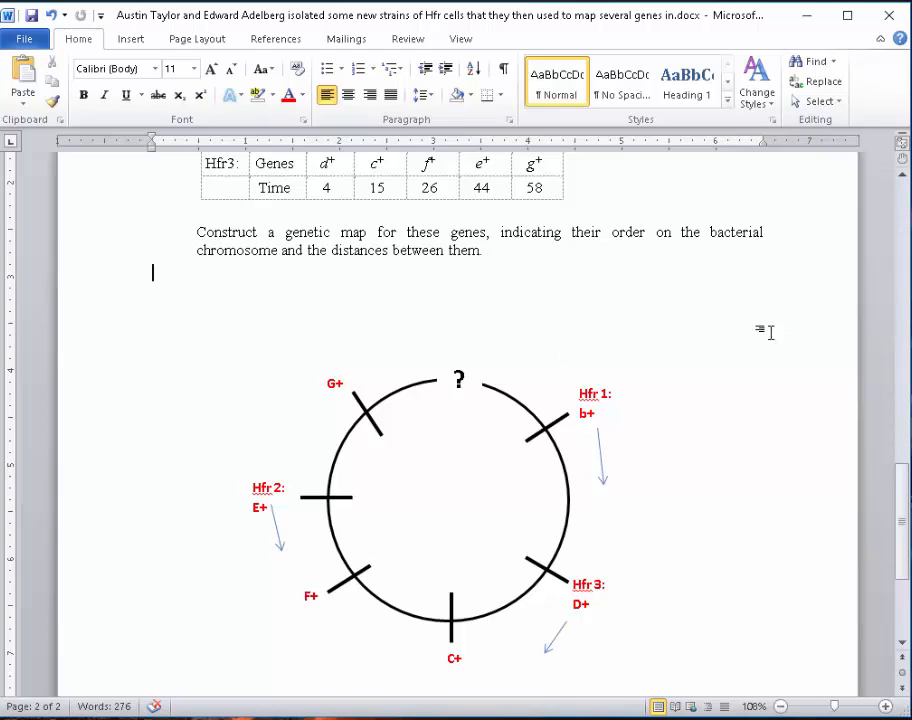
pyautogui.moveTo(515, 405)
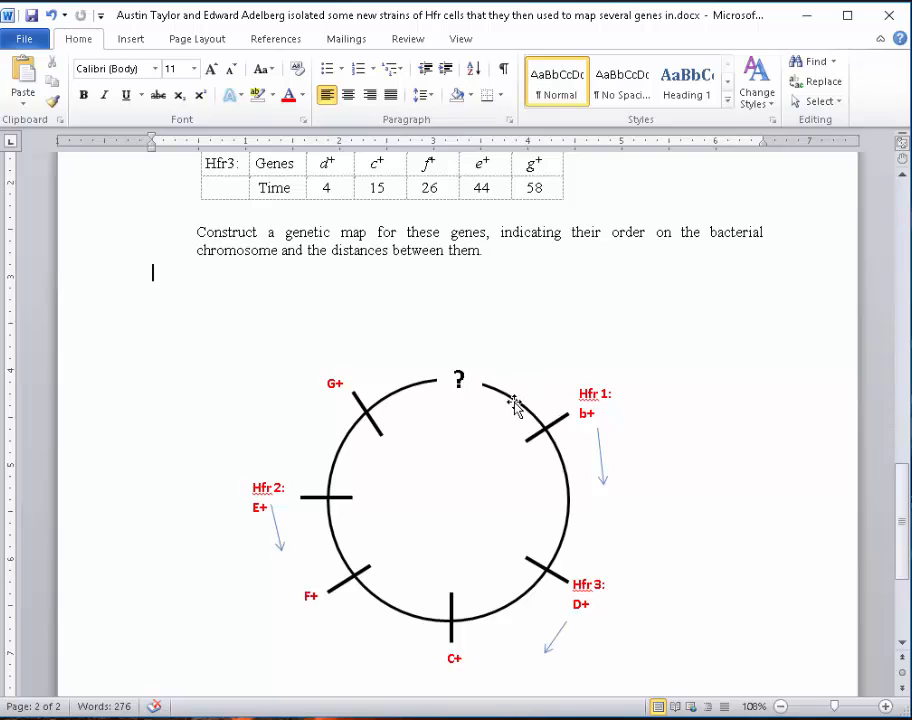
pyautogui.moveTo(617, 348)
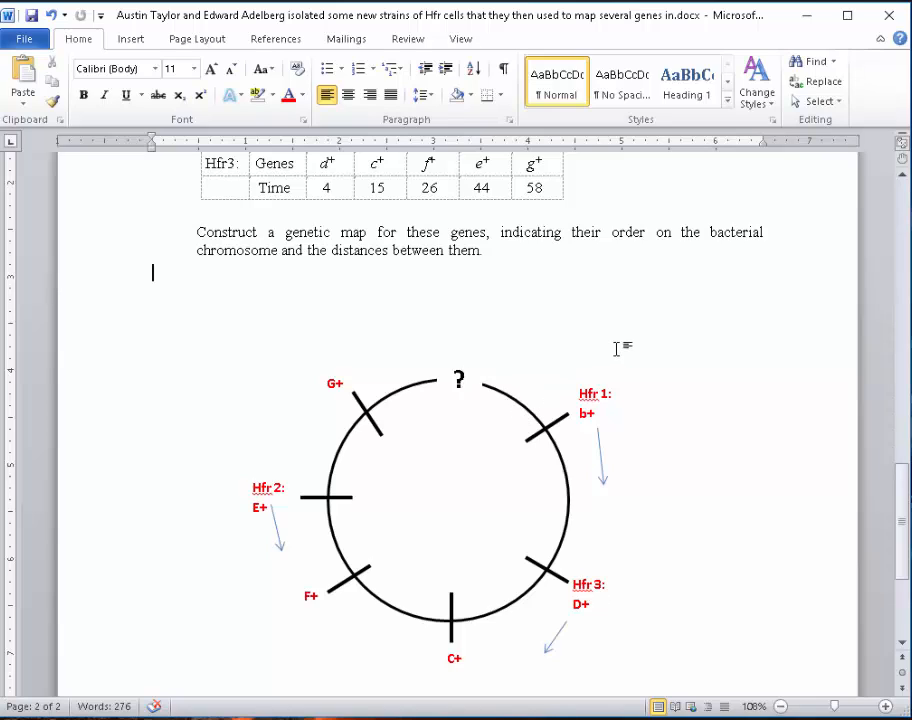
pyautogui.moveTo(632, 336)
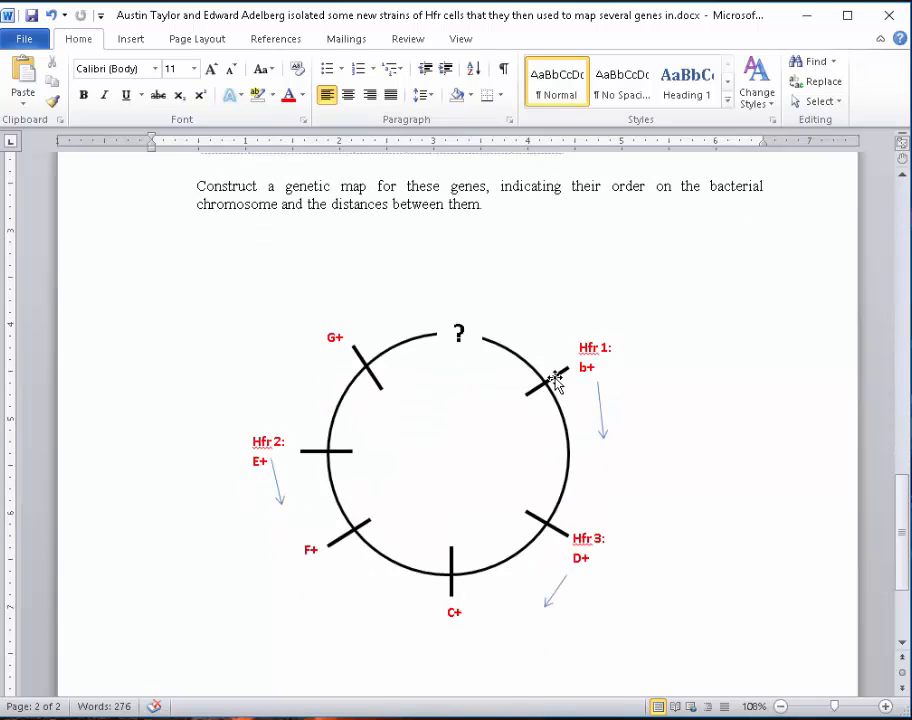
pyautogui.moveTo(310, 497)
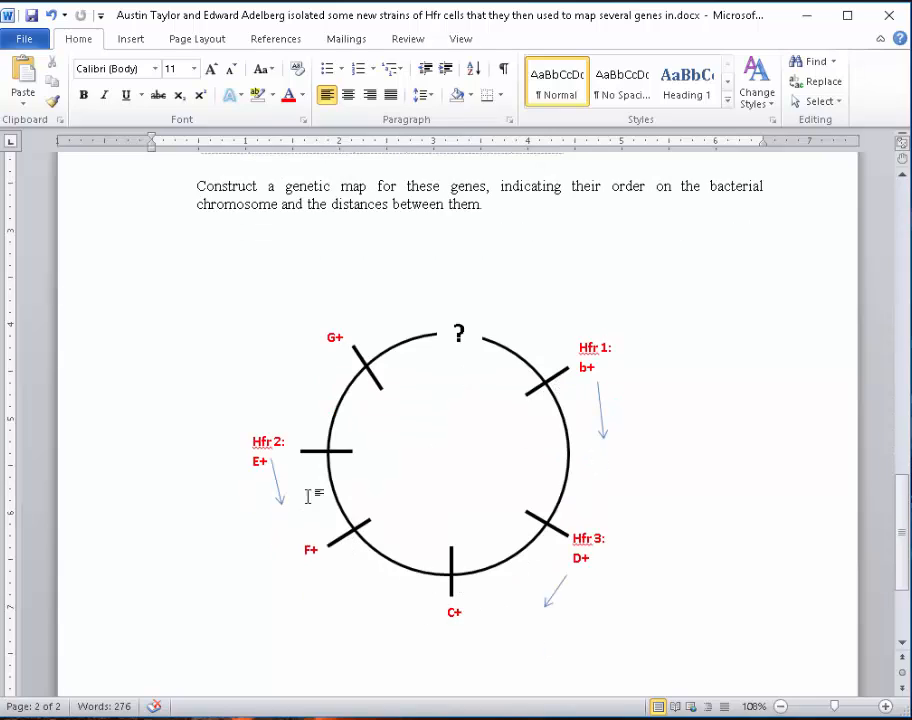
pyautogui.moveTo(680, 290)
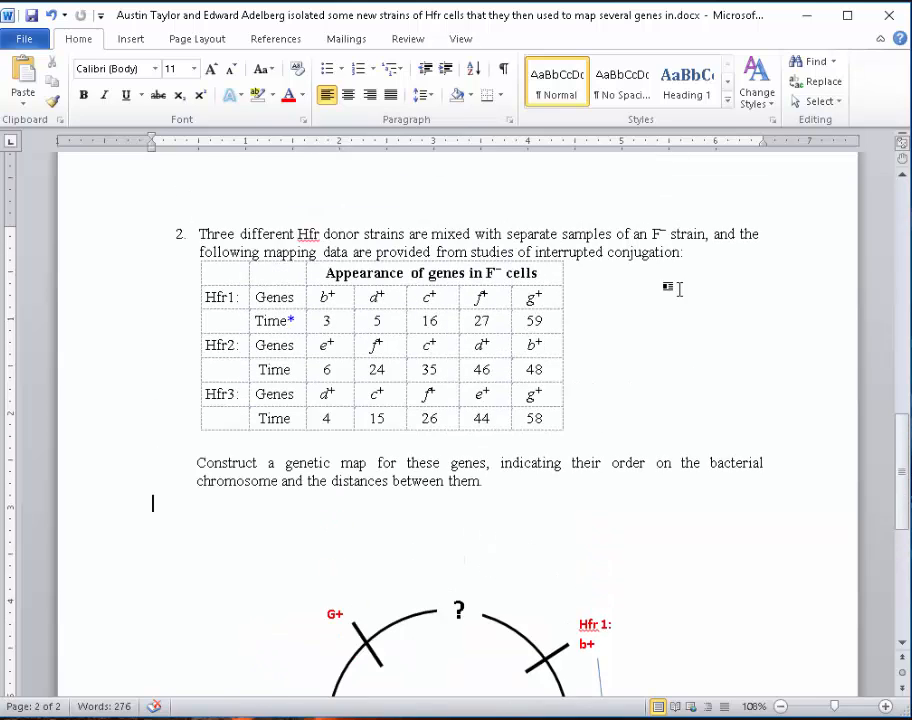
pyautogui.scroll(-3)
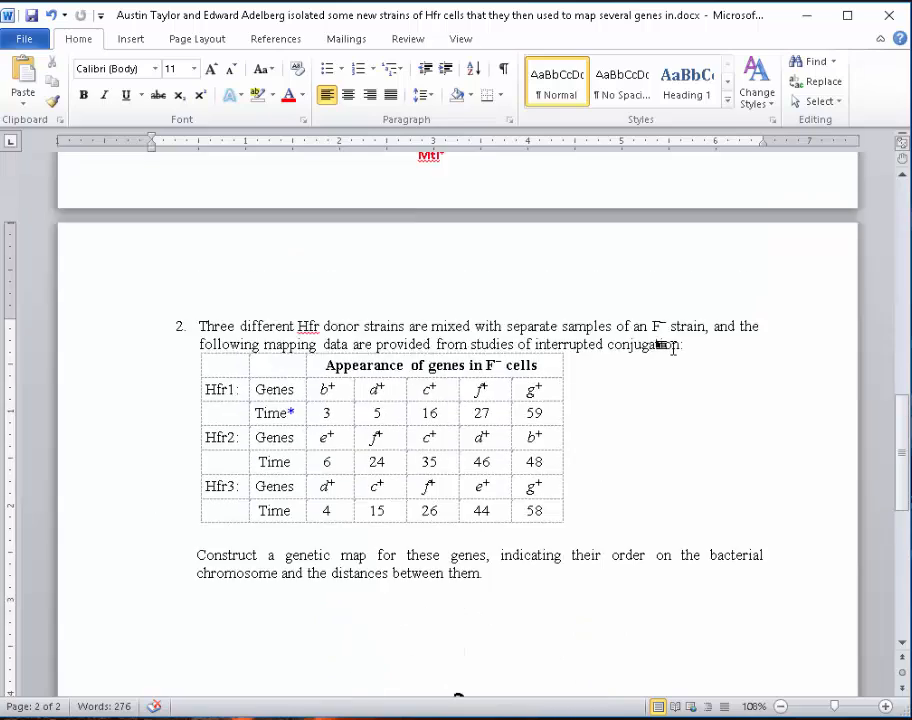
pyautogui.scroll(-3)
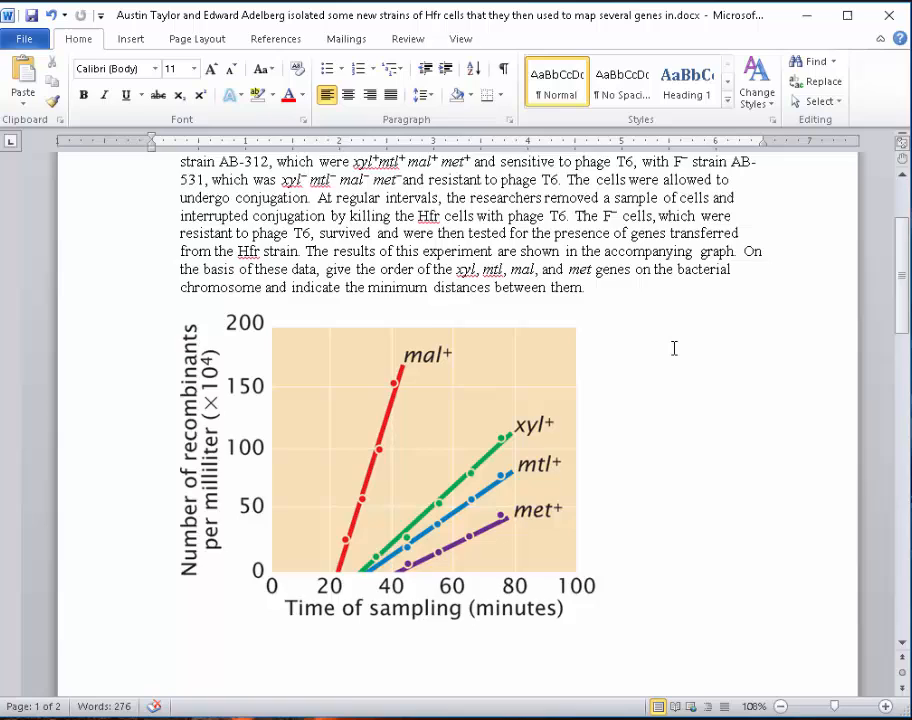
pyautogui.scroll(-3)
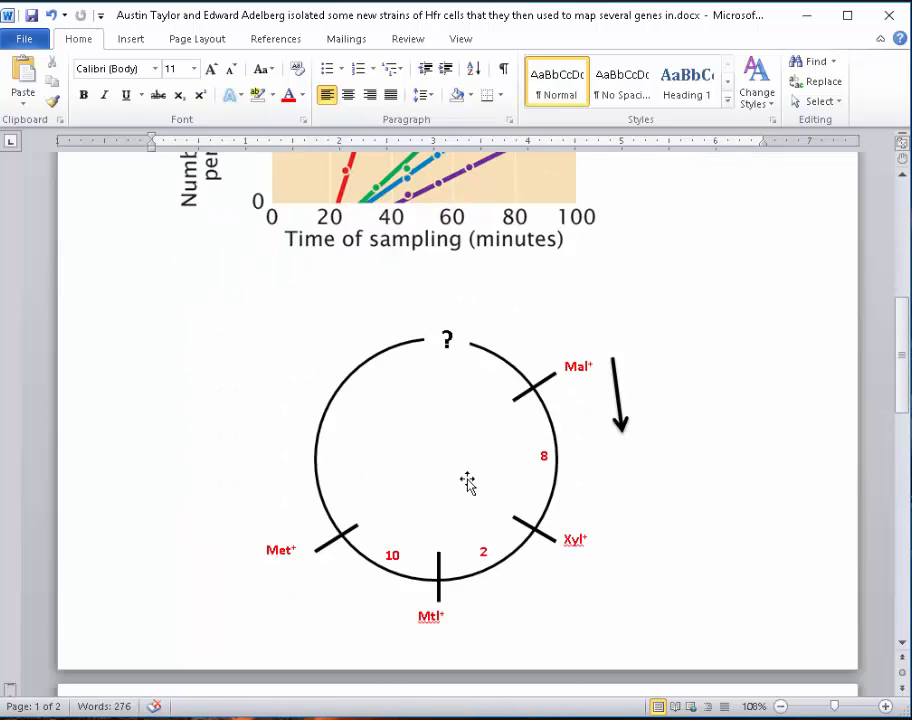
pyautogui.moveTo(500, 457)
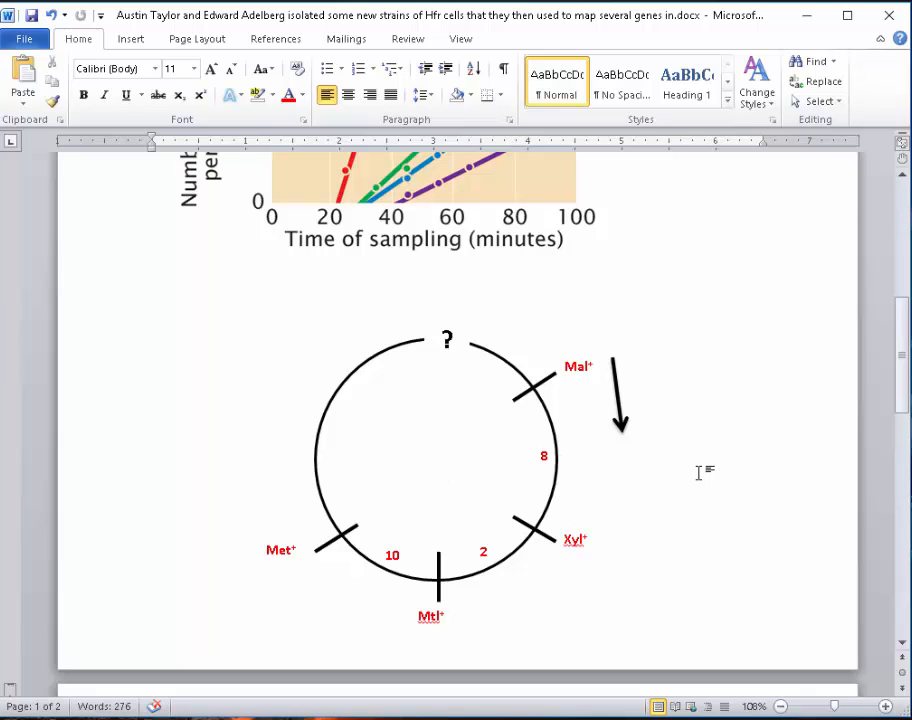
pyautogui.scroll(-3)
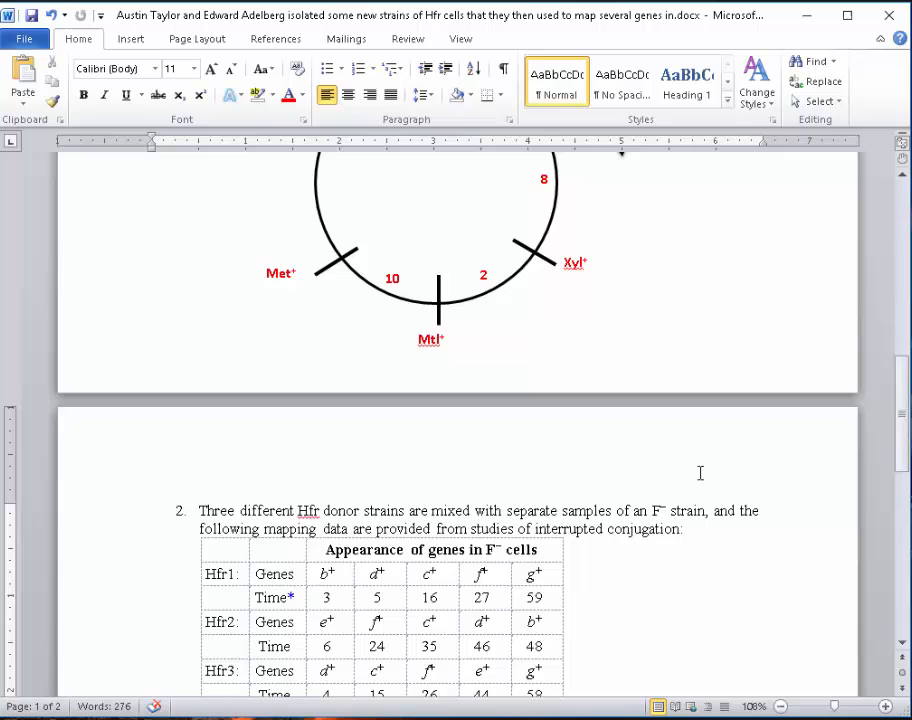